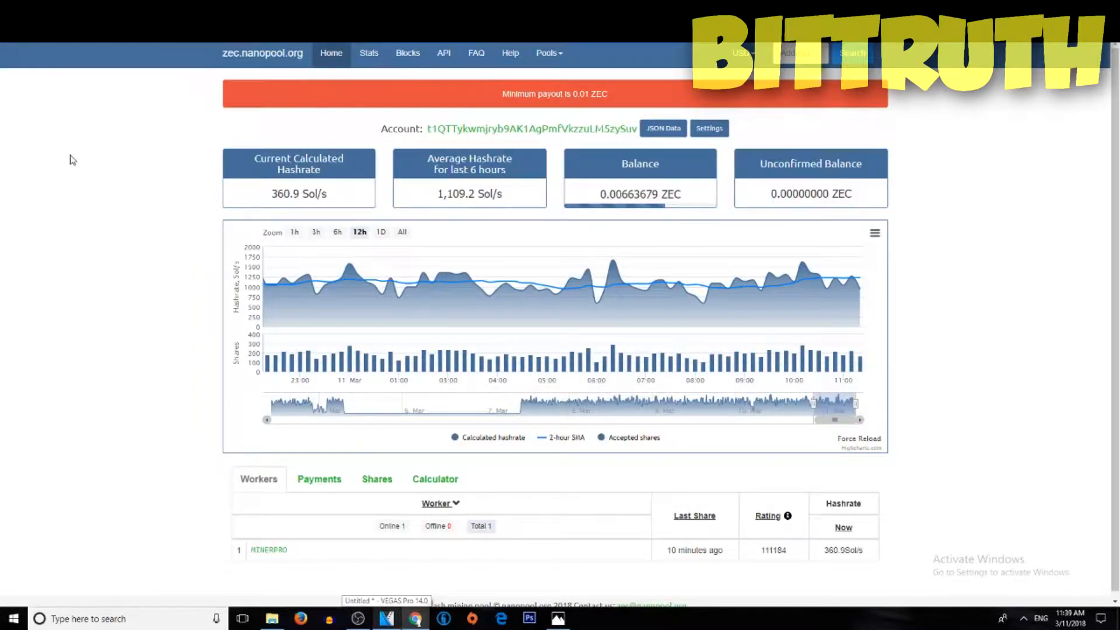
mouse_move(628, 274)
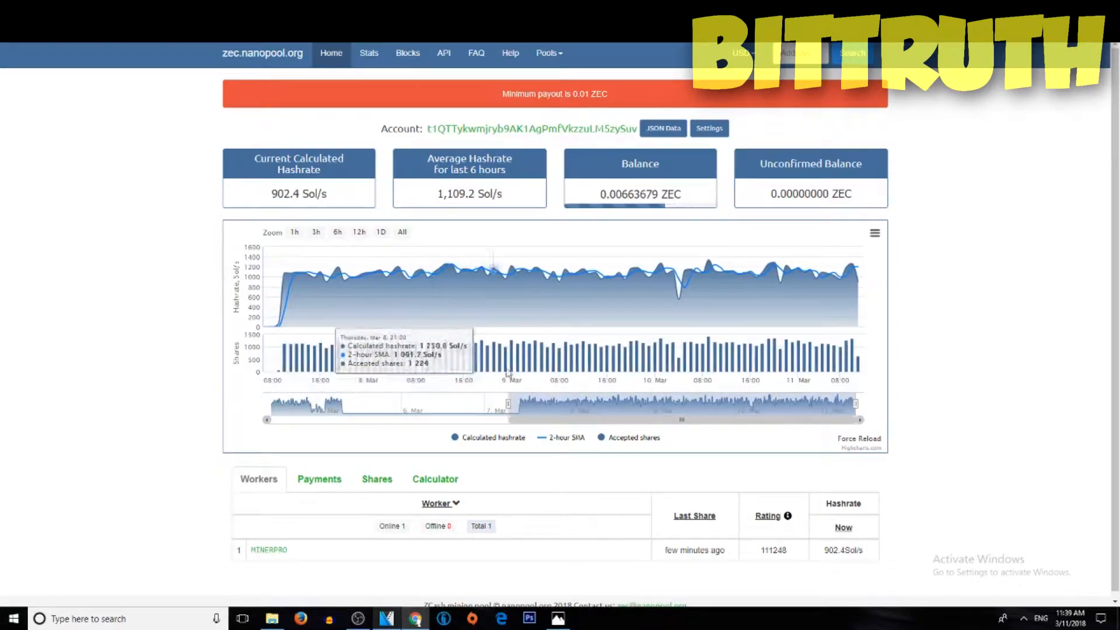
mouse_move(634, 333)
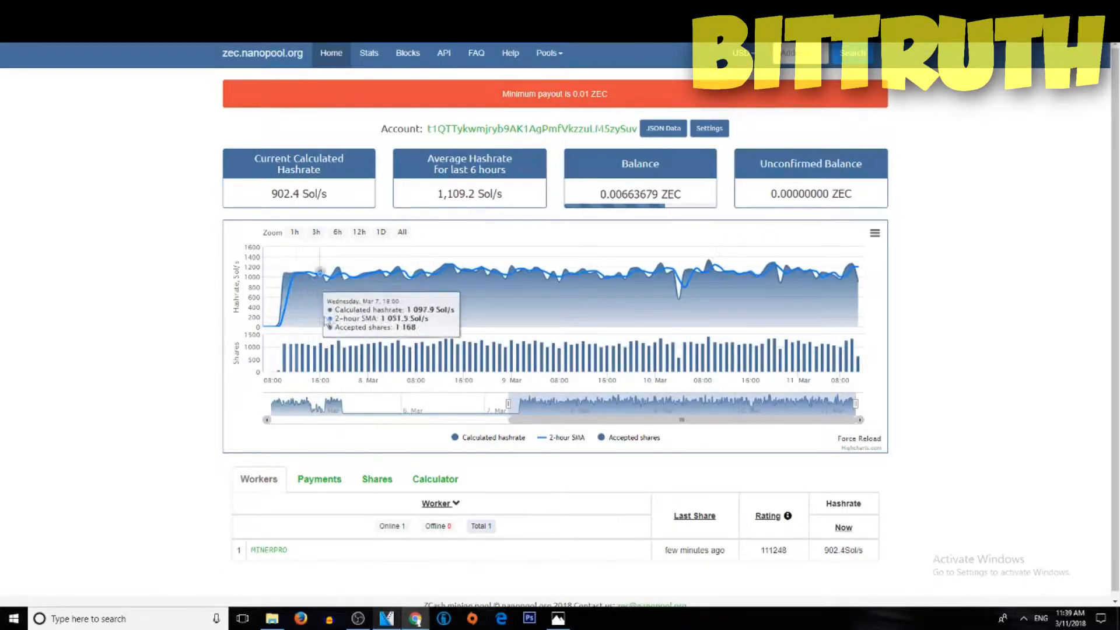
mouse_move(572, 329)
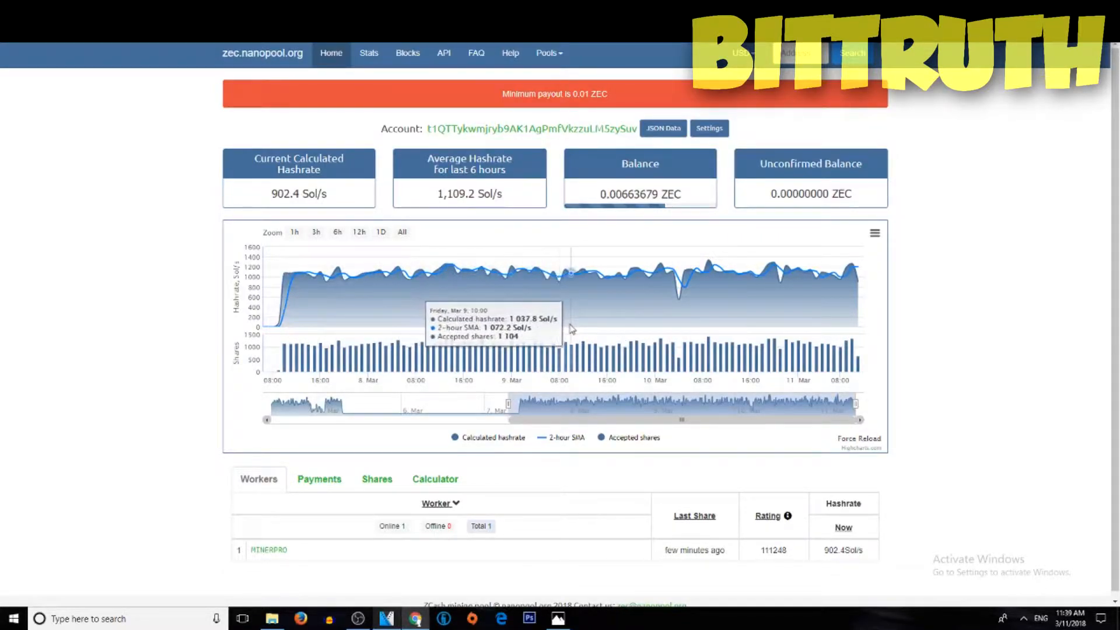
mouse_move(390, 247)
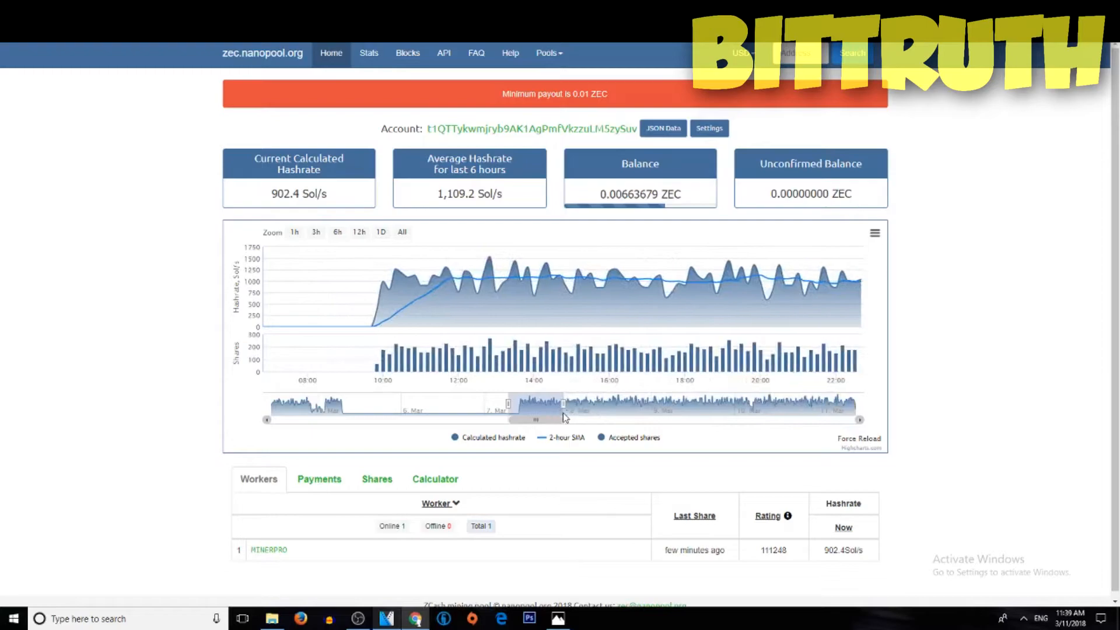
- Narrow the hashrate chart navigator onto the multi-day zero-hashrate gap around 6 Mar
left_click_drag(564, 417, 364, 418)
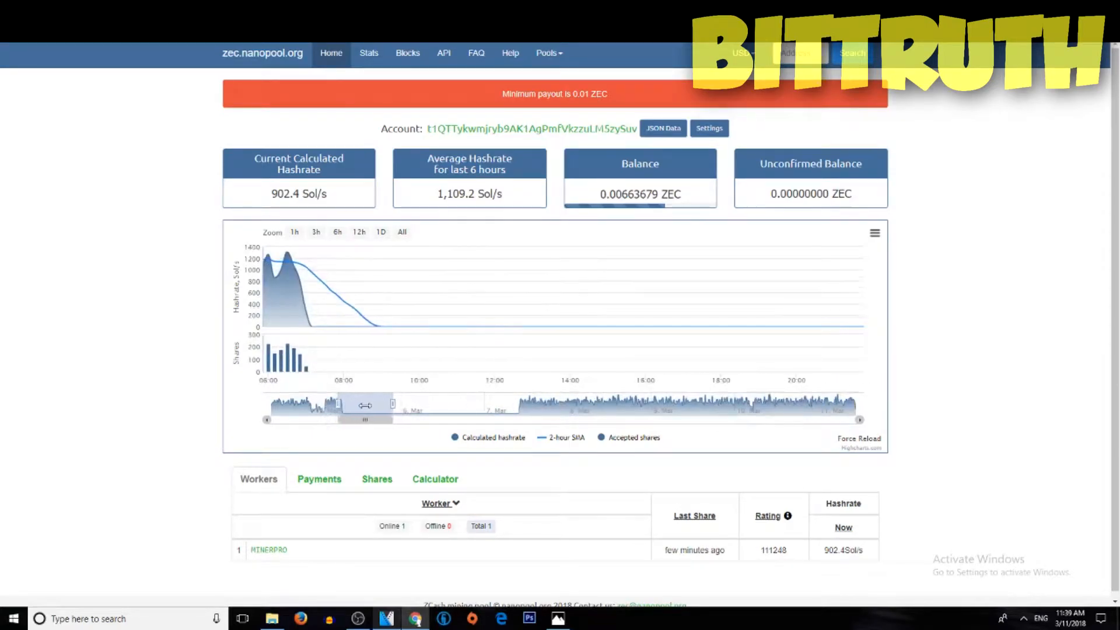
left_click_drag(364, 405, 521, 405)
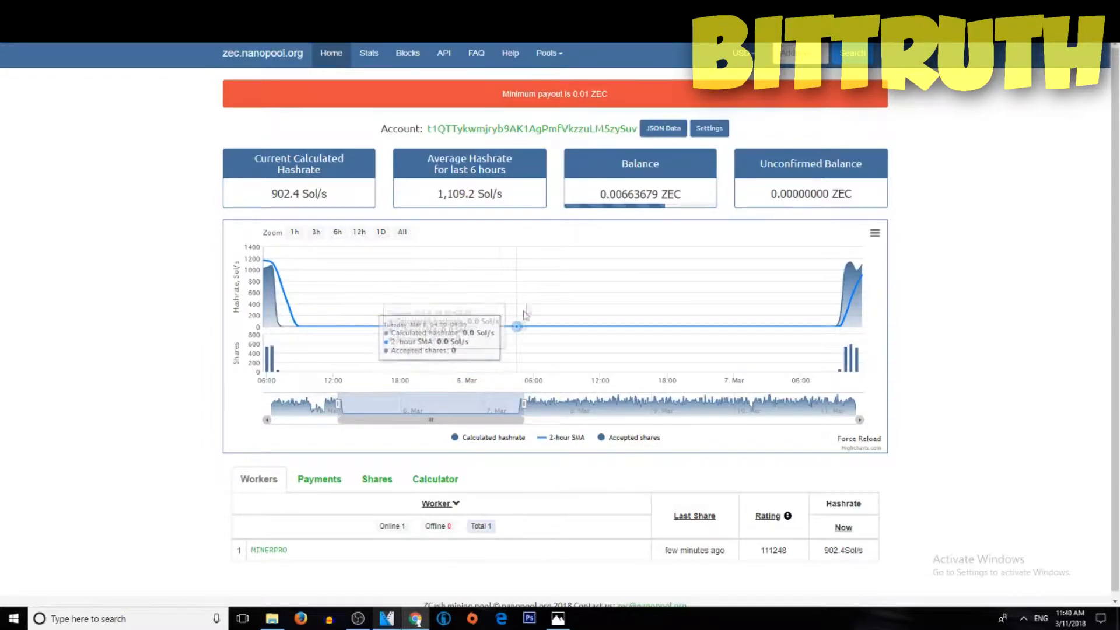
mouse_move(682, 375)
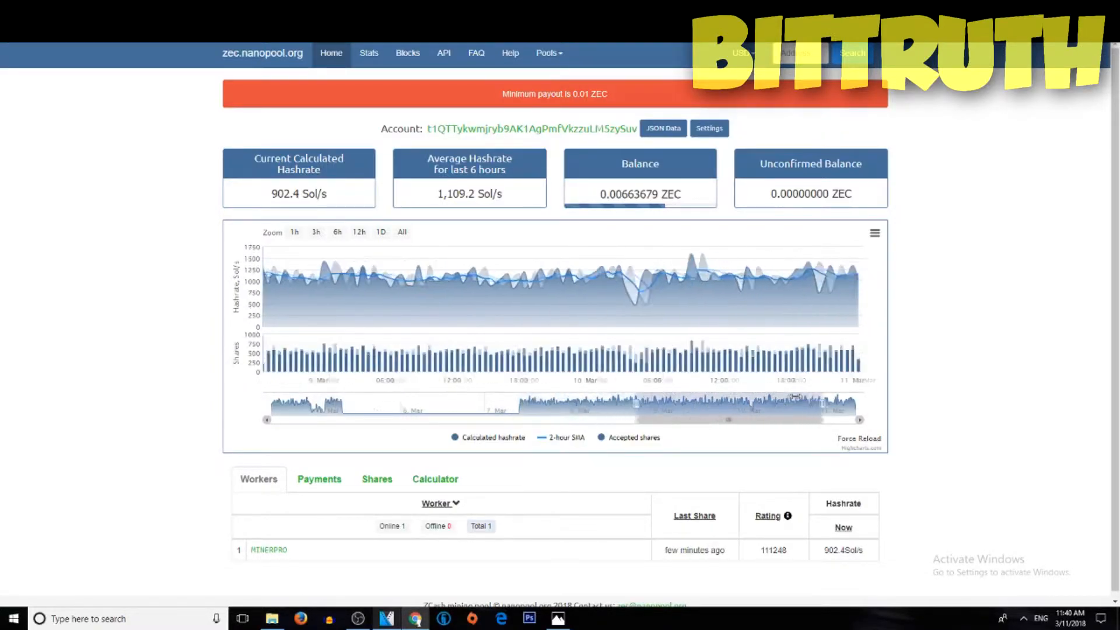
mouse_move(521, 293)
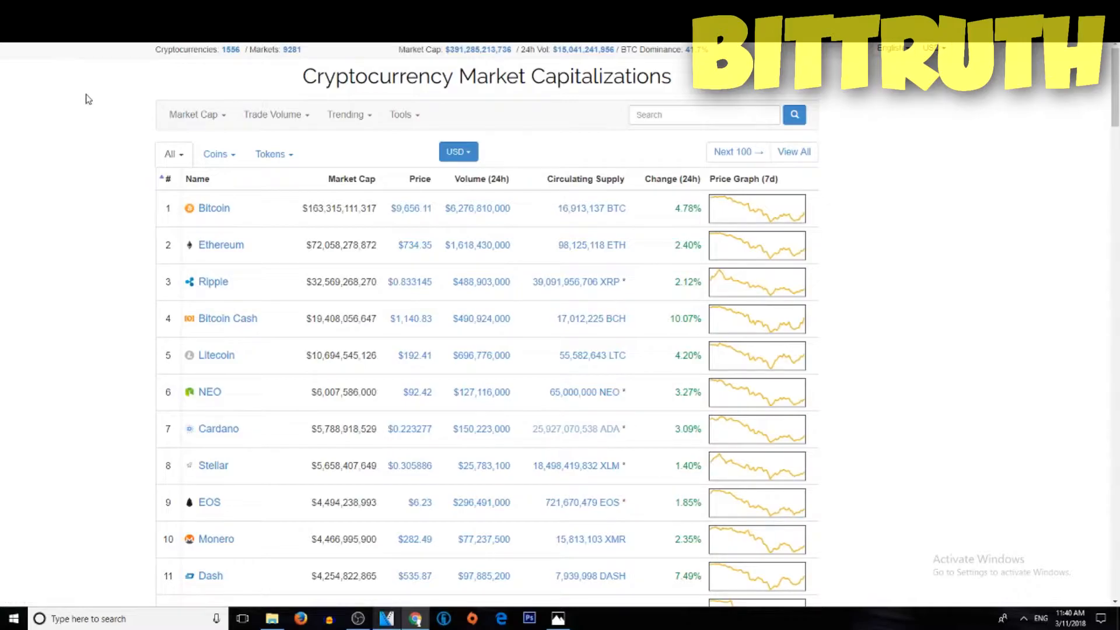
mouse_move(877, 319)
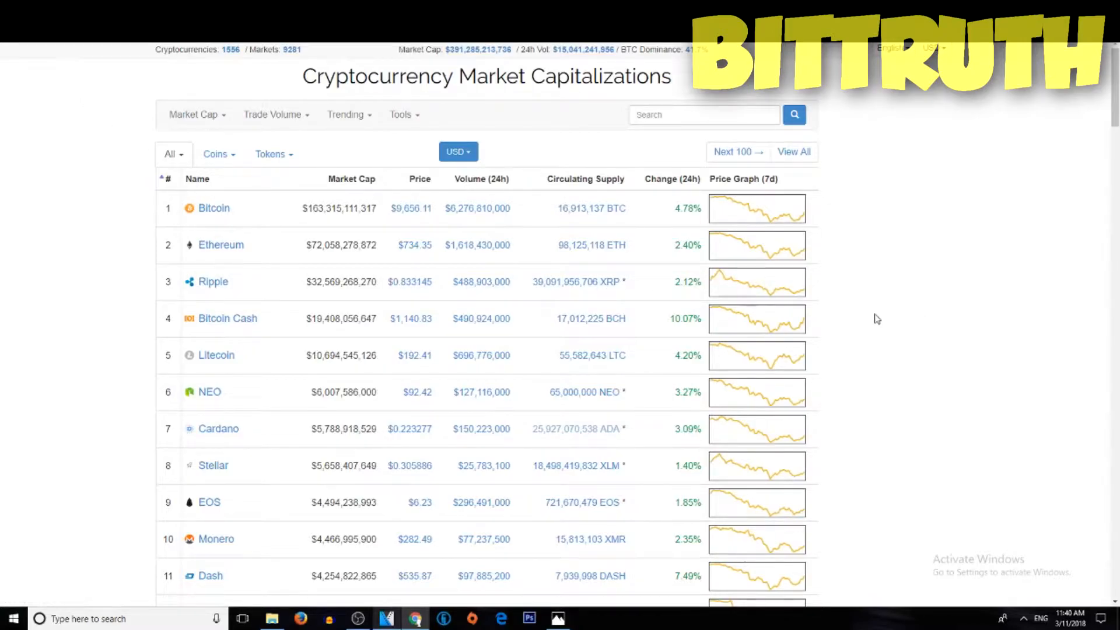
- Skim down the market cap ranking table of top coins and back toward the top
scroll("down", 3)
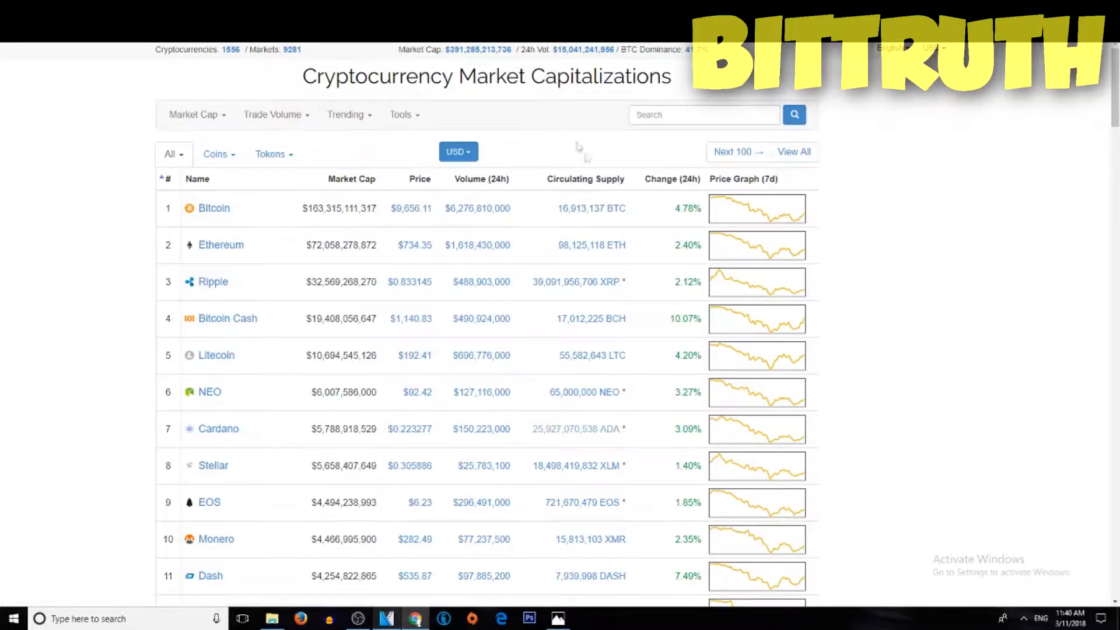
scroll("down", 3)
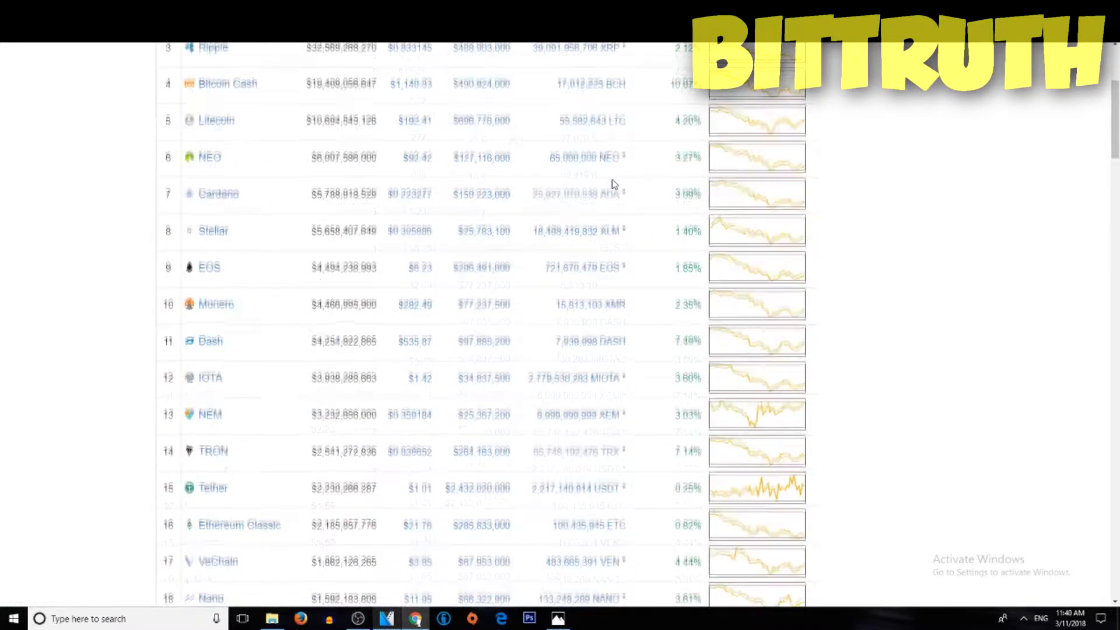
scroll("down", 3)
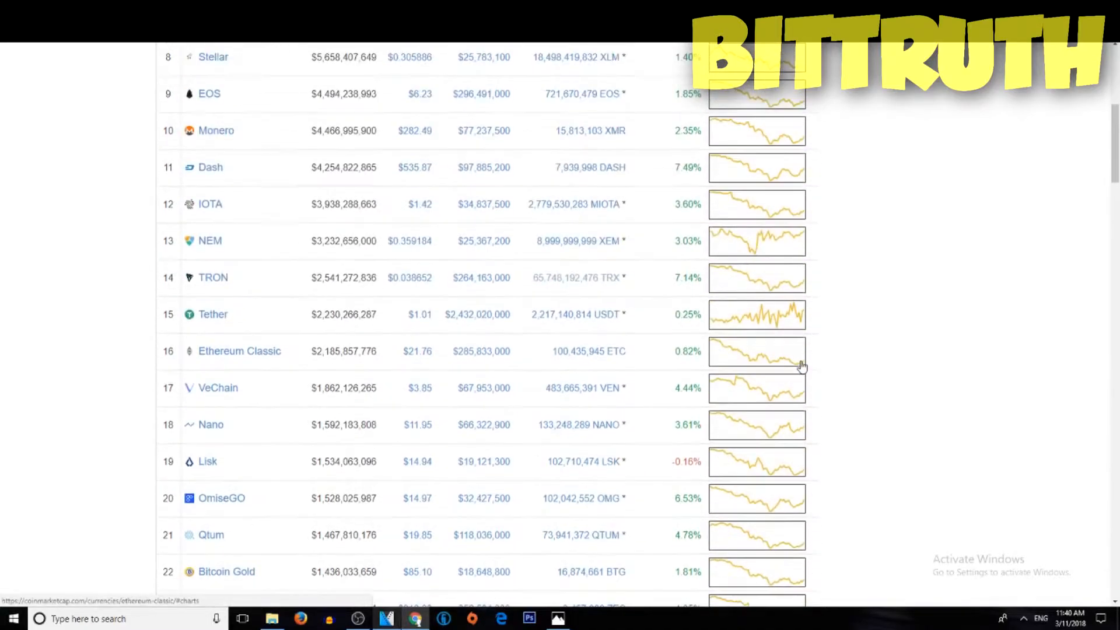
scroll("up", 3)
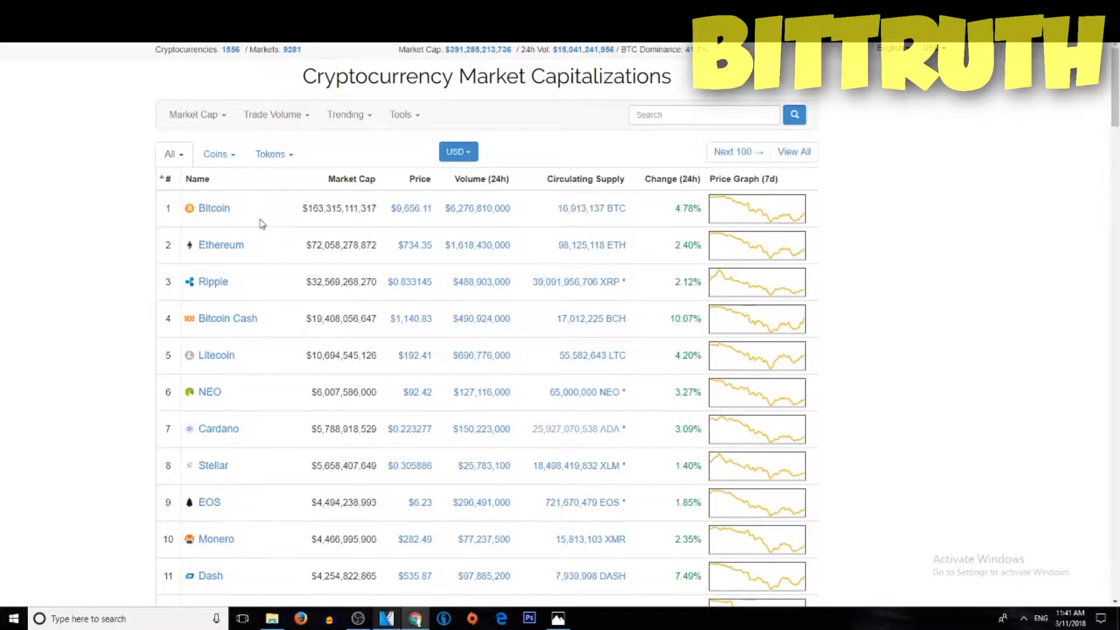
mouse_move(428, 281)
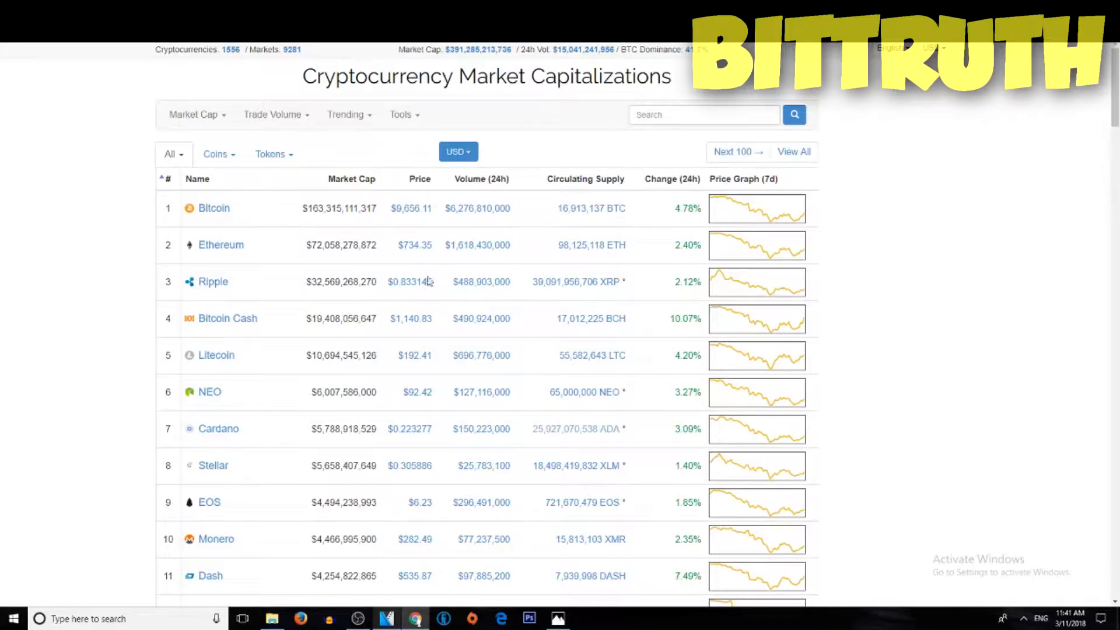
left_click(213, 281)
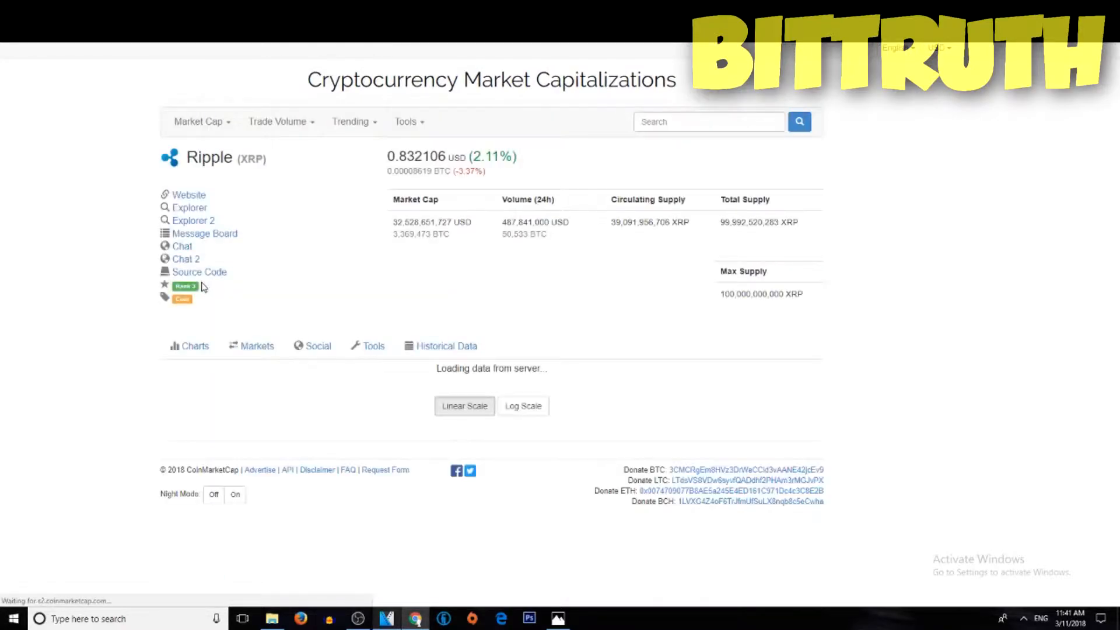
left_click(256, 345)
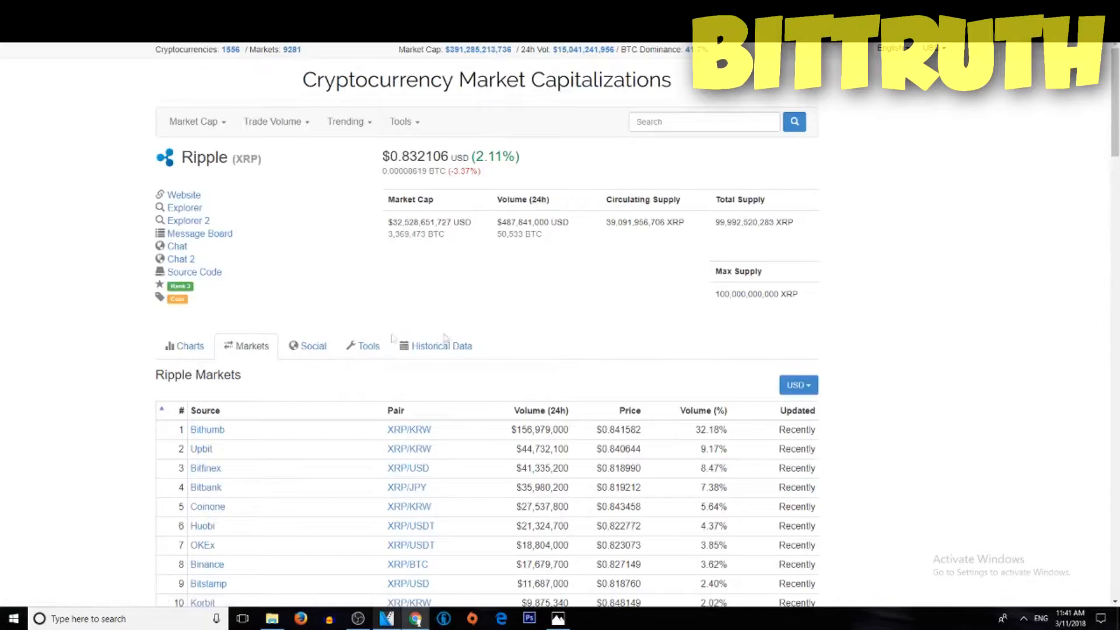
left_click(188, 345)
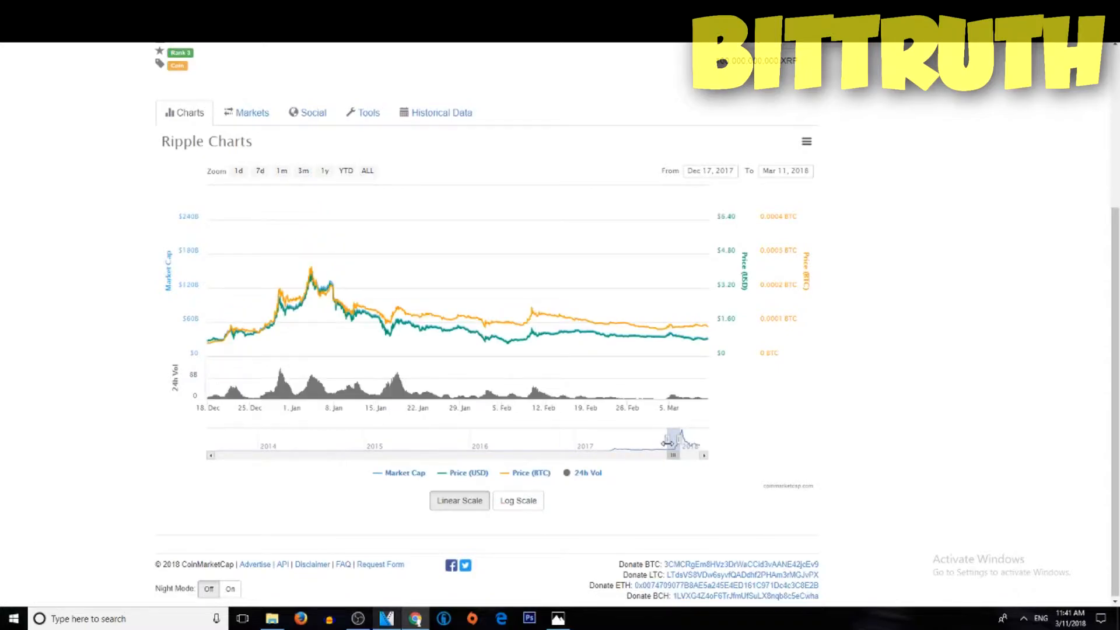
left_click_drag(664, 444, 706, 443)
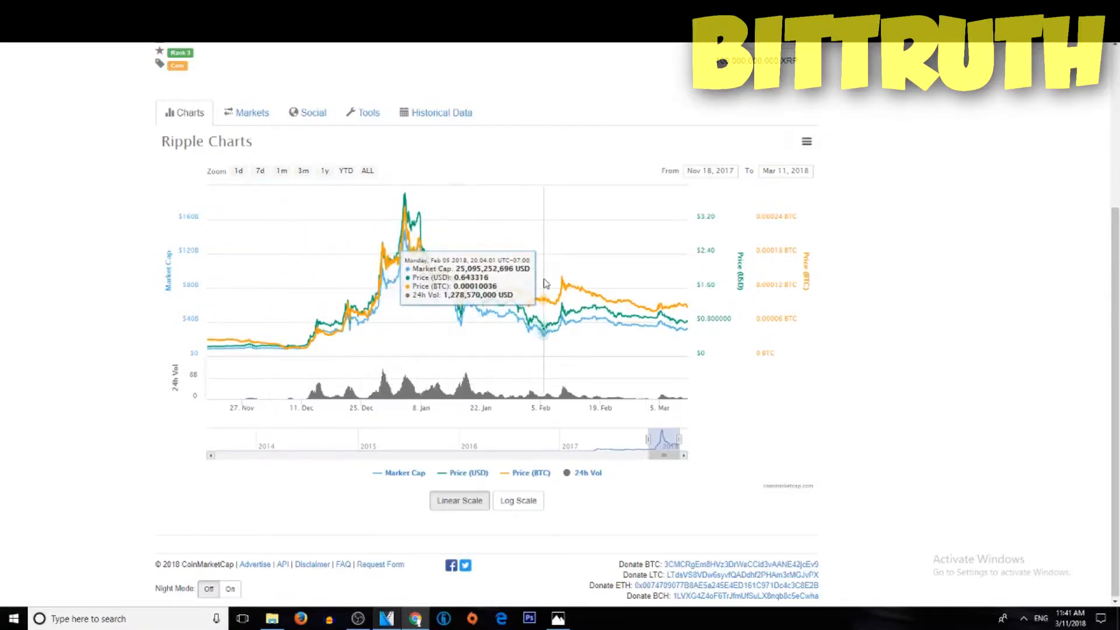
mouse_move(550, 282)
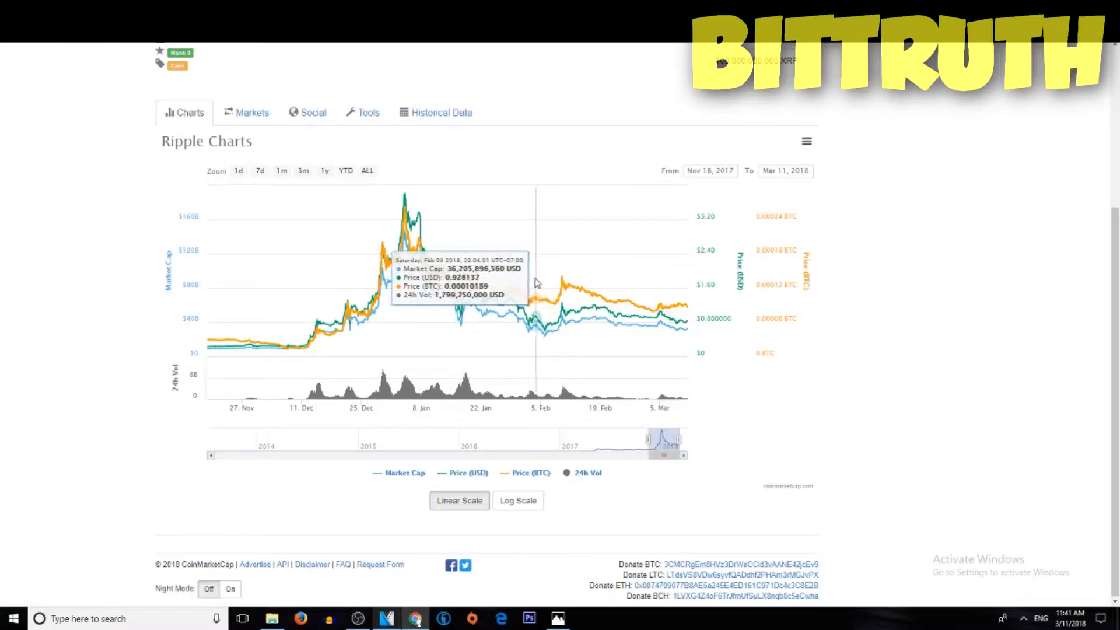
mouse_move(528, 285)
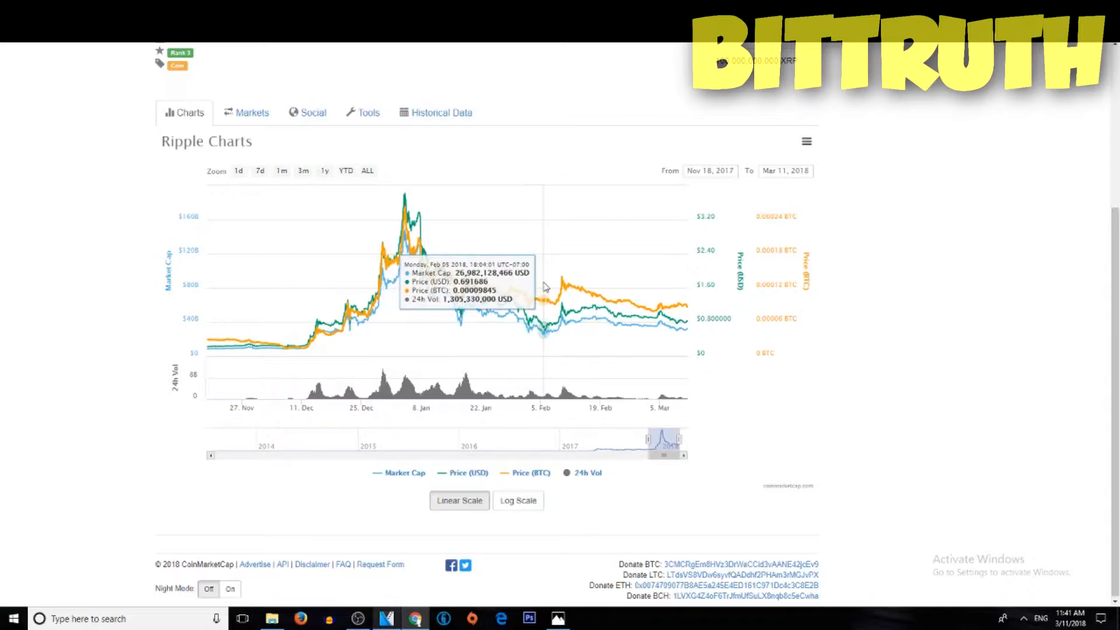
mouse_move(550, 286)
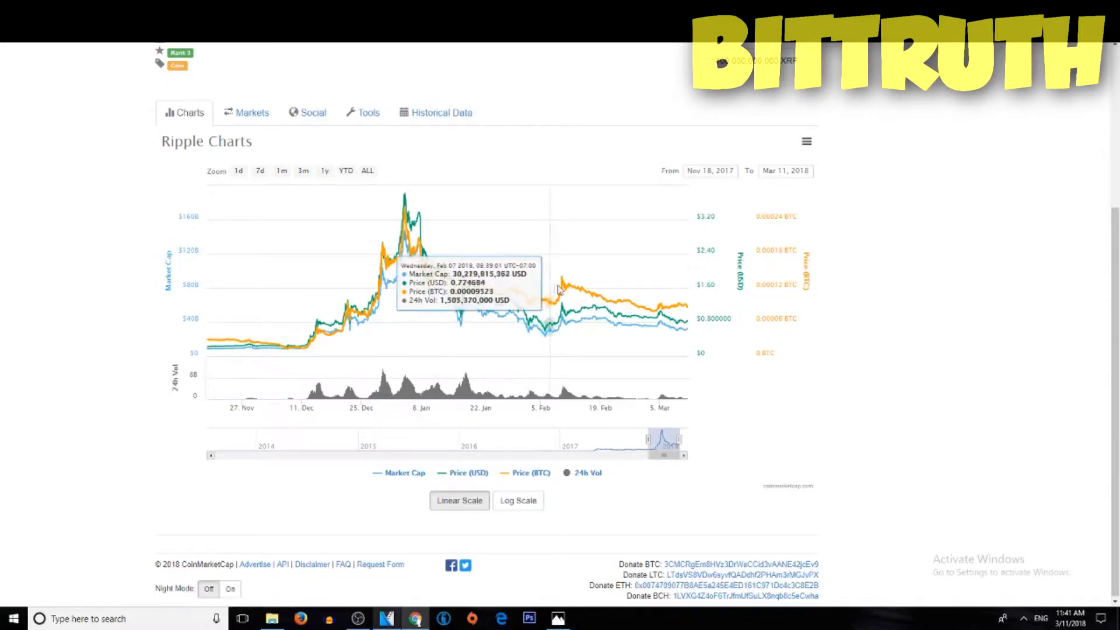
mouse_move(592, 292)
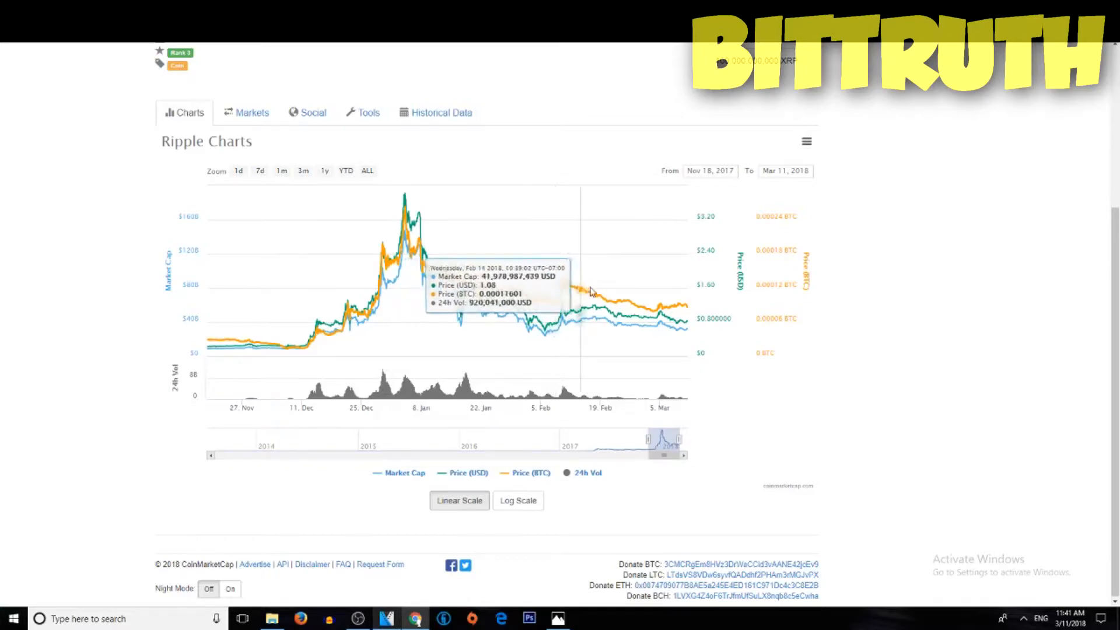
mouse_move(675, 303)
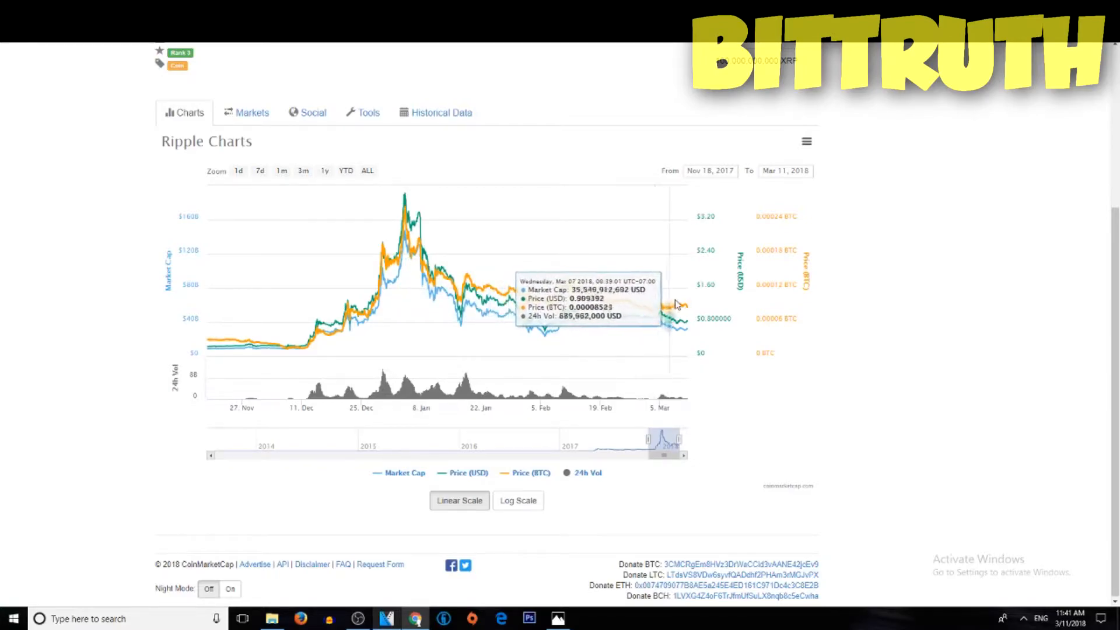
mouse_move(752, 377)
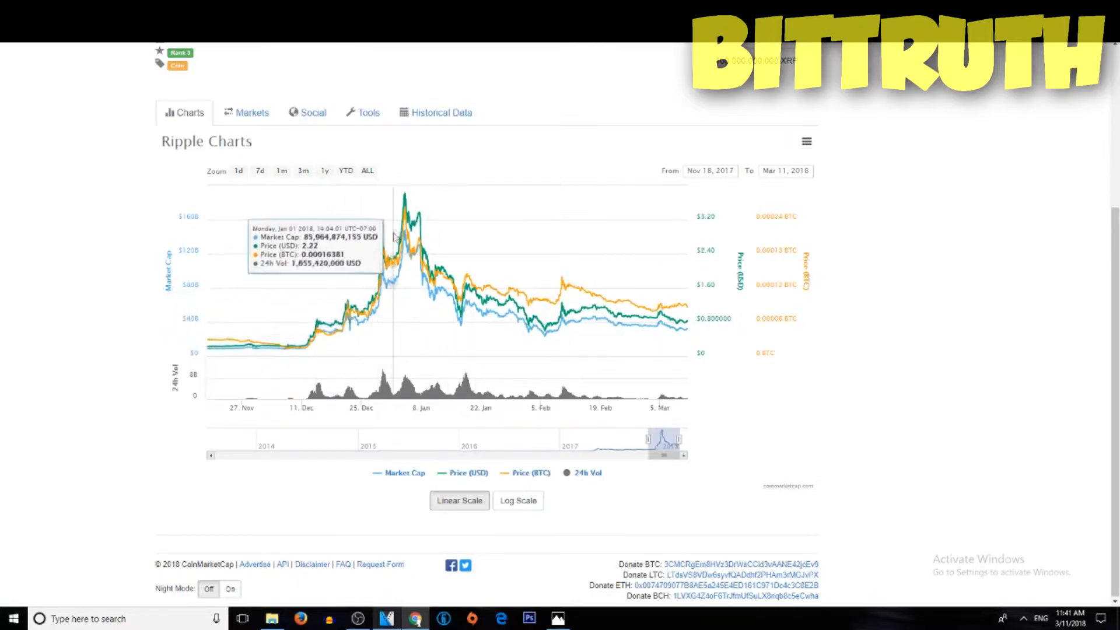
mouse_move(406, 207)
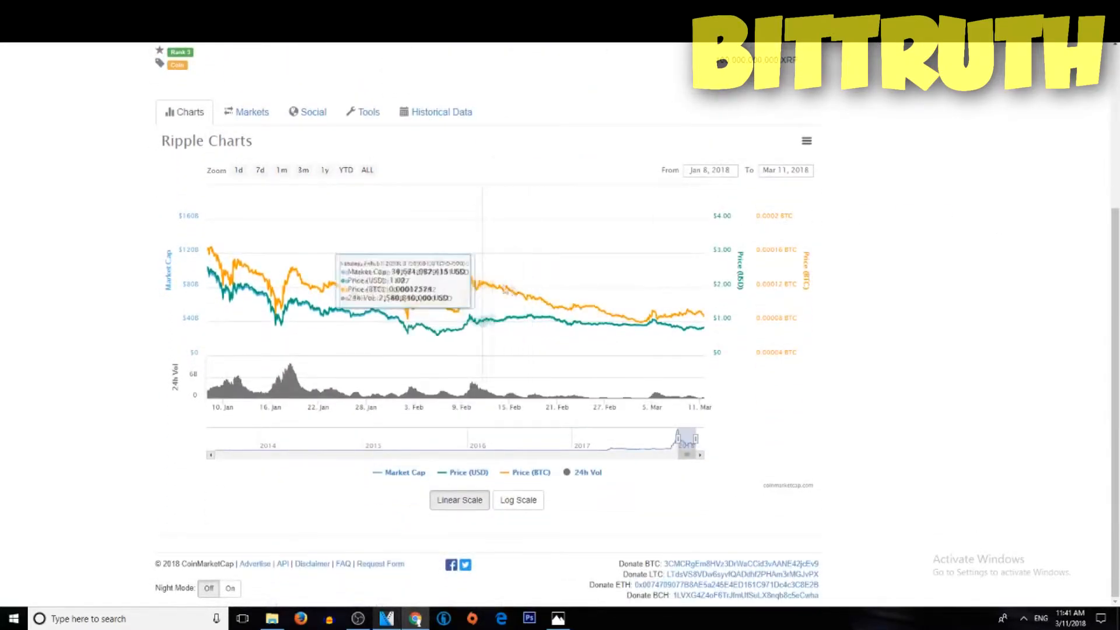
mouse_move(647, 322)
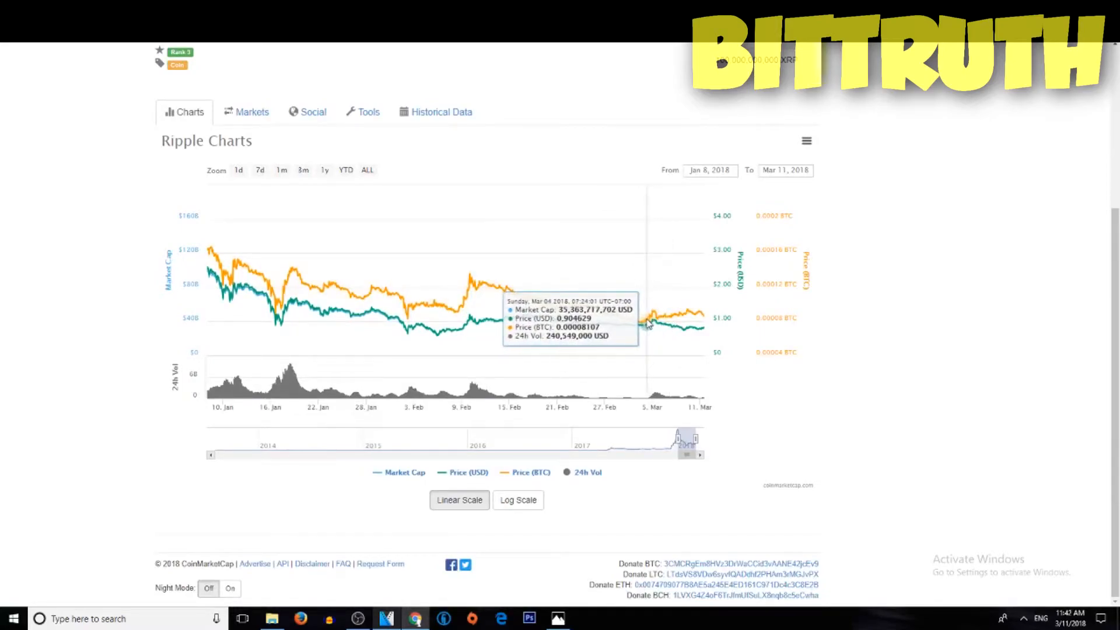
mouse_move(643, 322)
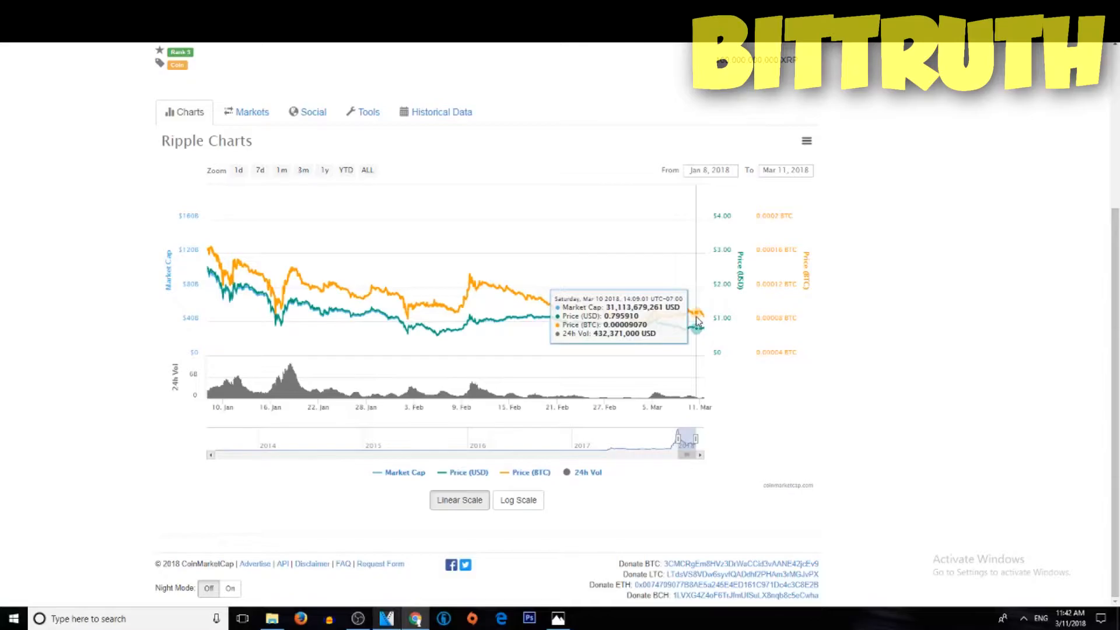
mouse_move(706, 322)
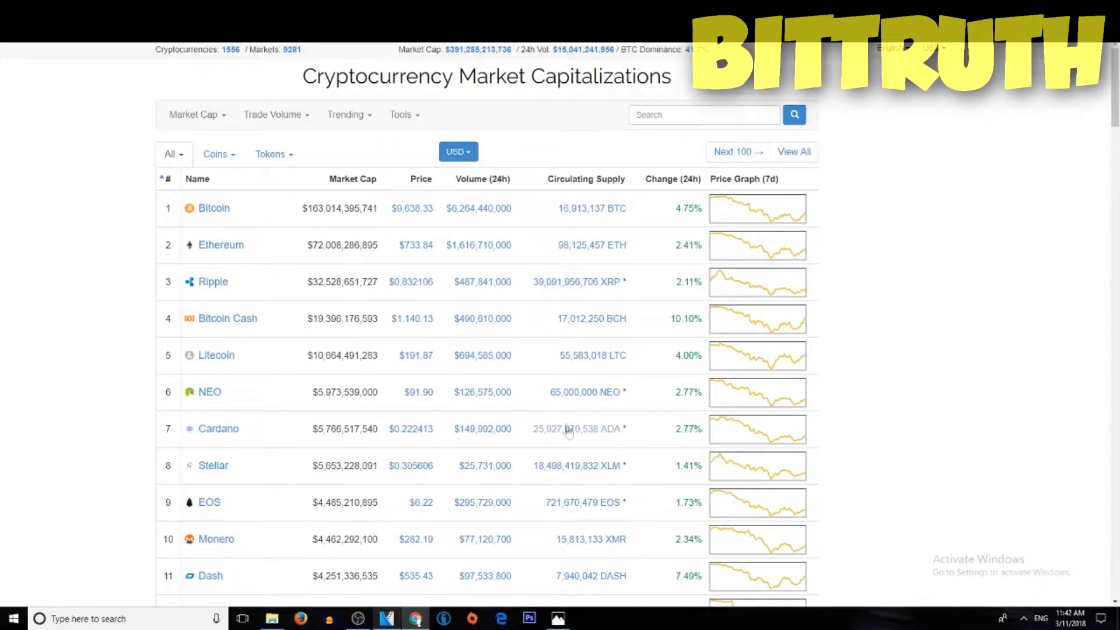
mouse_move(418, 407)
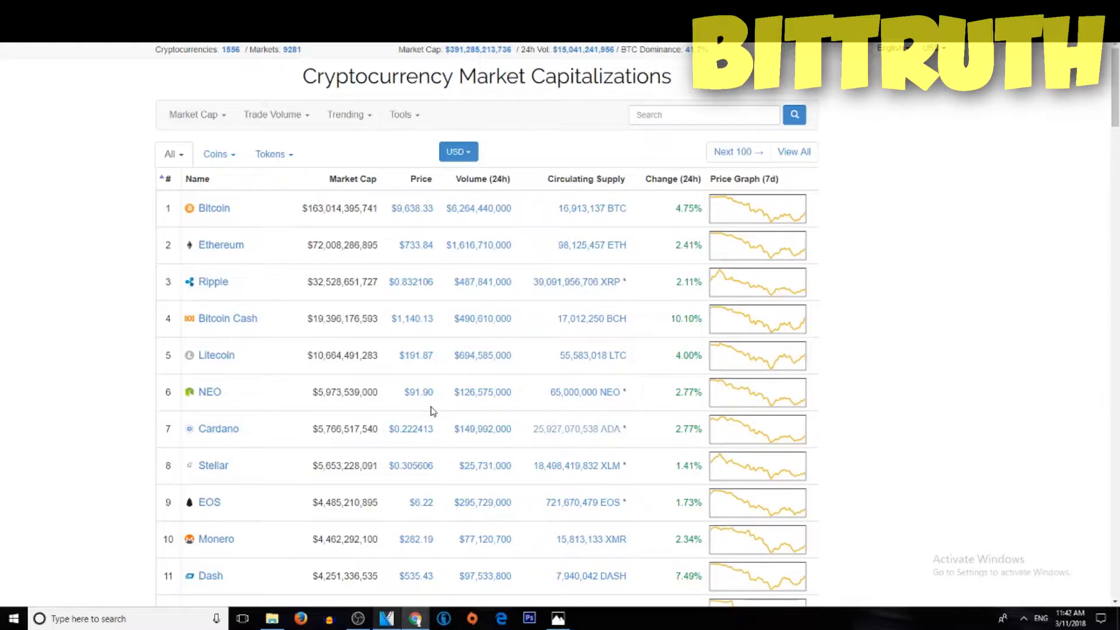
- Skim through the 24-hour Biggest Gainers and Losers ranking and back up
scroll("down", 3)
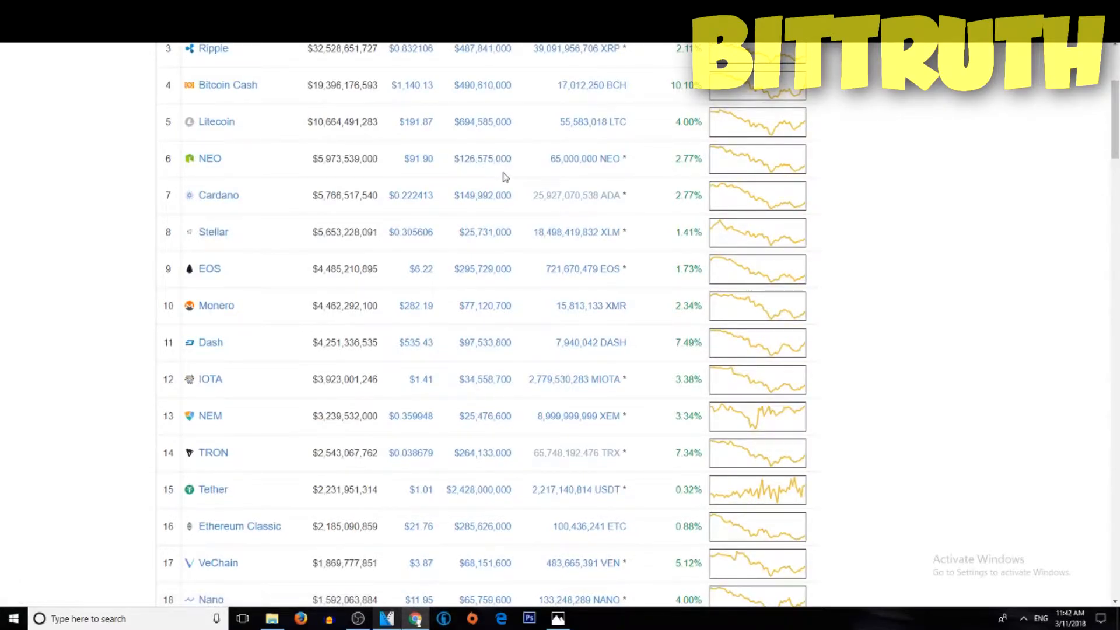
scroll("down", 3)
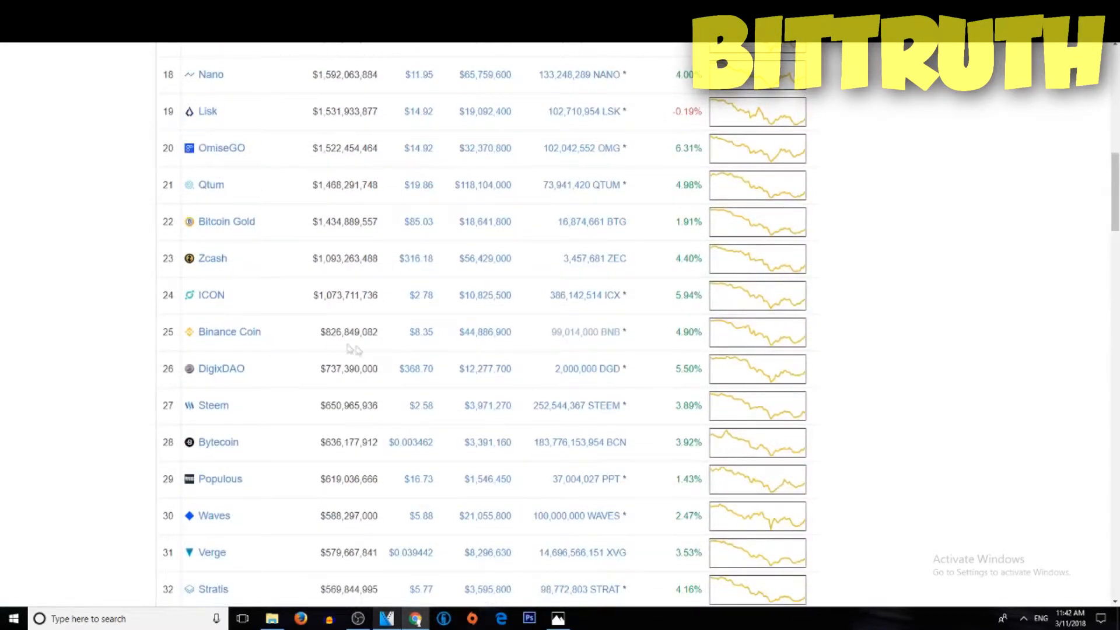
mouse_move(666, 377)
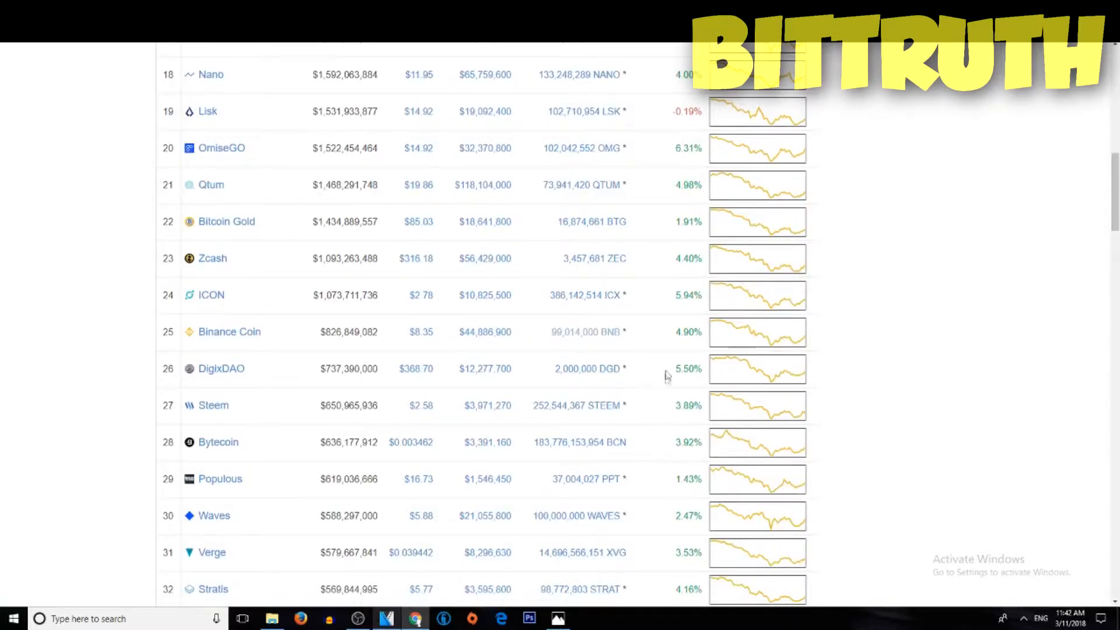
mouse_move(663, 332)
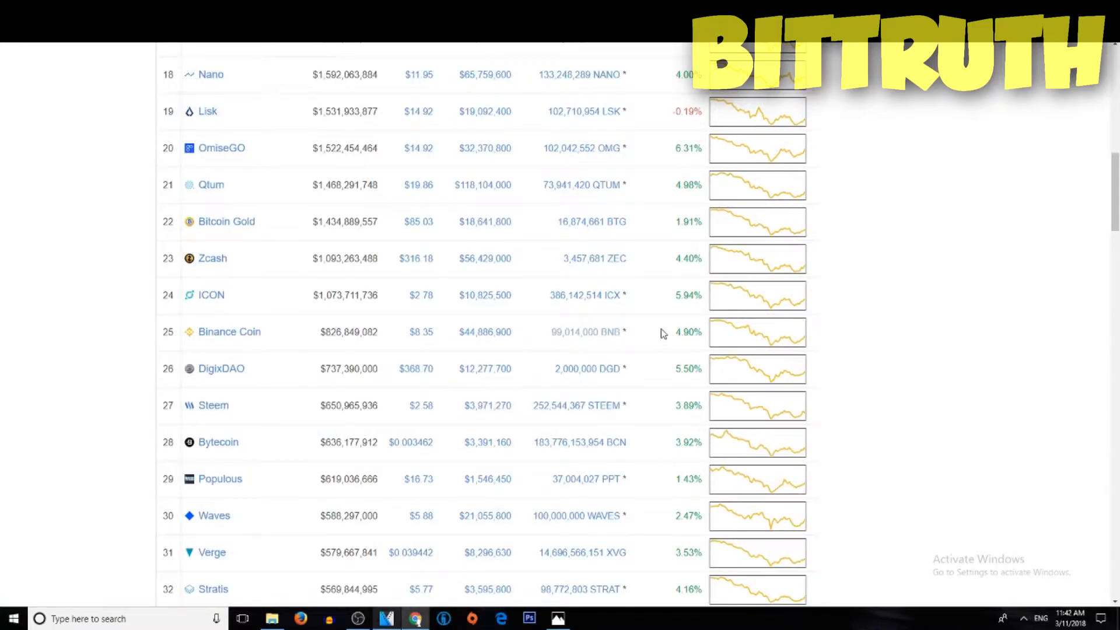
scroll("up", 3)
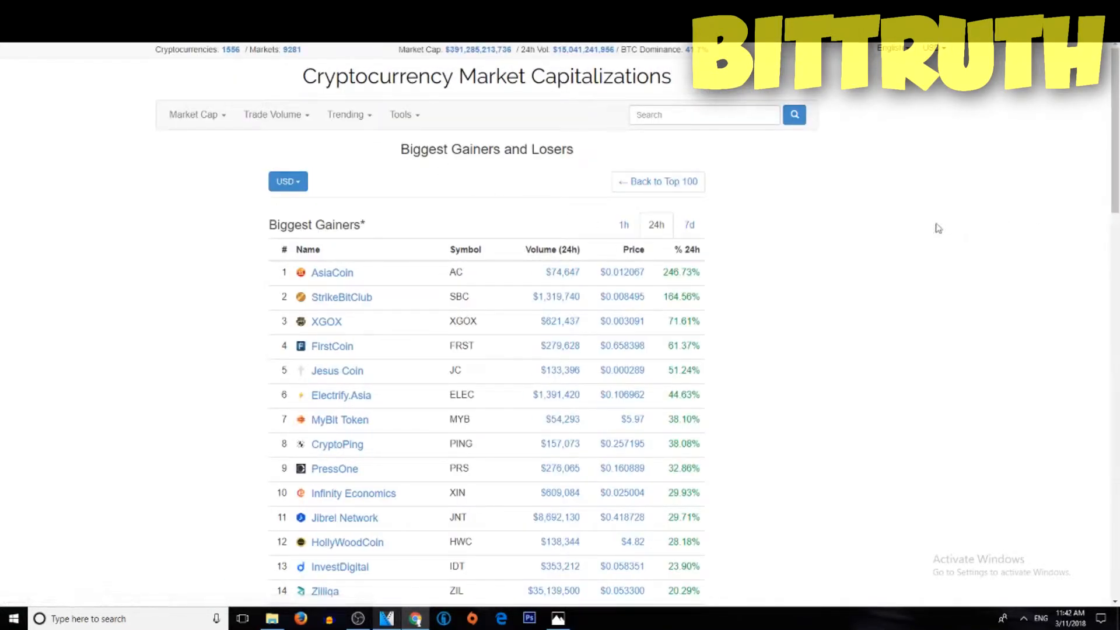
mouse_move(470, 363)
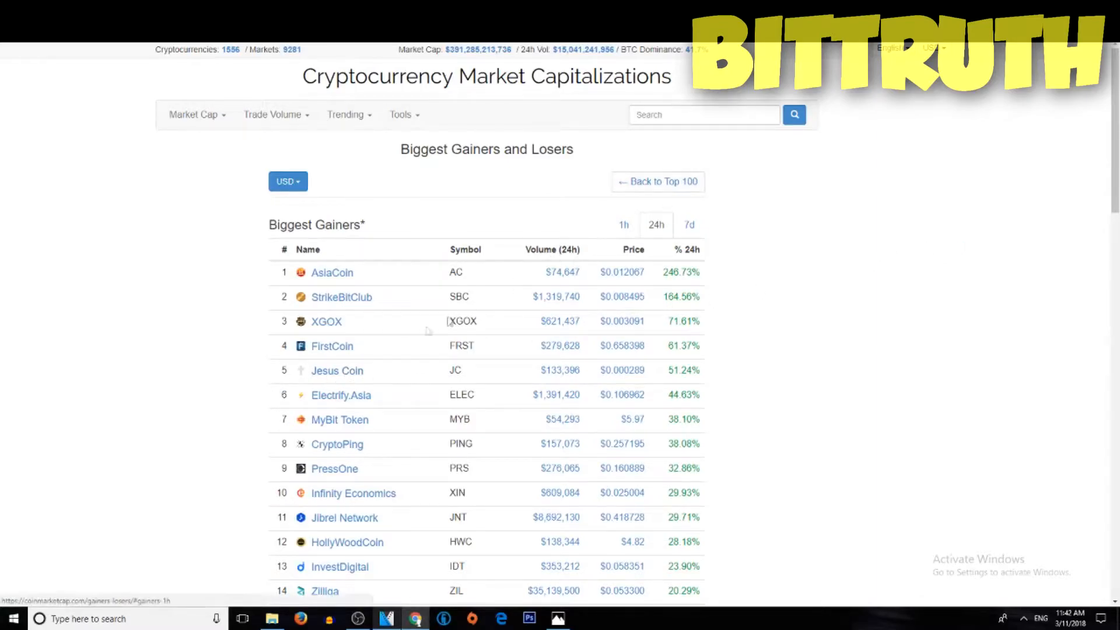
mouse_move(368, 316)
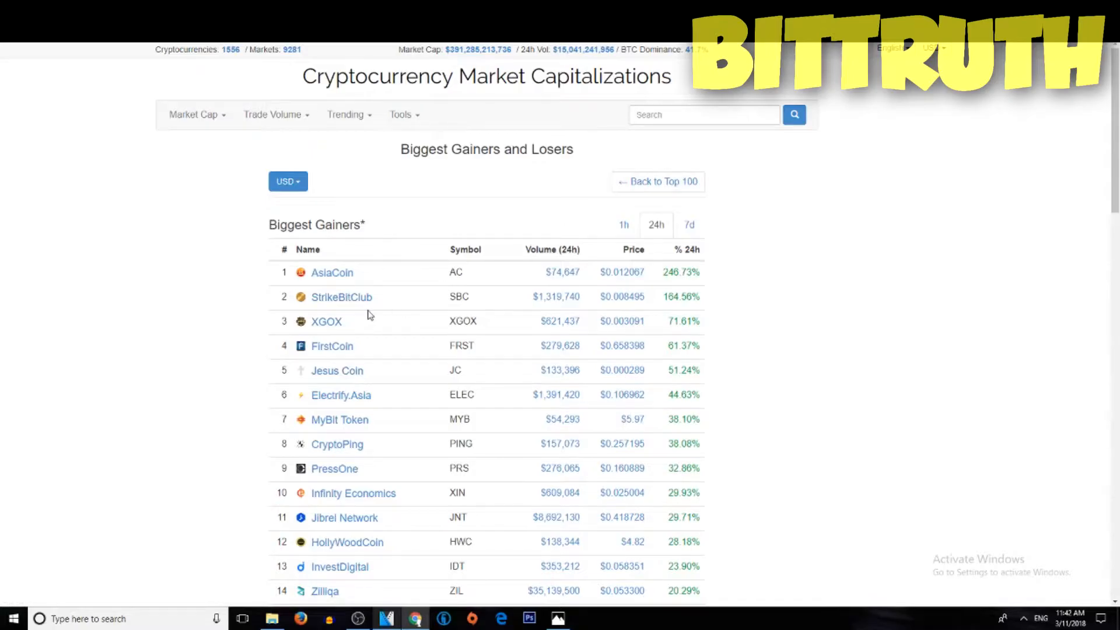
scroll("down", 3)
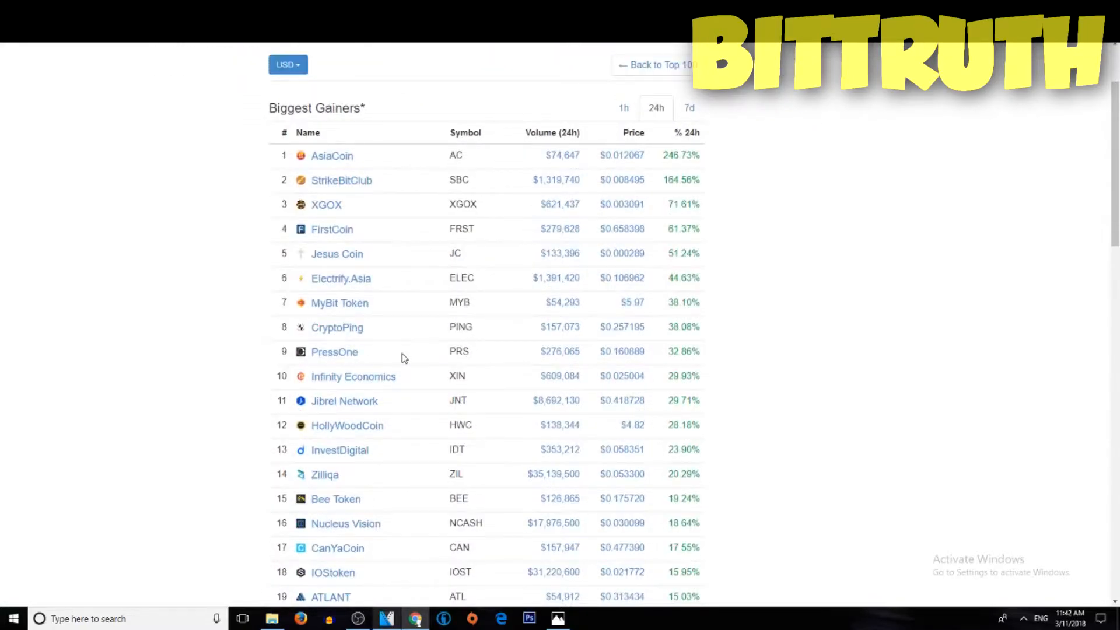
scroll("down", 3)
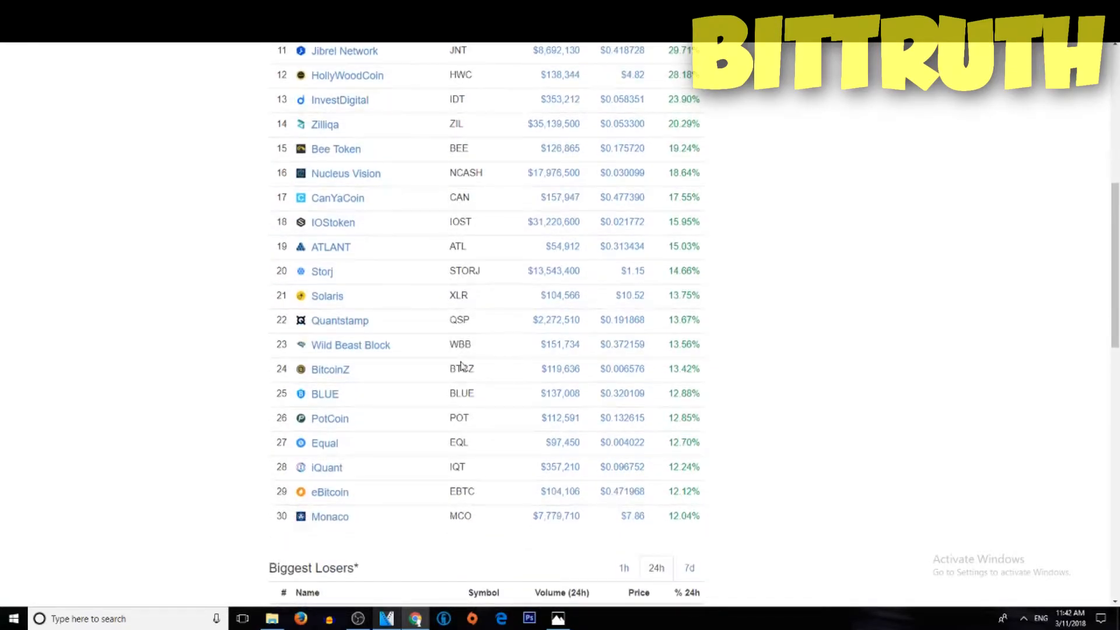
scroll("down", 3)
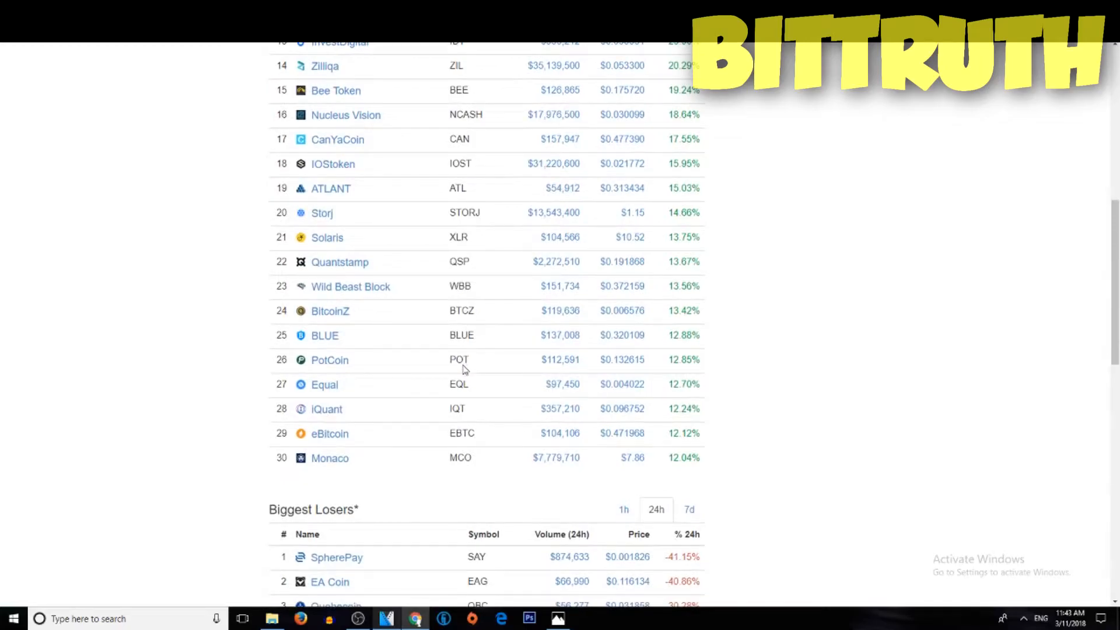
mouse_move(708, 384)
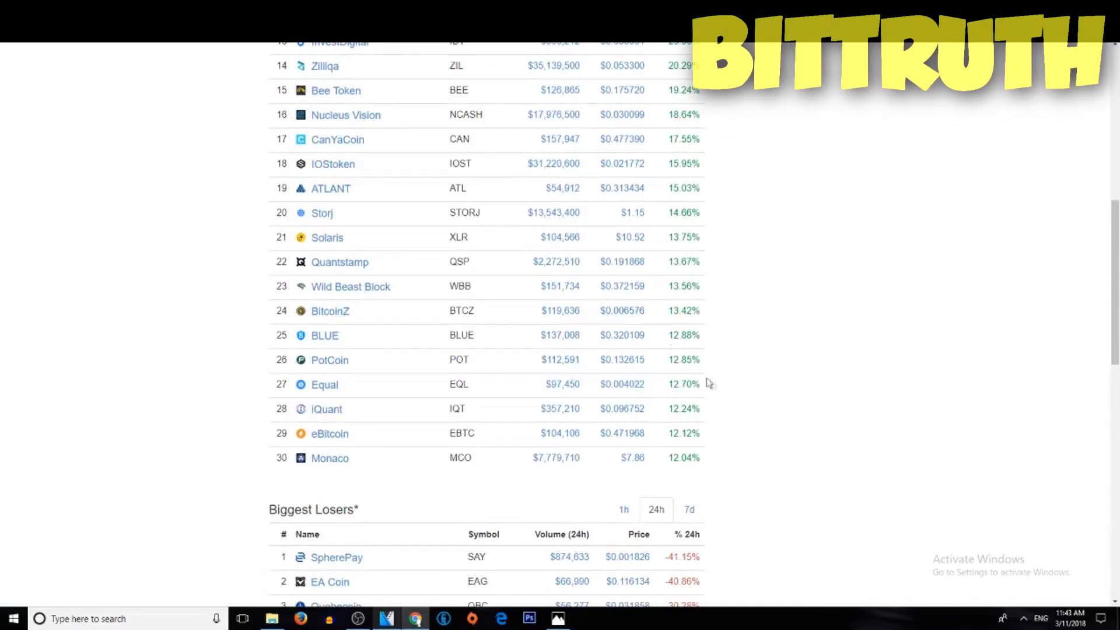
mouse_move(773, 392)
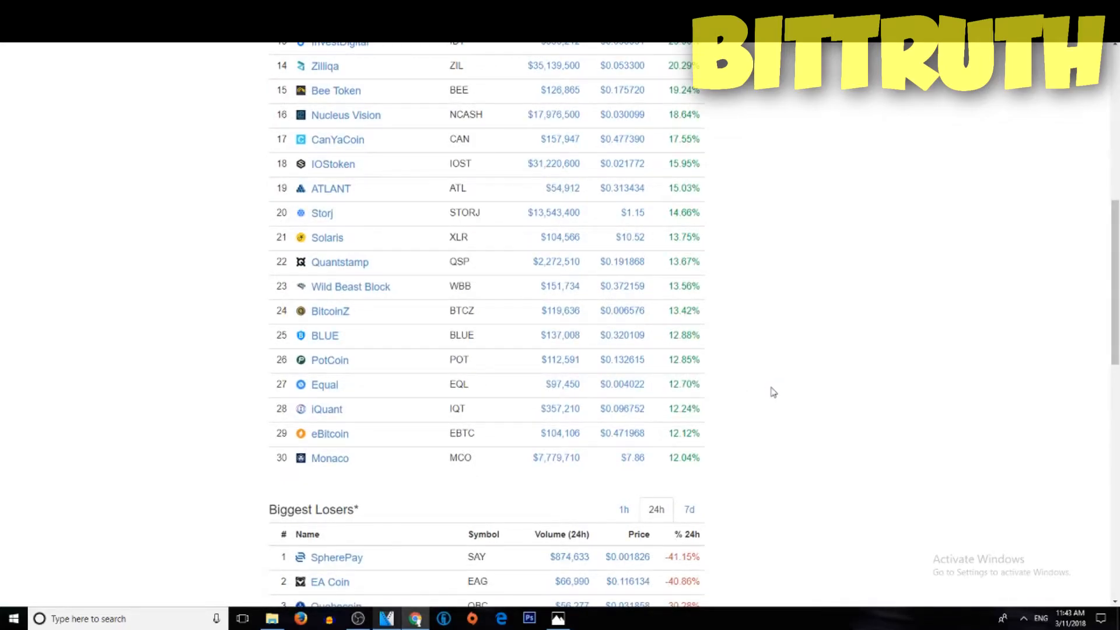
scroll("down", 3)
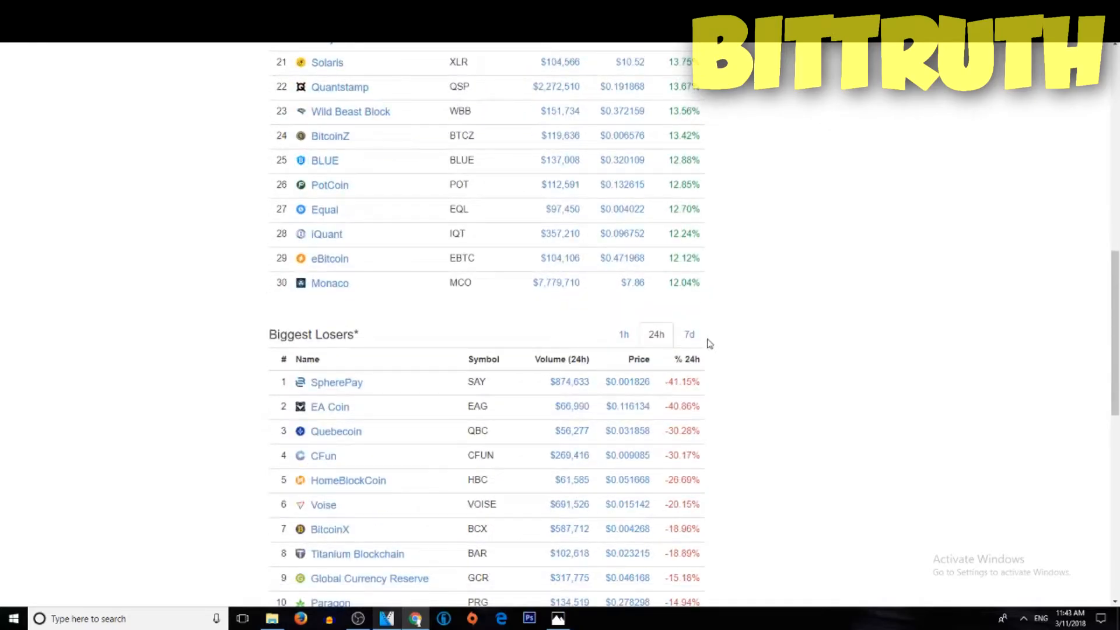
scroll("down", 3)
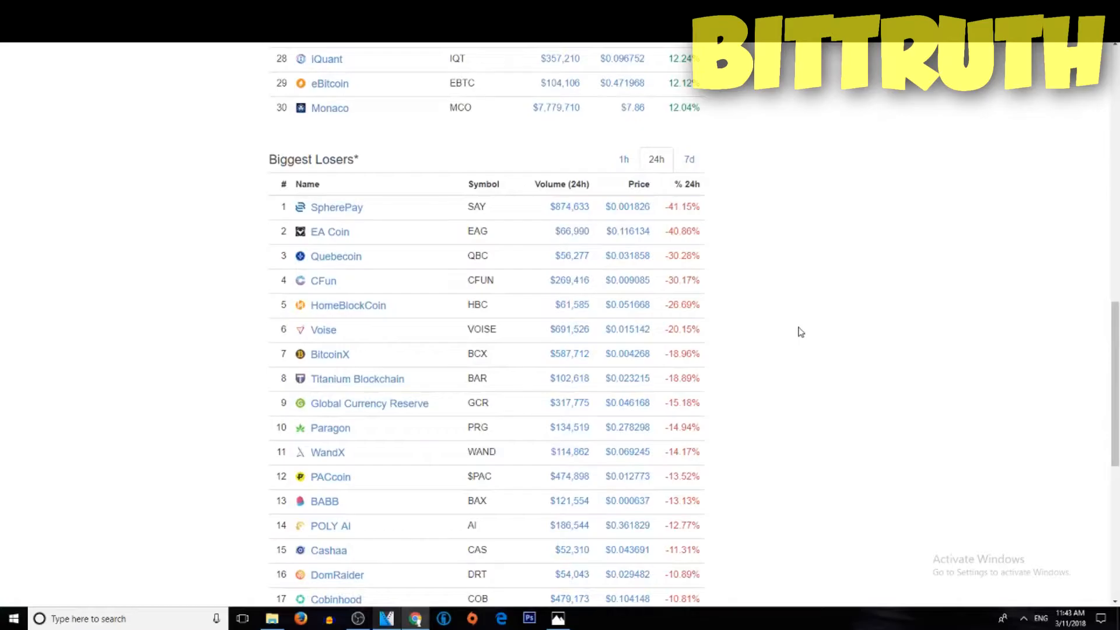
scroll("down", 3)
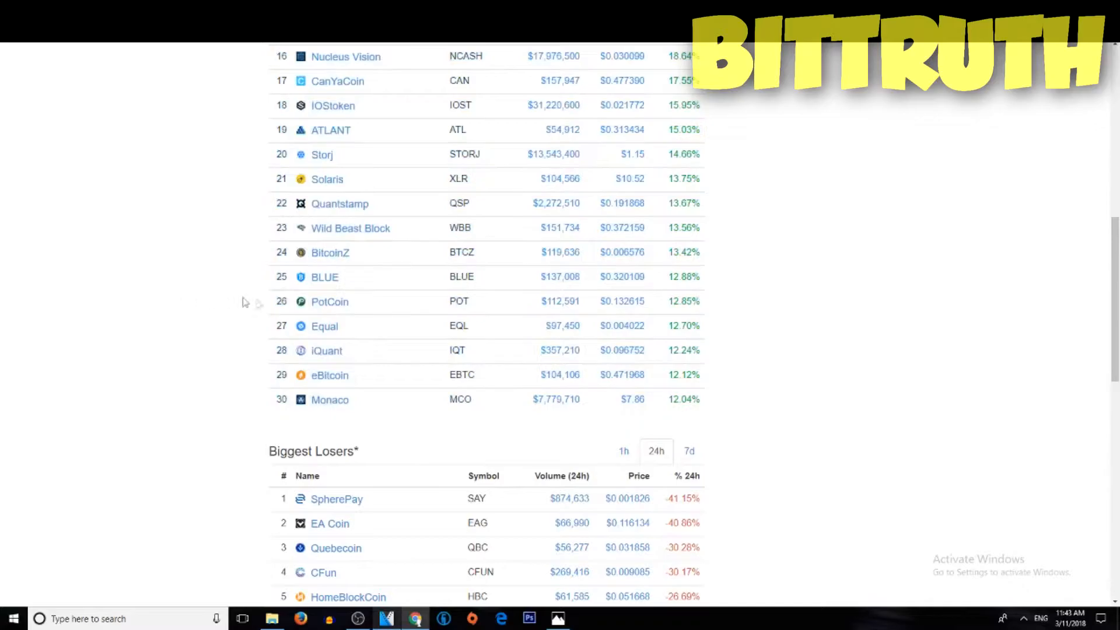
mouse_move(407, 386)
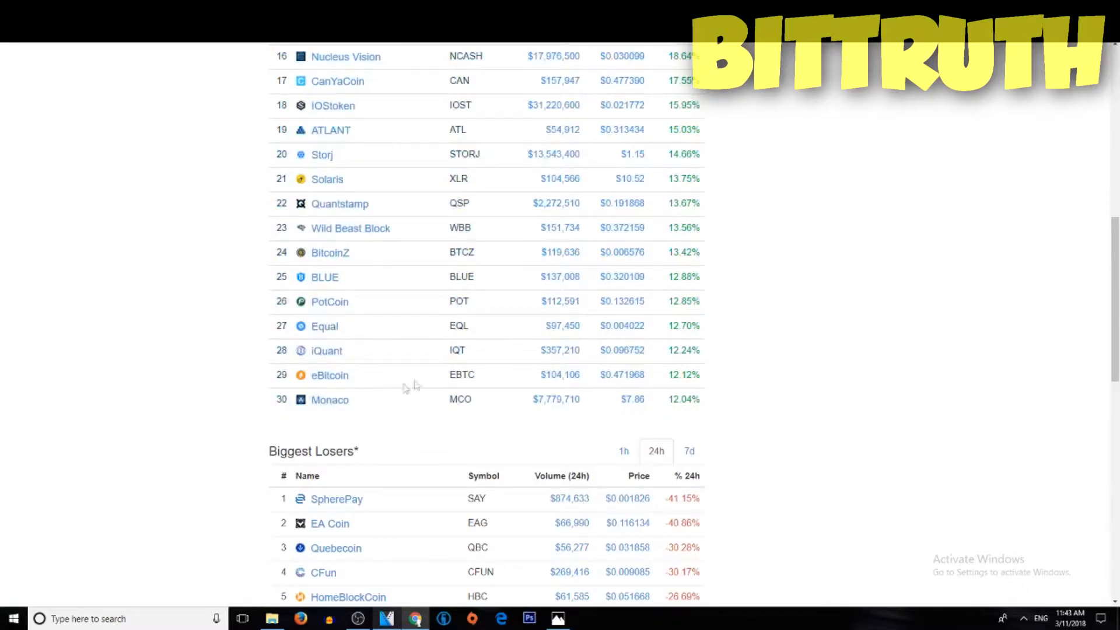
mouse_move(610, 377)
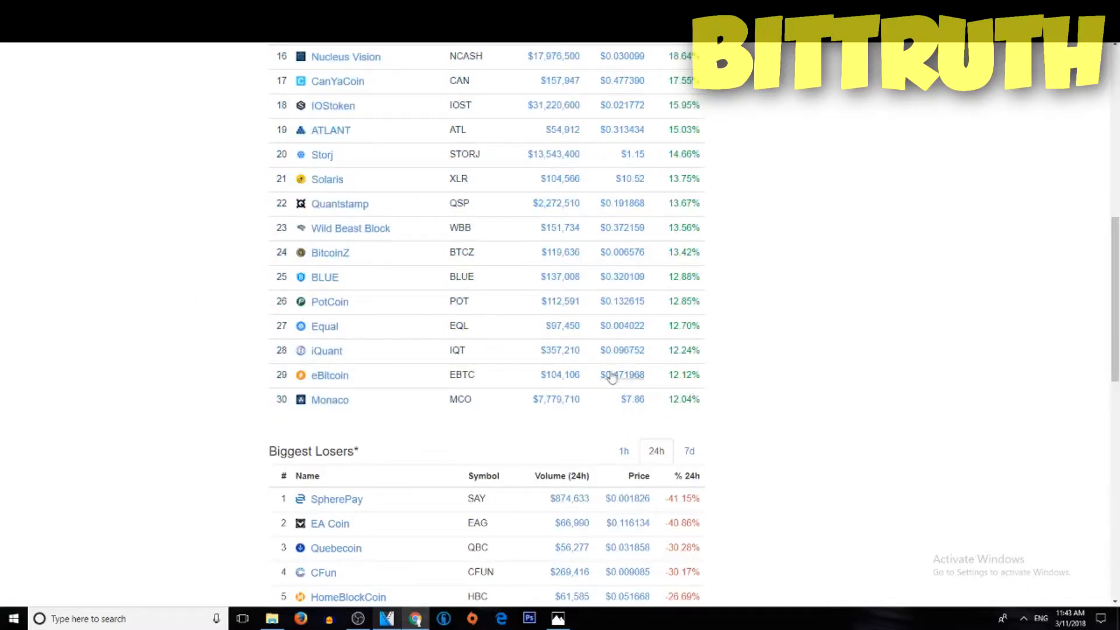
scroll("down", 3)
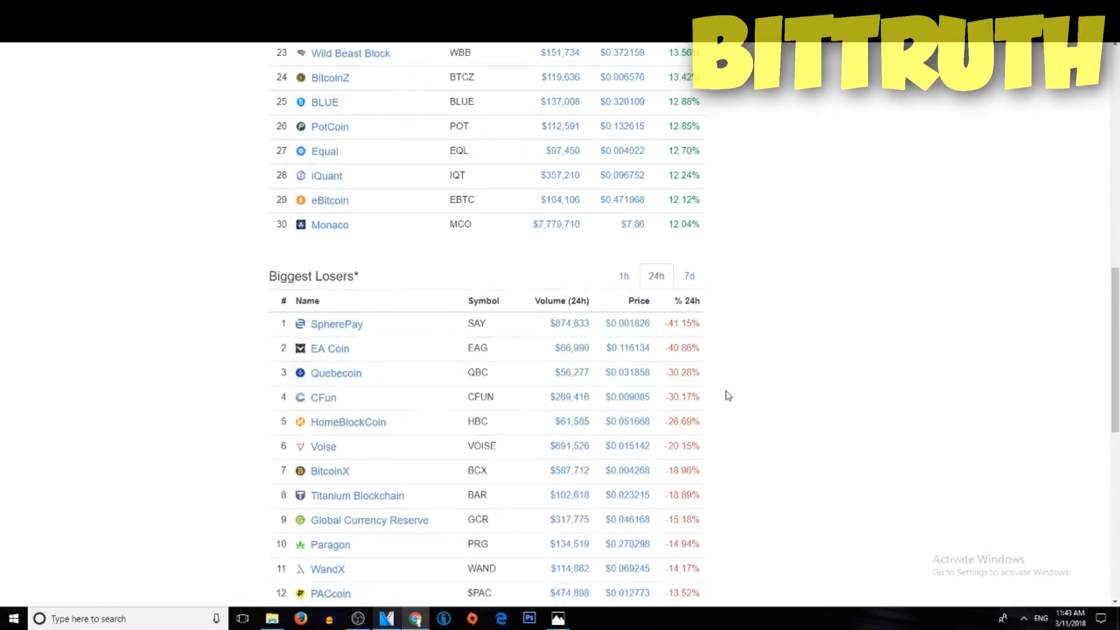
mouse_move(219, 273)
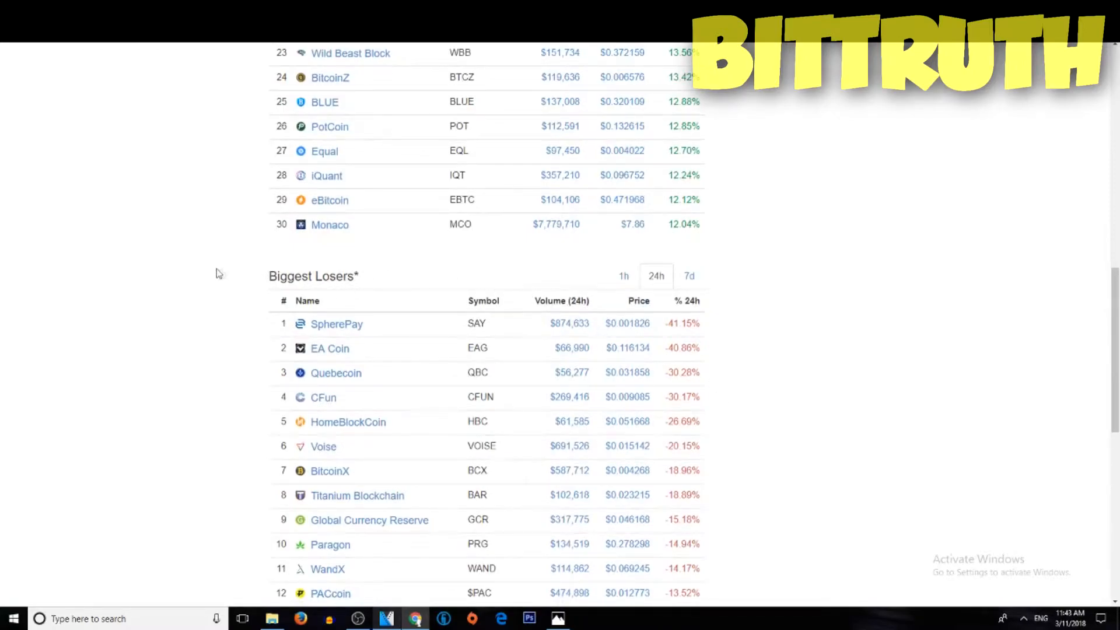
mouse_move(330, 349)
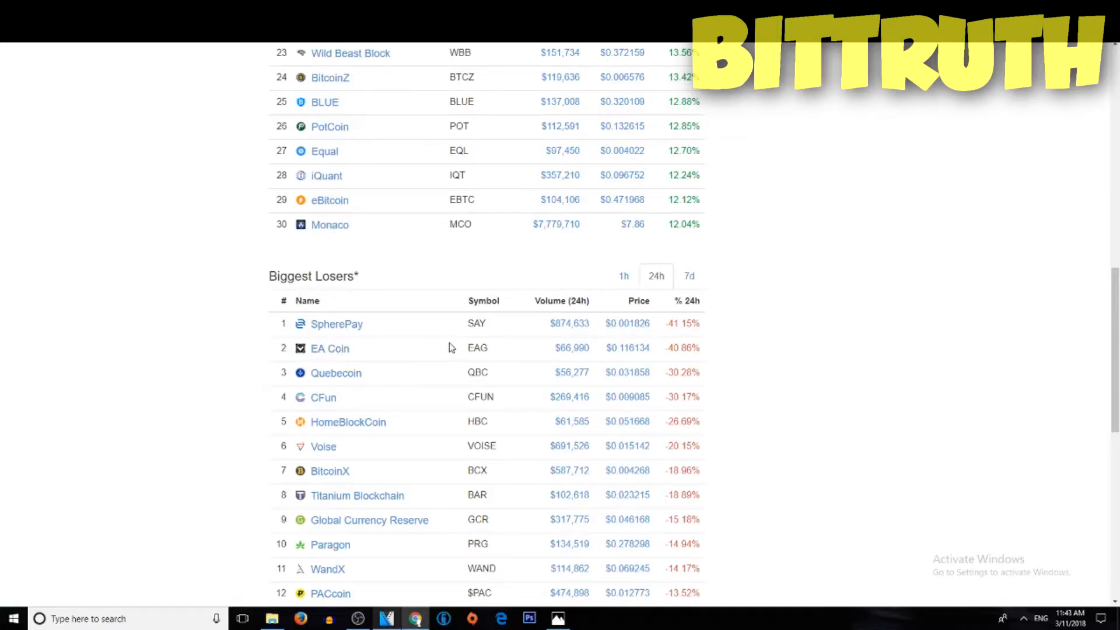
mouse_move(660, 335)
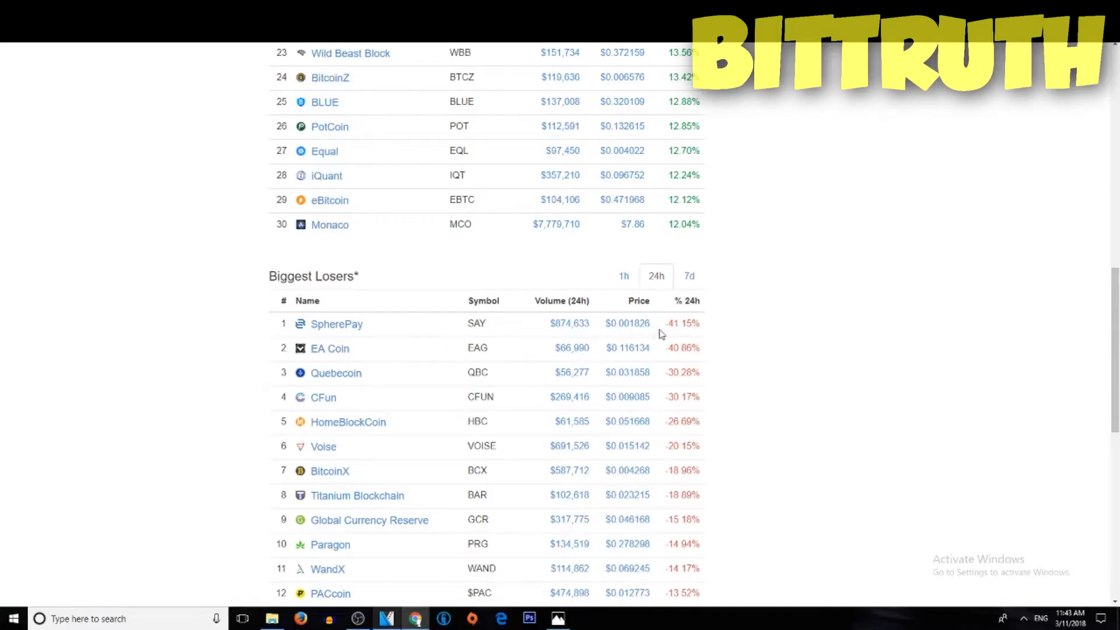
scroll("down", 3)
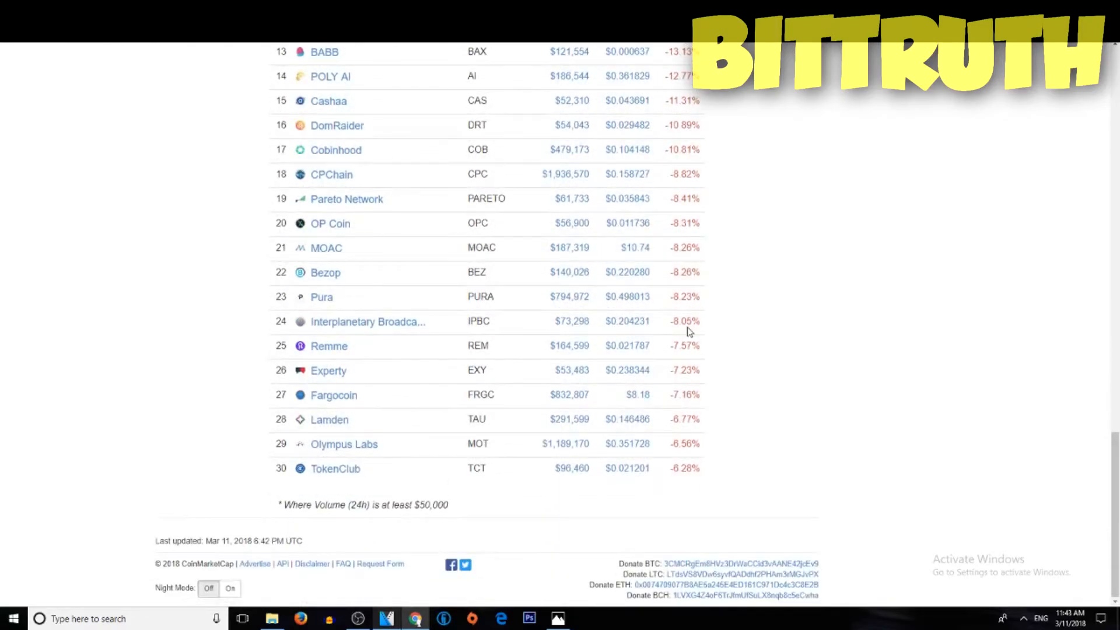
scroll("up", 3)
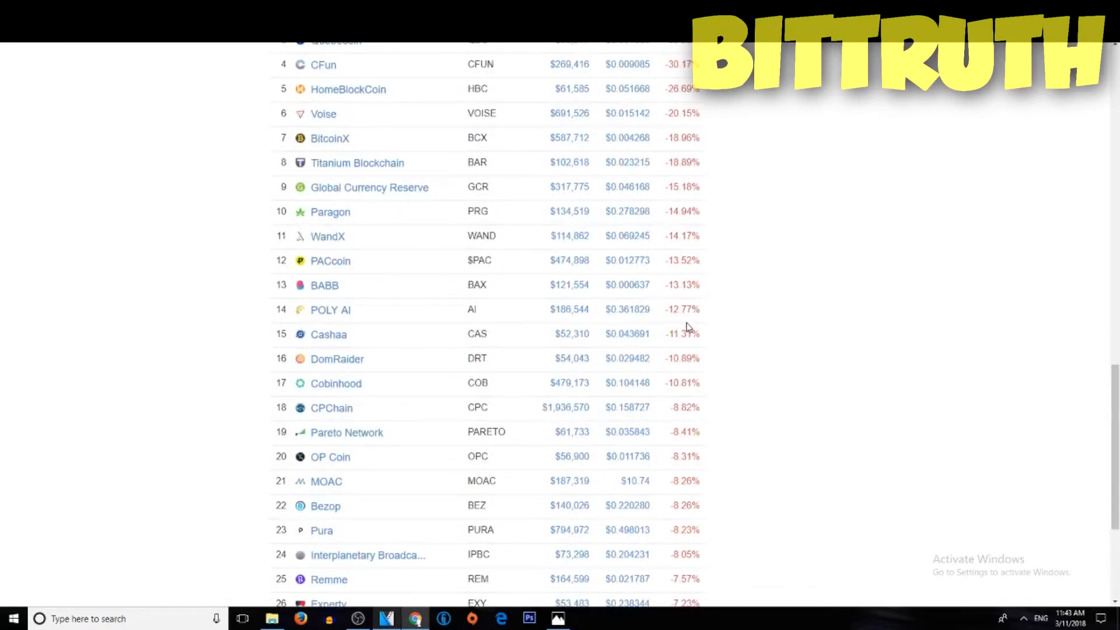
scroll("down", 3)
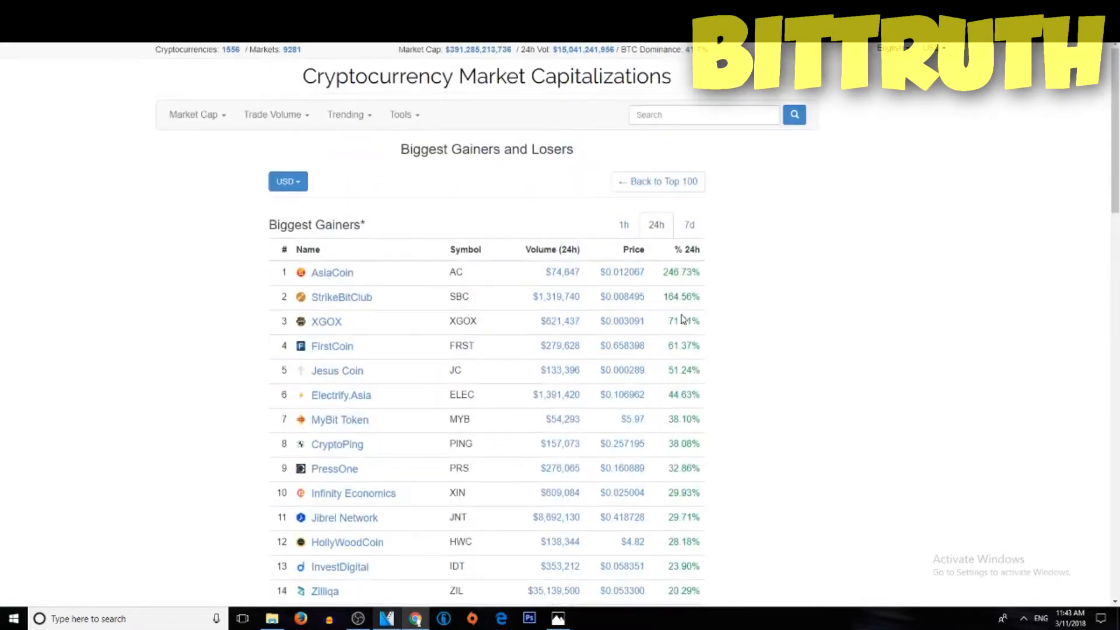
- Return to the Top 100 coins ranking and glance down the list and back
left_click(657, 181)
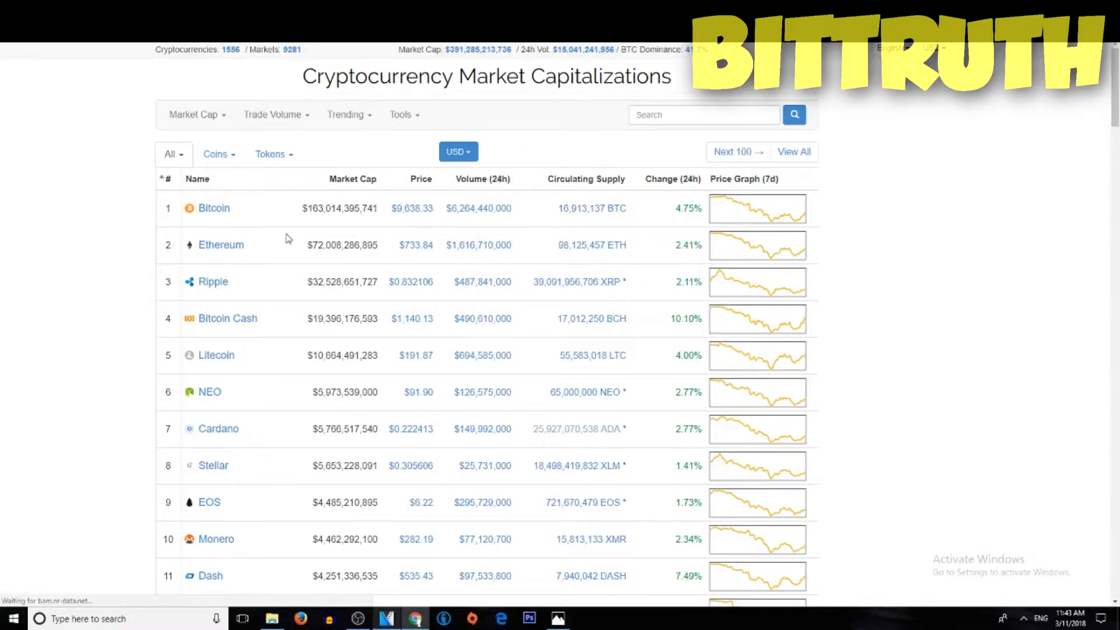
mouse_move(326, 235)
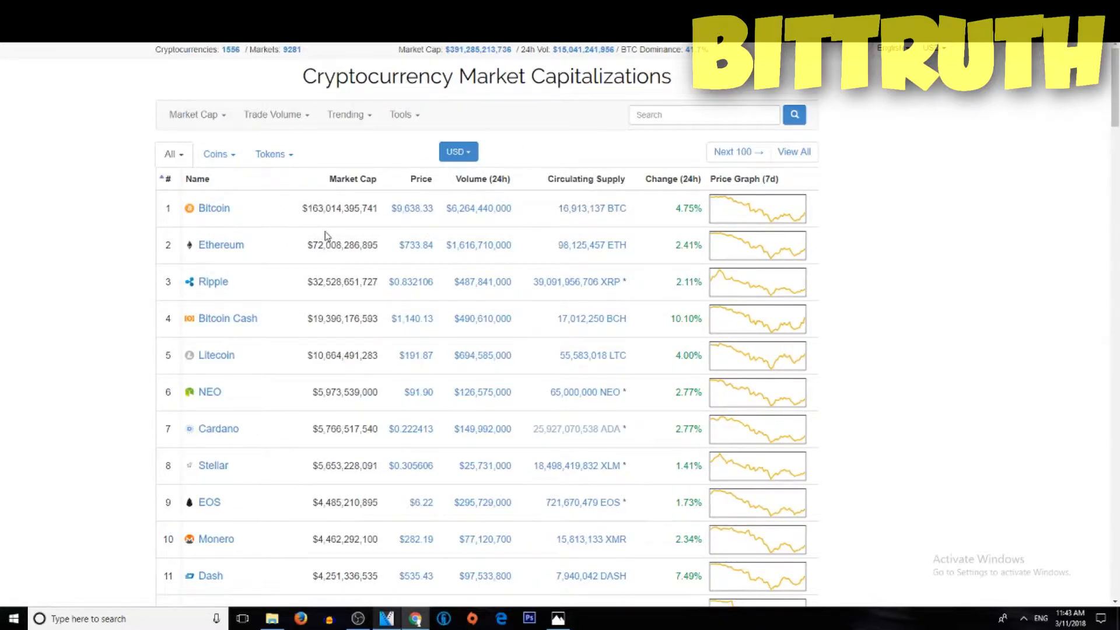
scroll("down", 3)
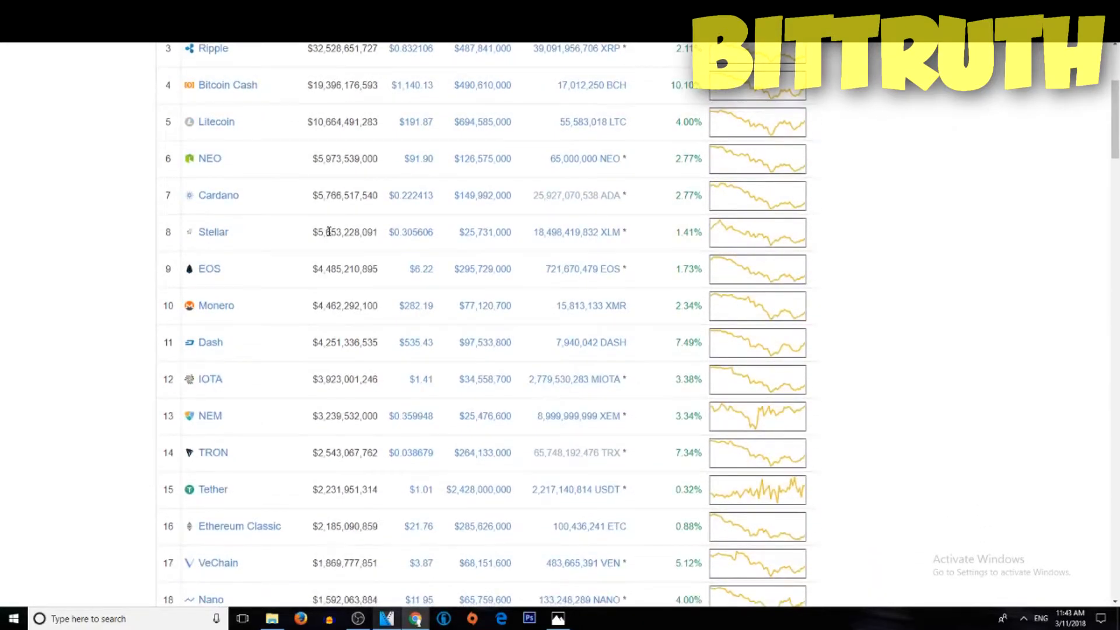
scroll("up", 3)
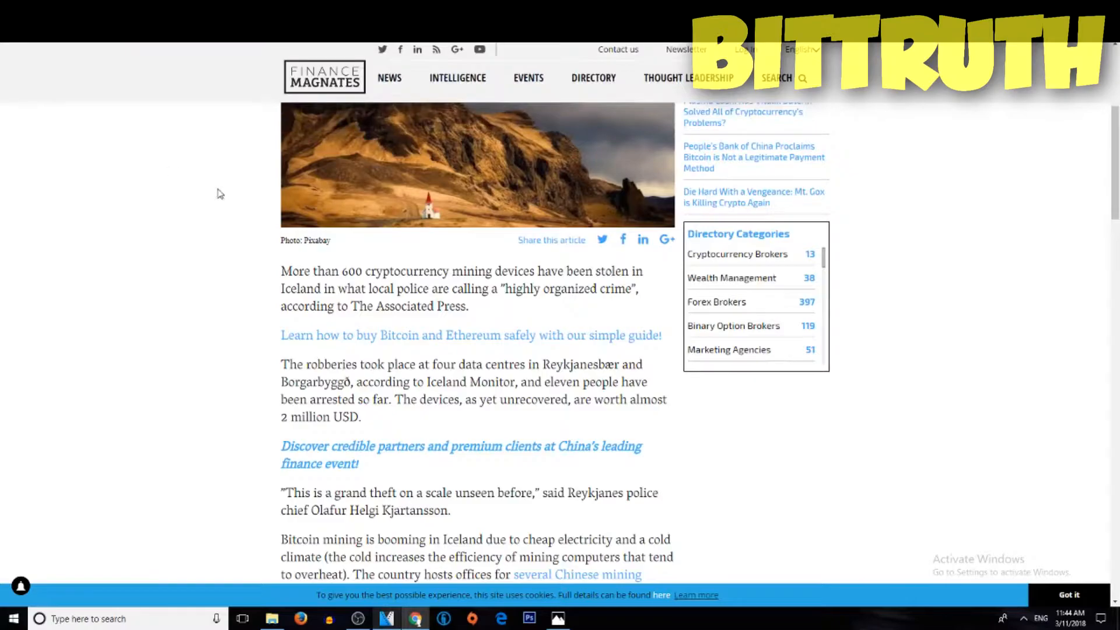
mouse_move(269, 420)
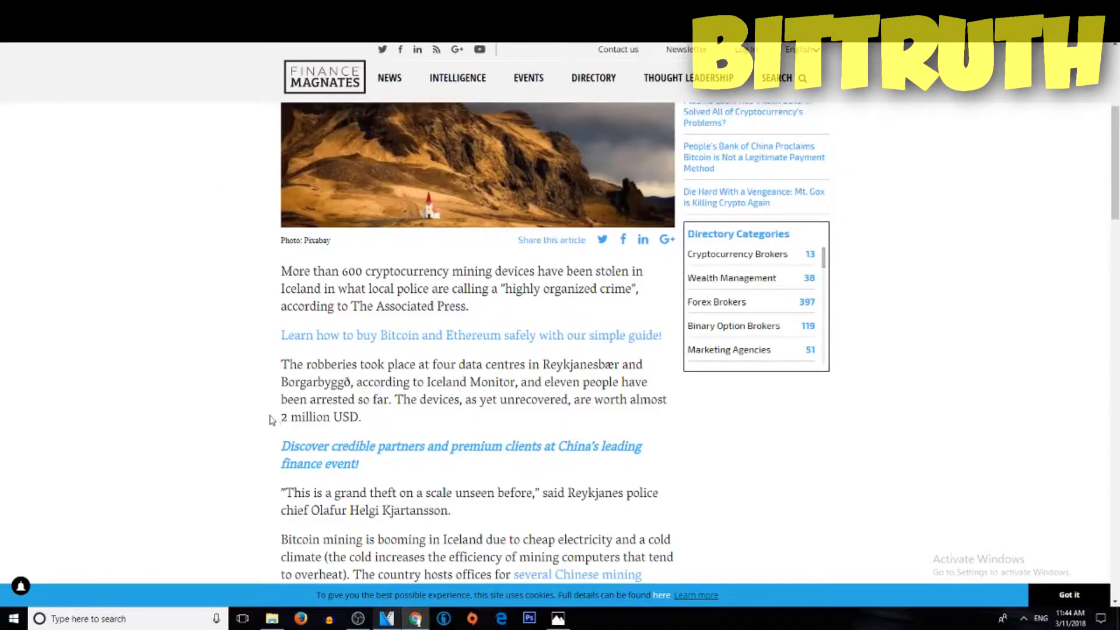
mouse_move(461, 400)
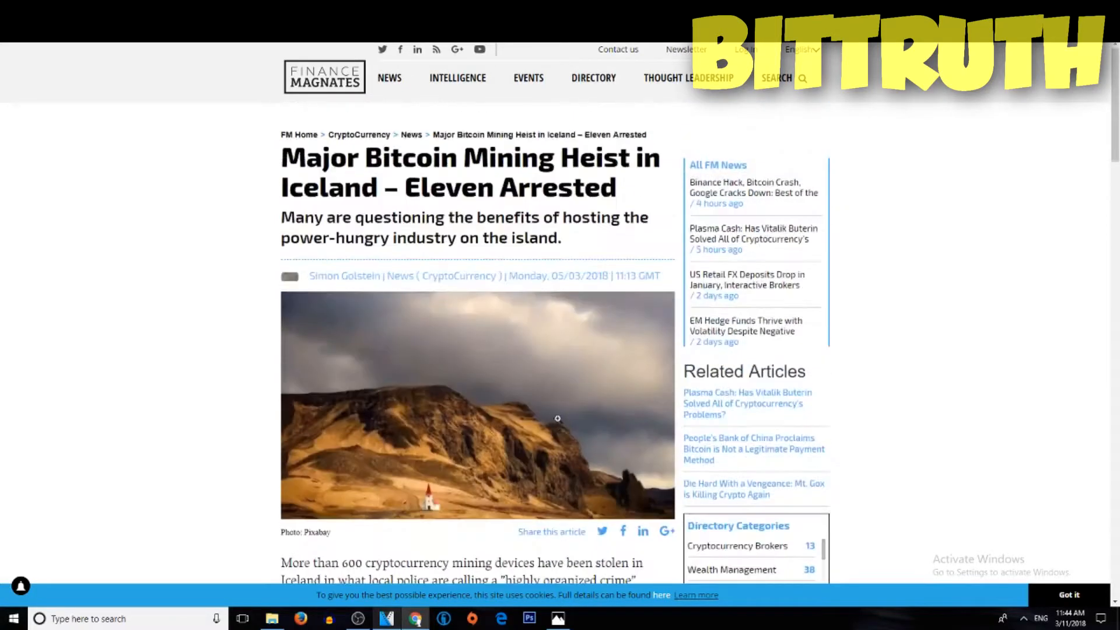
- Read down the Iceland mining heist article and select its 05/03/2018 publication date
scroll("down", 3)
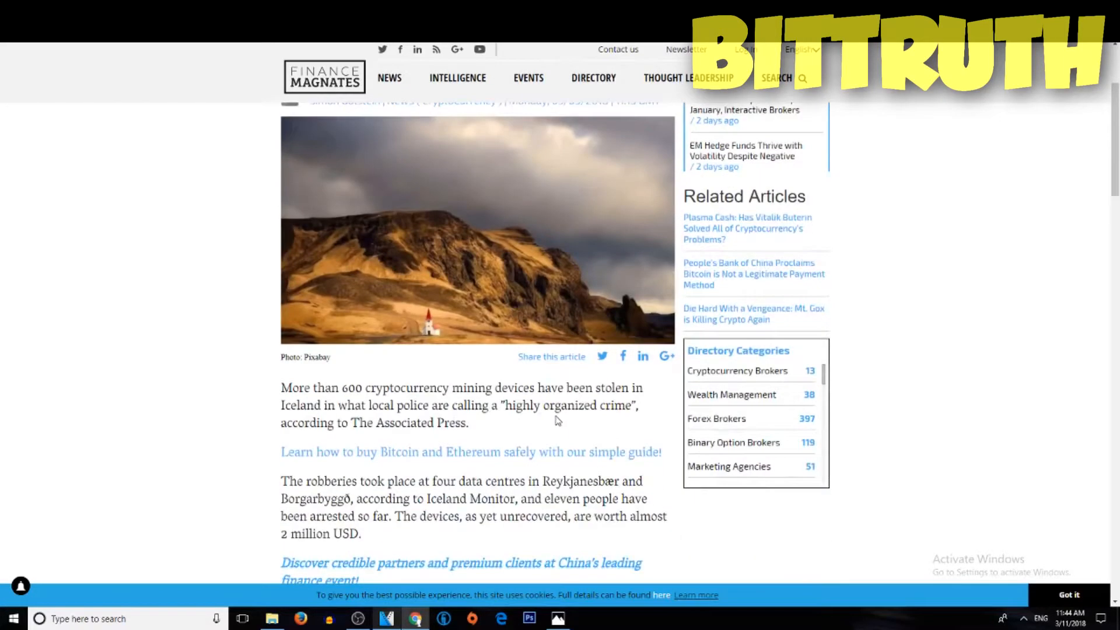
scroll("down", 3)
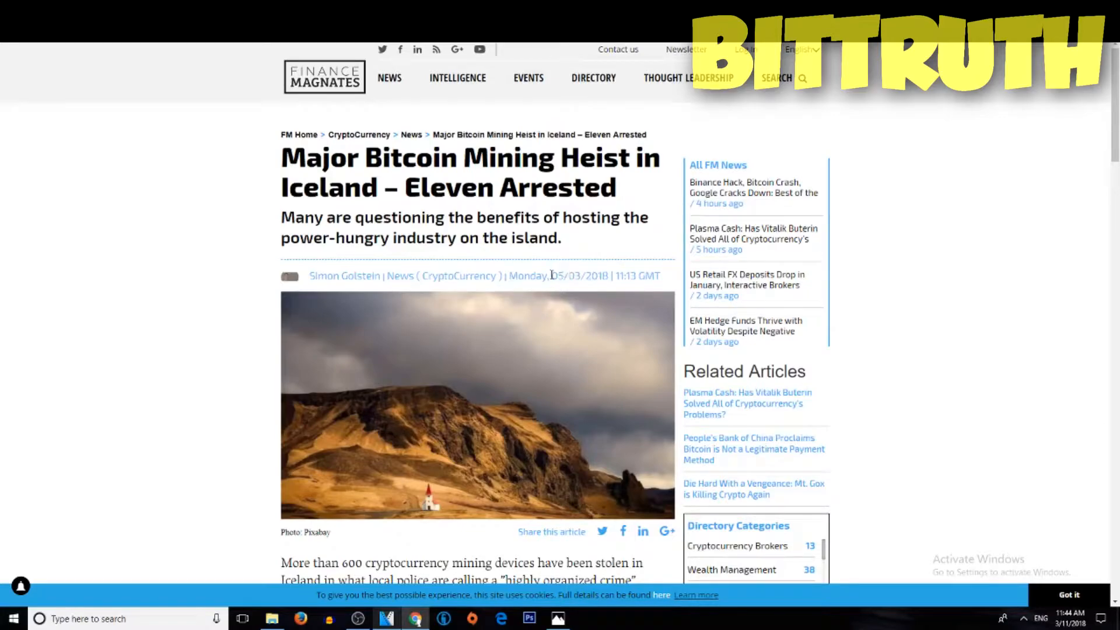
double_click(580, 275)
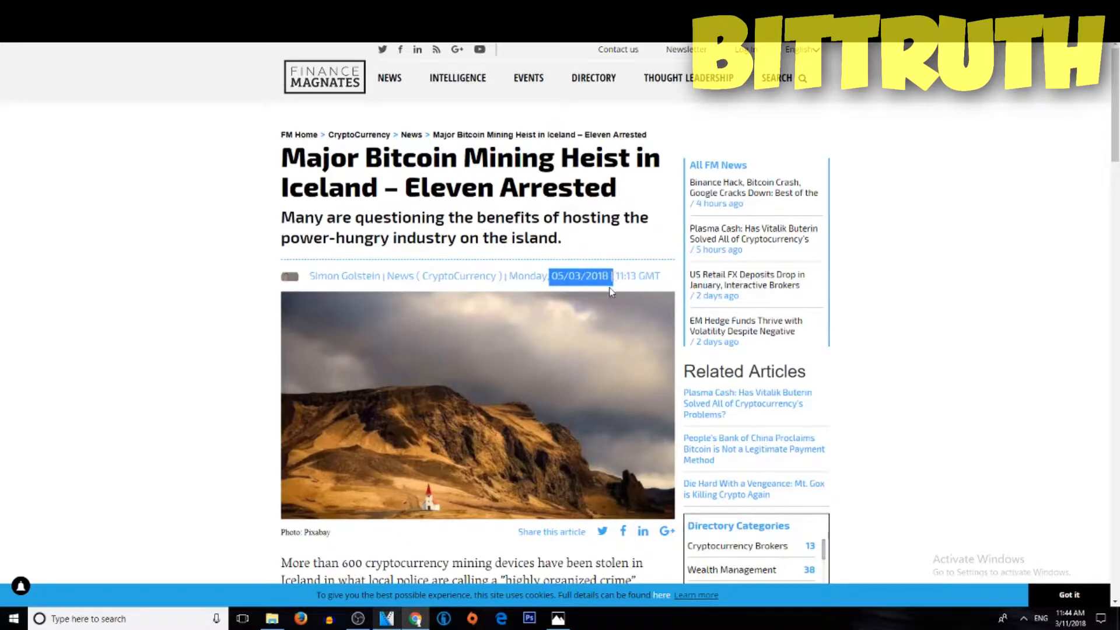
- Continue reading the Iceland heist story further down the page
scroll("down", 3)
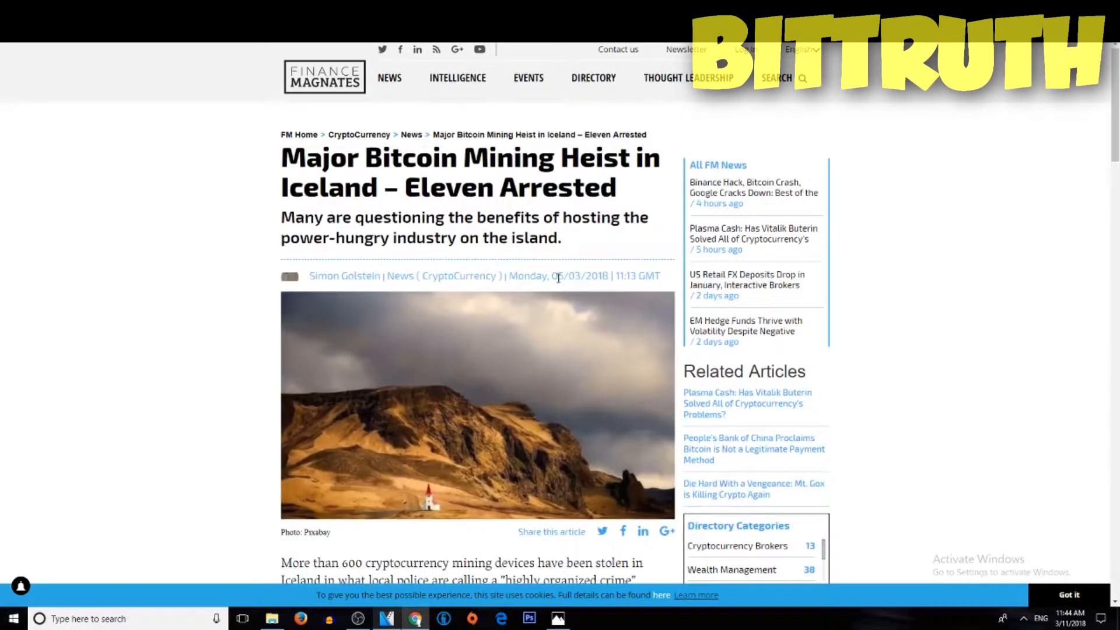
scroll("down", 3)
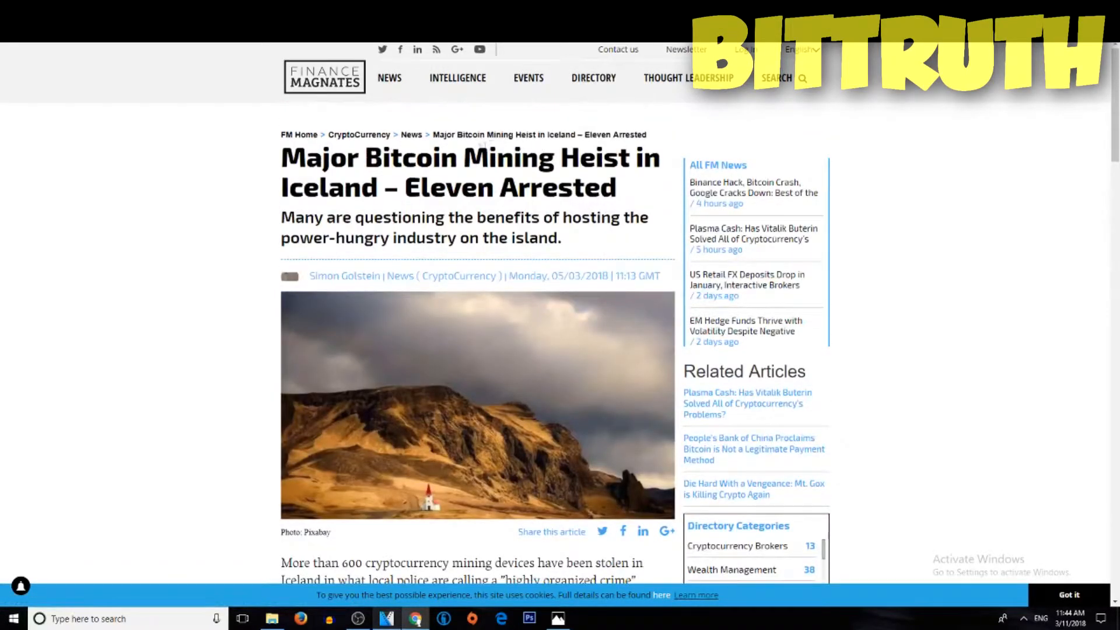
scroll("down", 3)
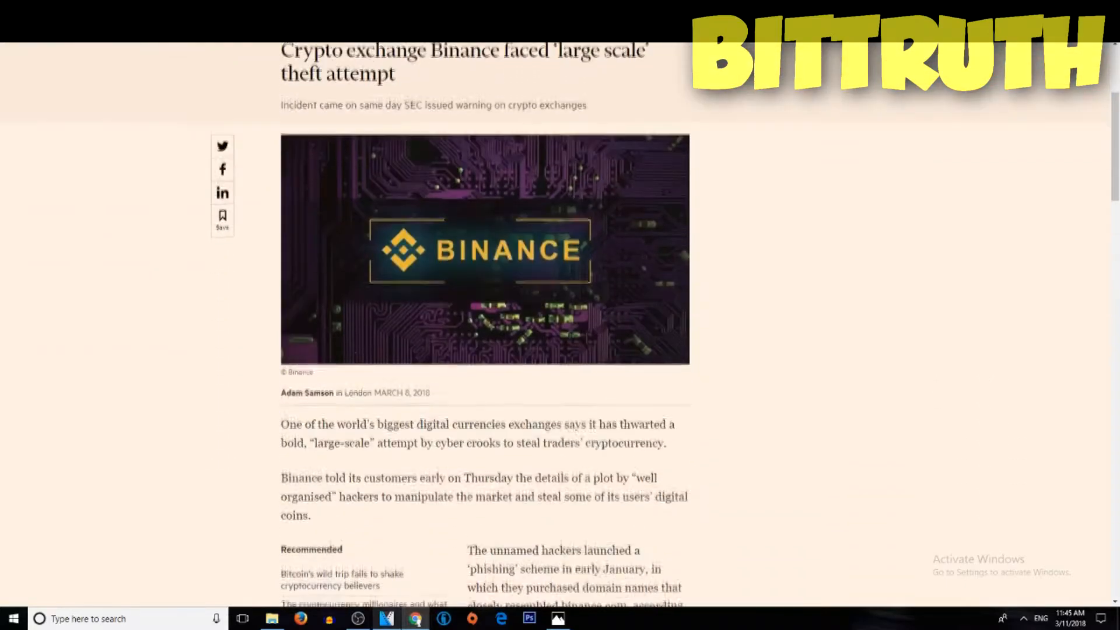
- Read through the FT Binance theft article down to the Viacoin price-spike chart
scroll("down", 3)
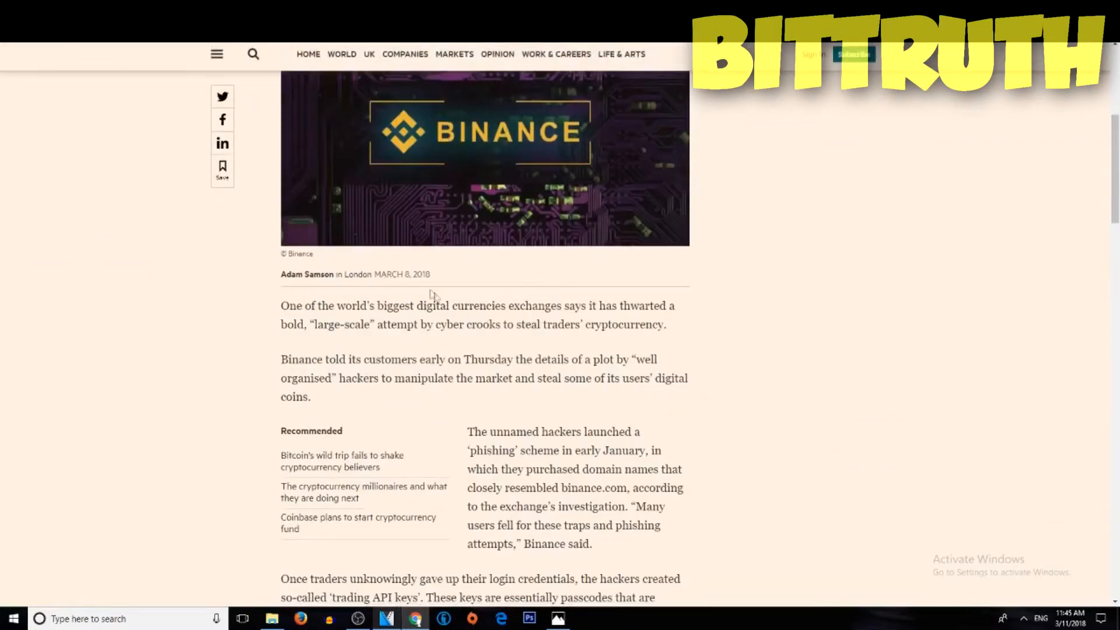
scroll("down", 3)
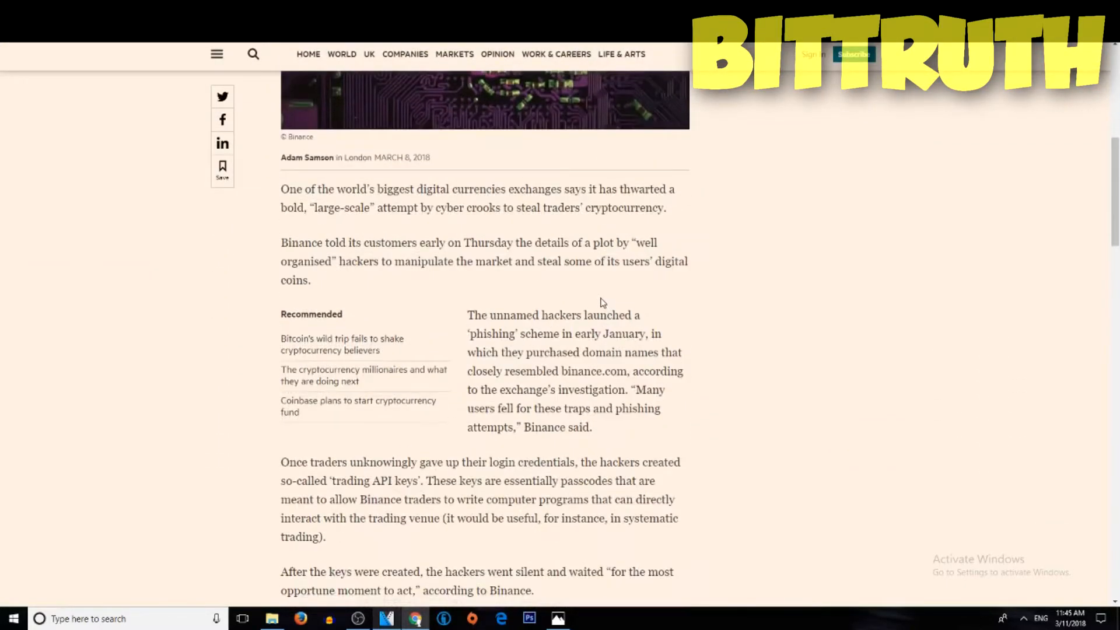
scroll("up", 3)
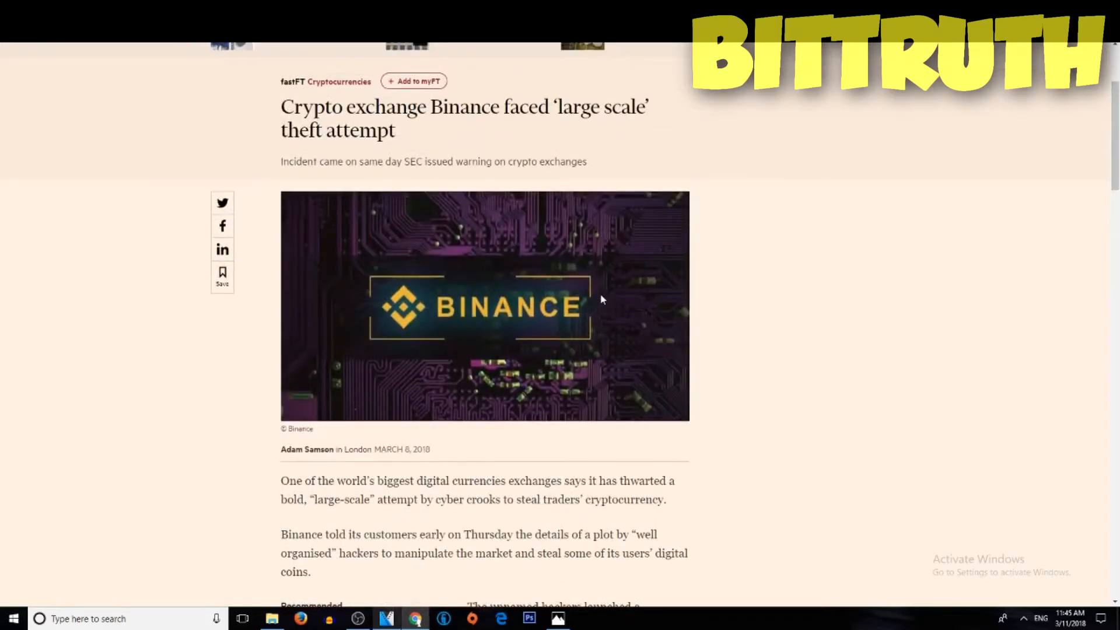
scroll("down", 3)
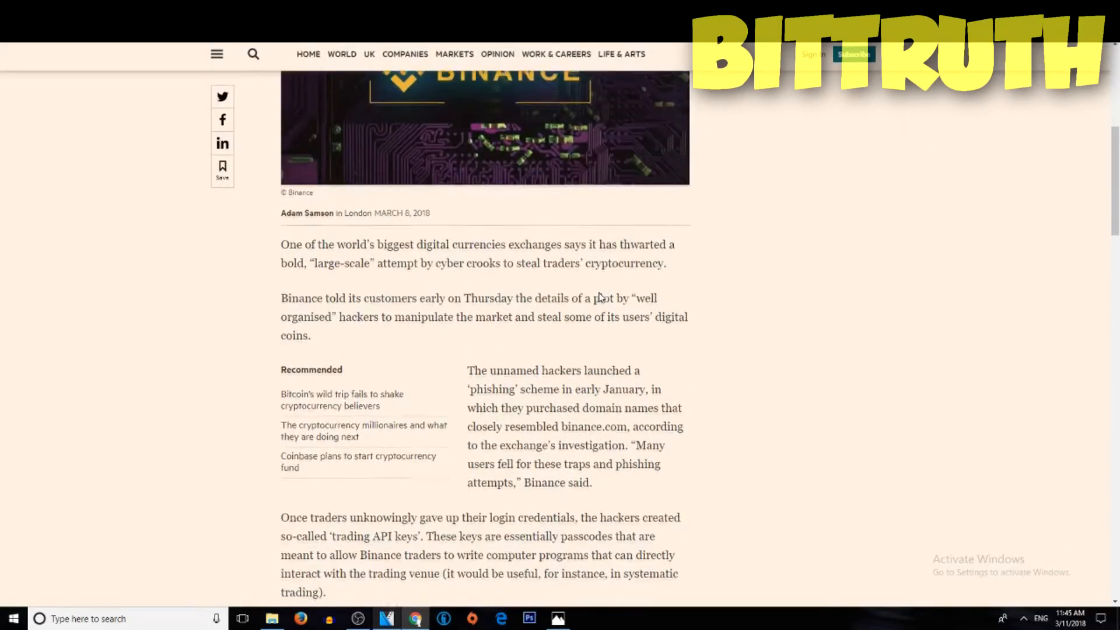
scroll("down", 3)
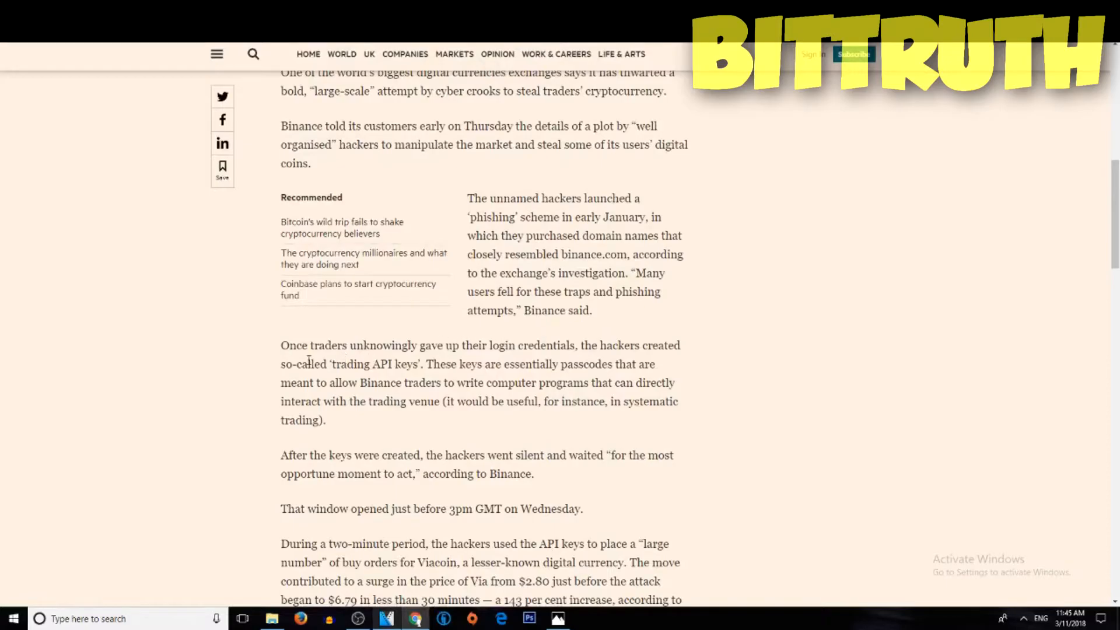
mouse_move(440, 378)
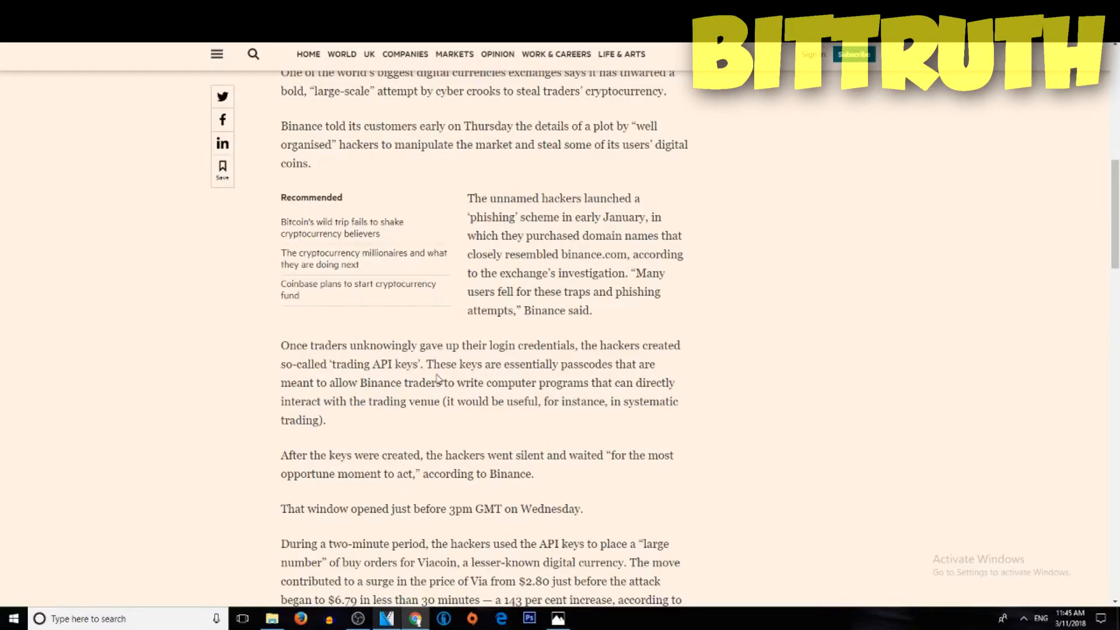
scroll("down", 3)
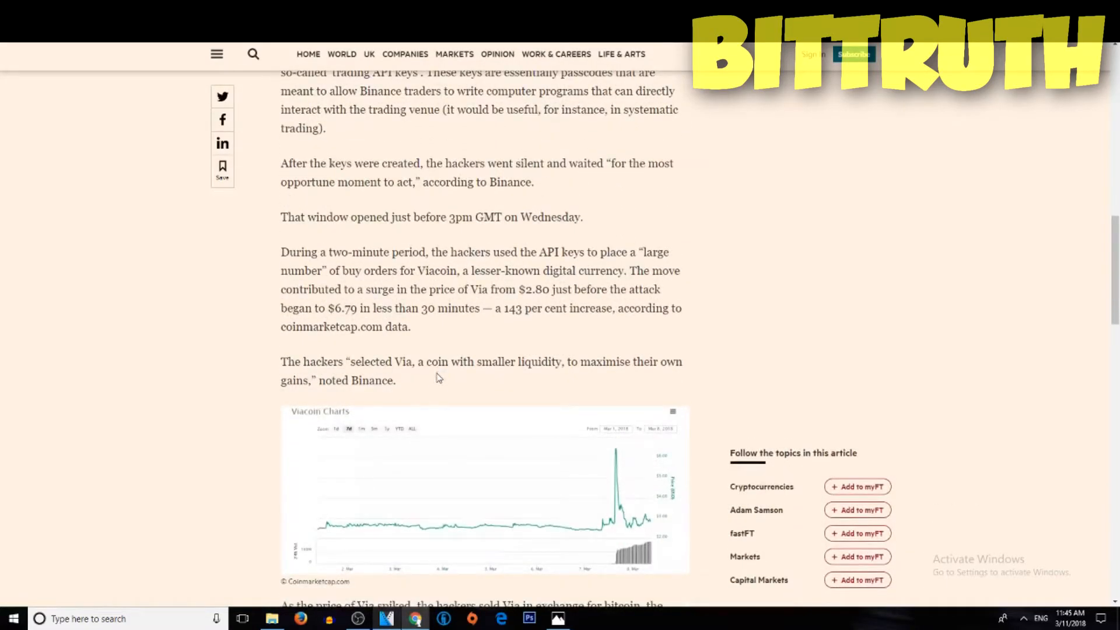
scroll("down", 3)
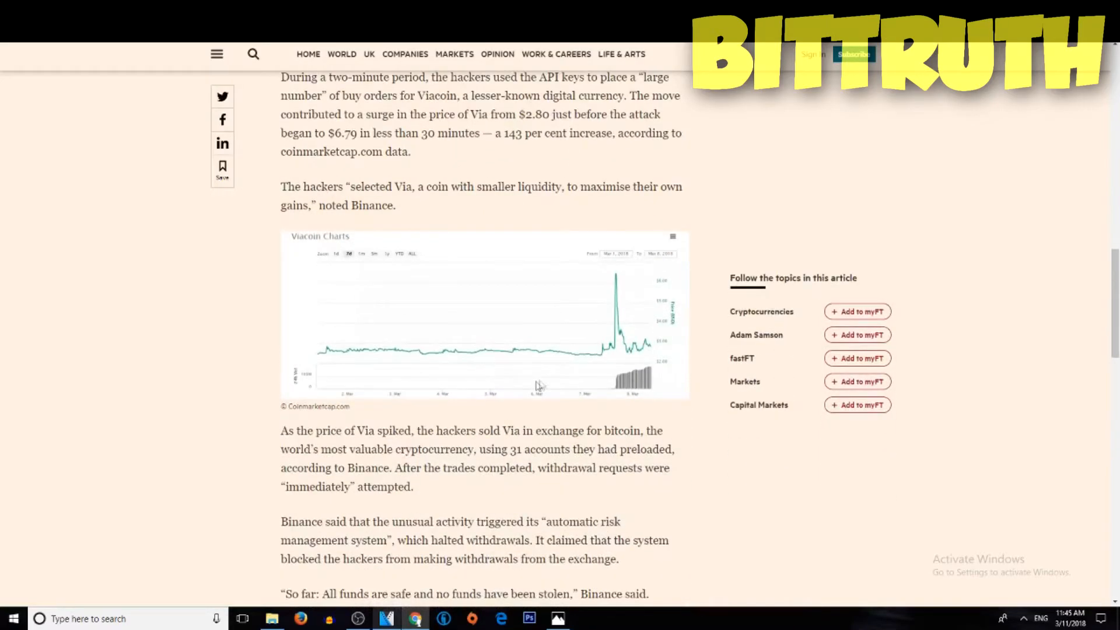
scroll("down", 3)
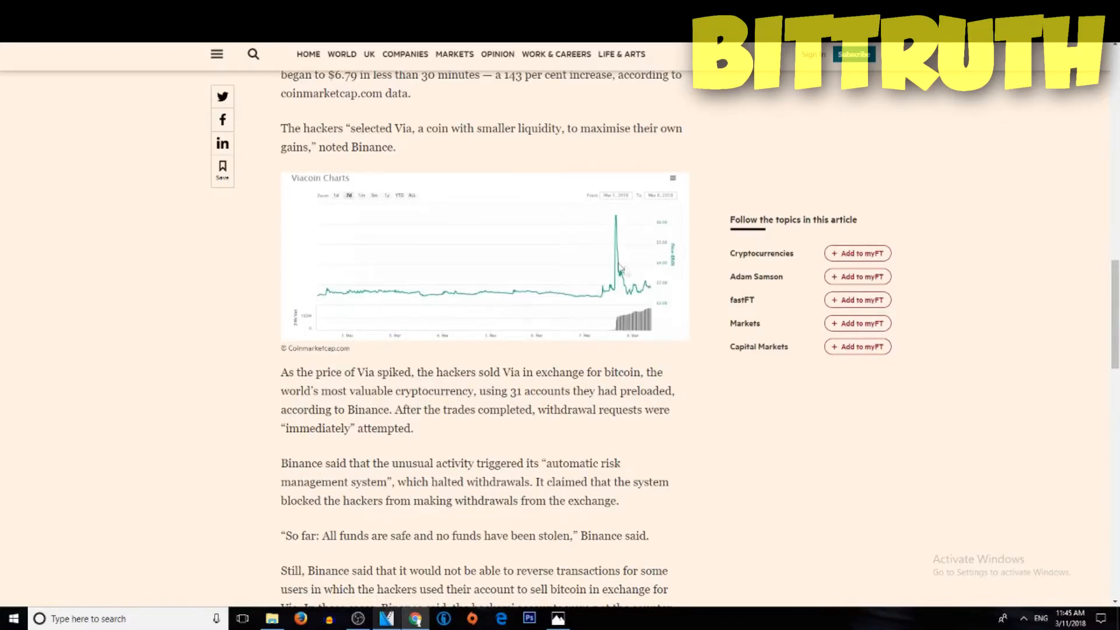
mouse_move(617, 297)
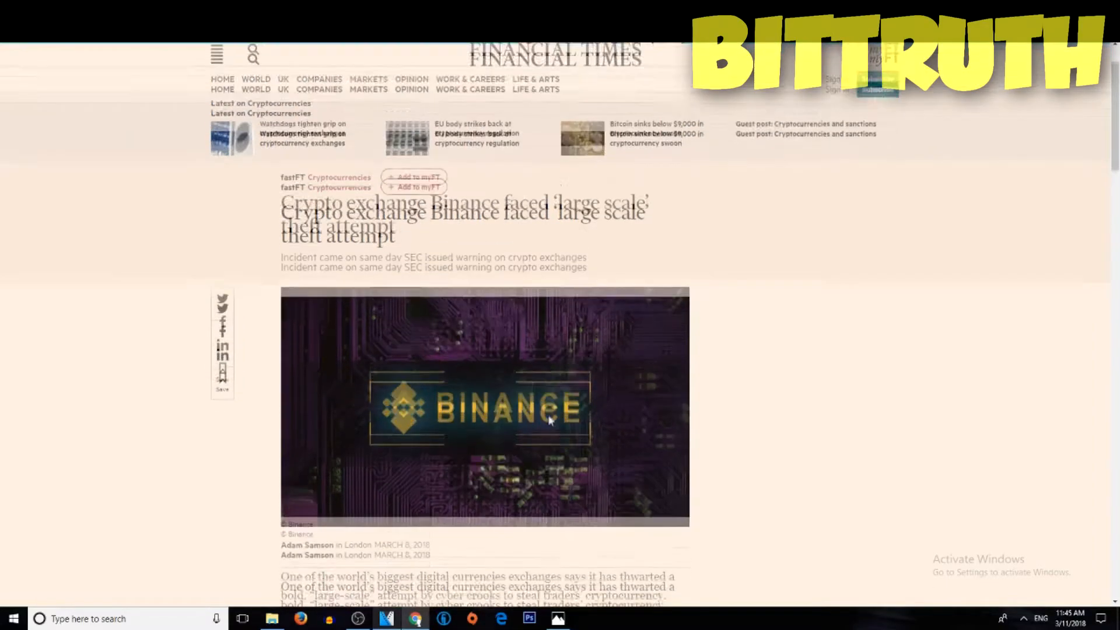
scroll("down", 3)
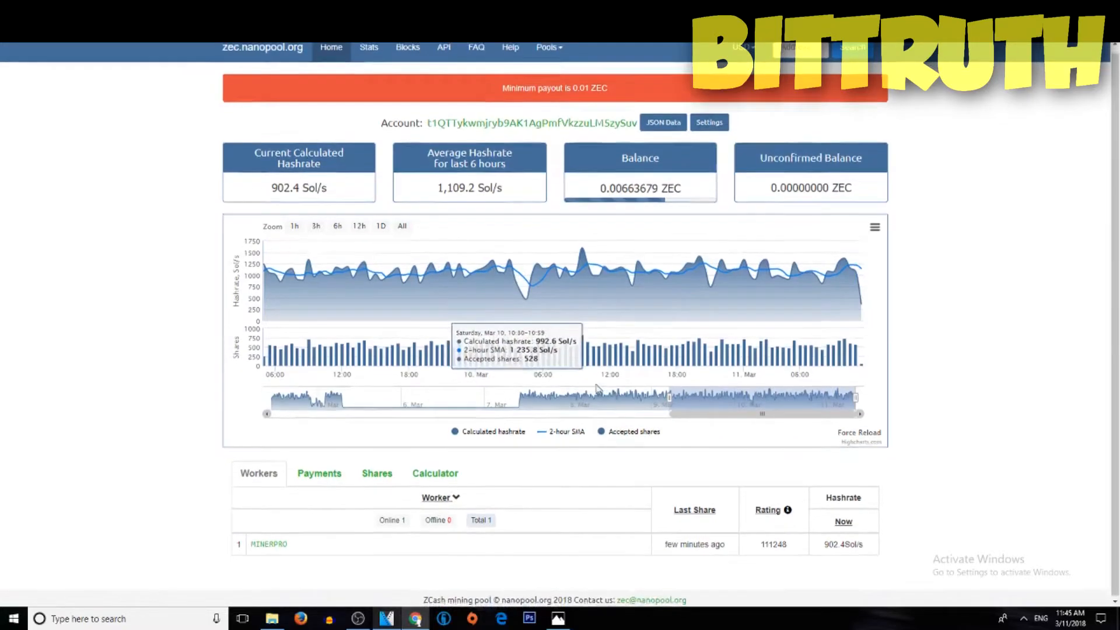
- Return to the FT Binance theft article and read down through its text
left_click(318, 472)
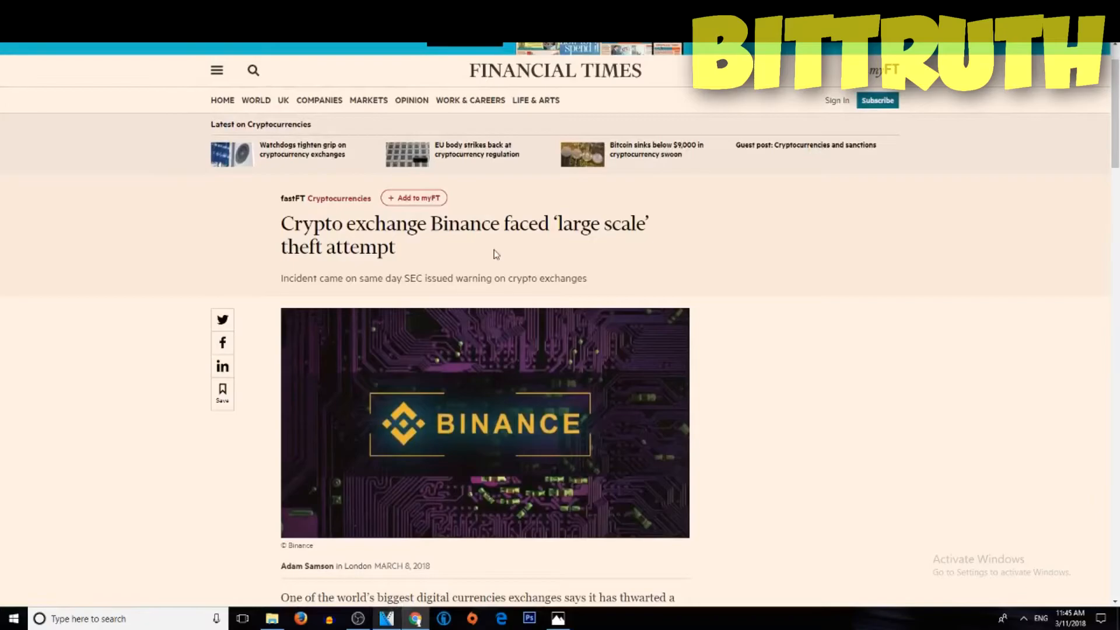
scroll("down", 3)
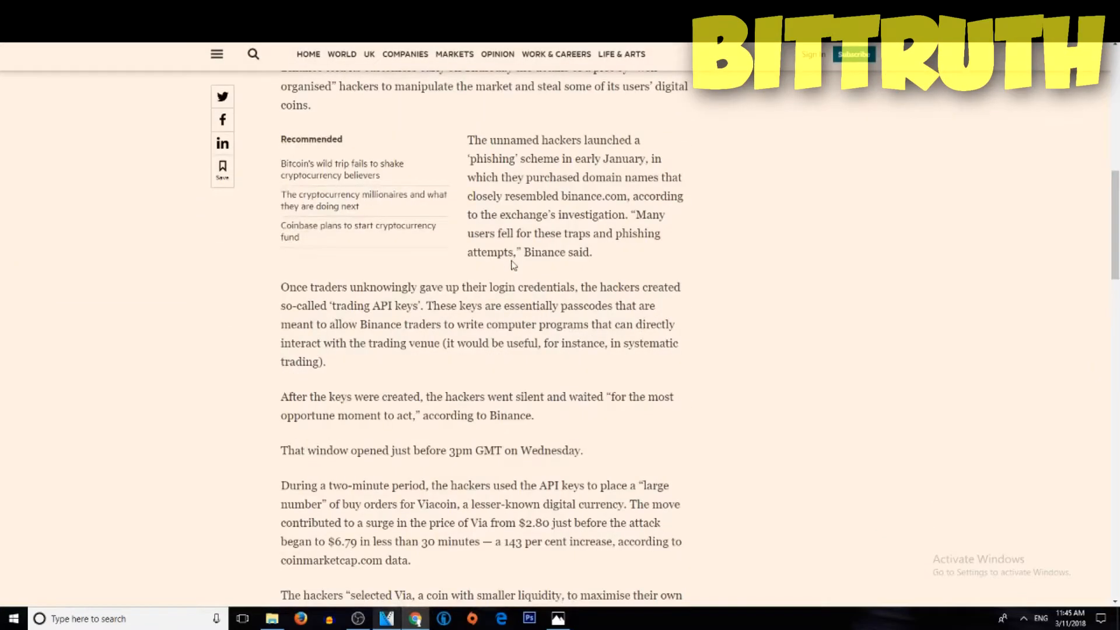
scroll("down", 3)
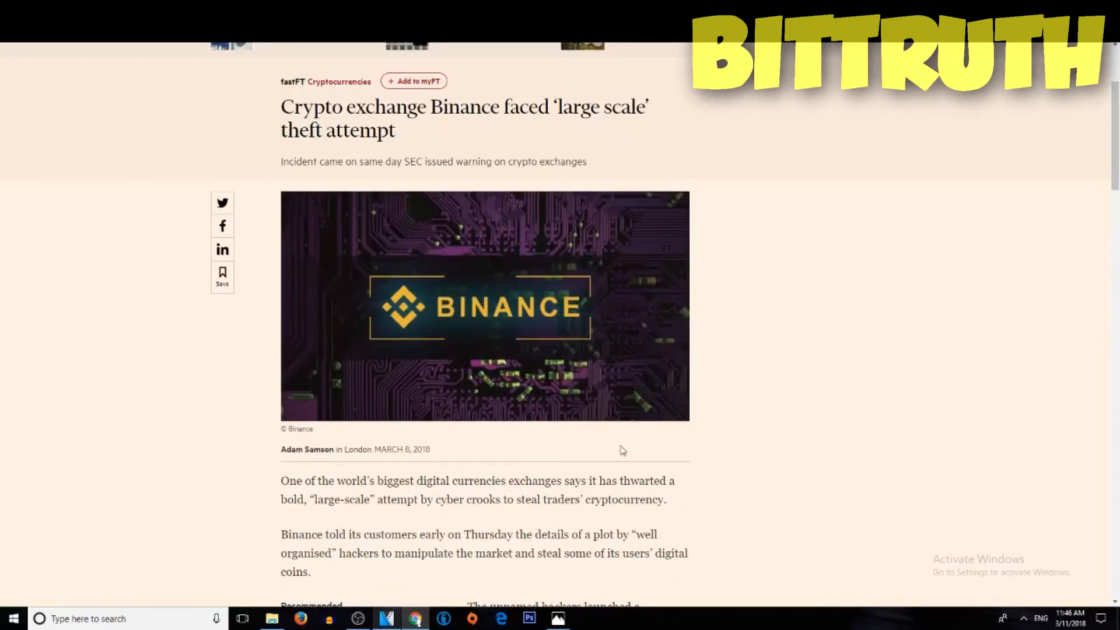
scroll("down", 3)
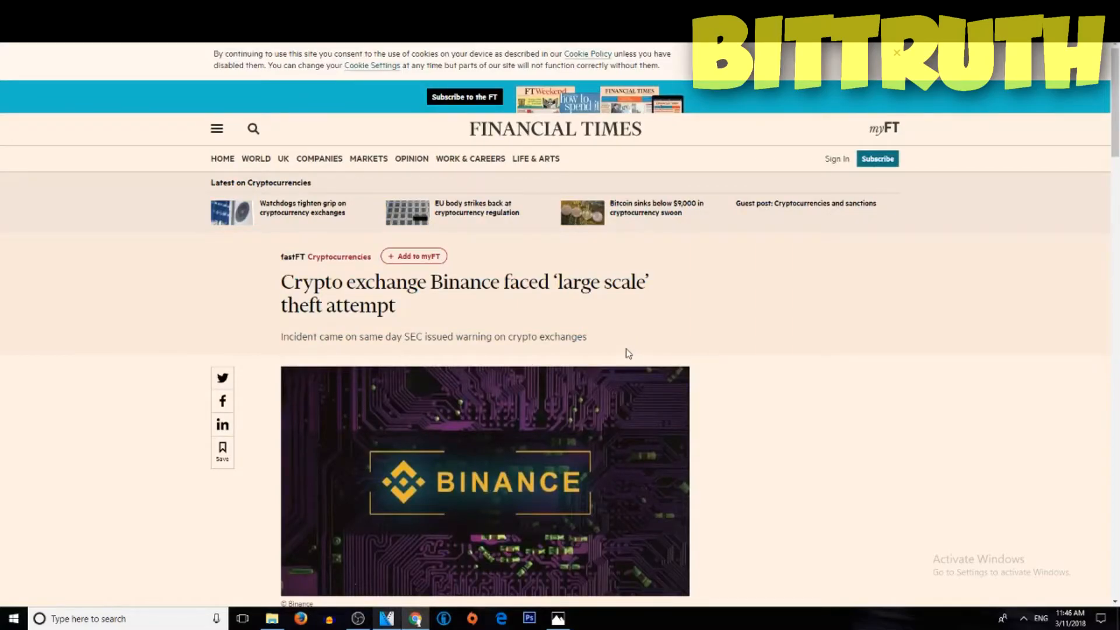
scroll("down", 3)
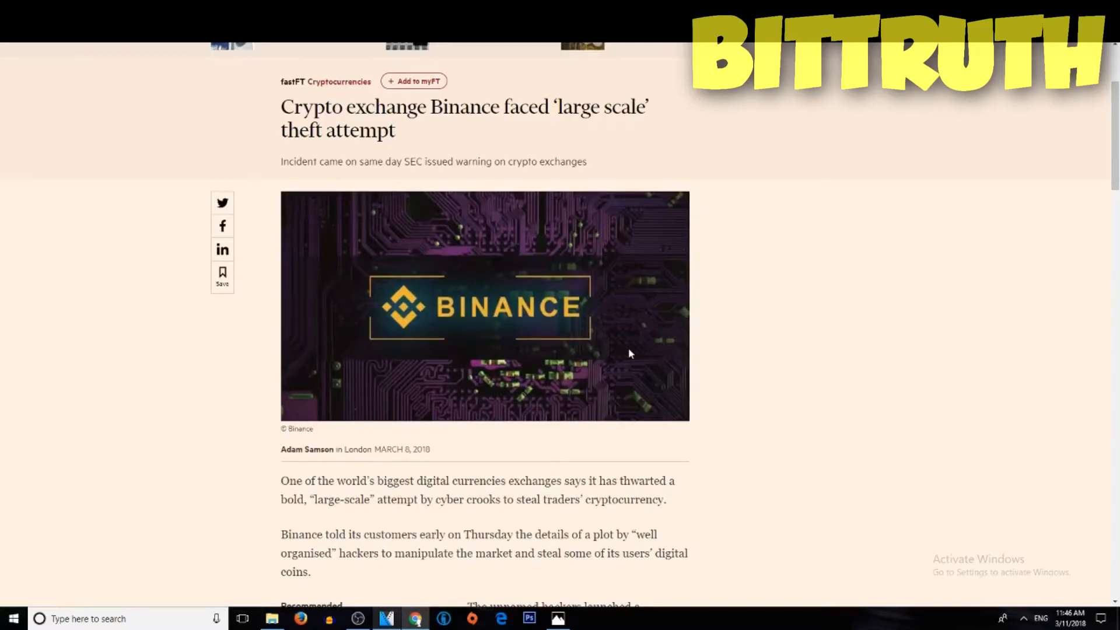
mouse_move(536, 292)
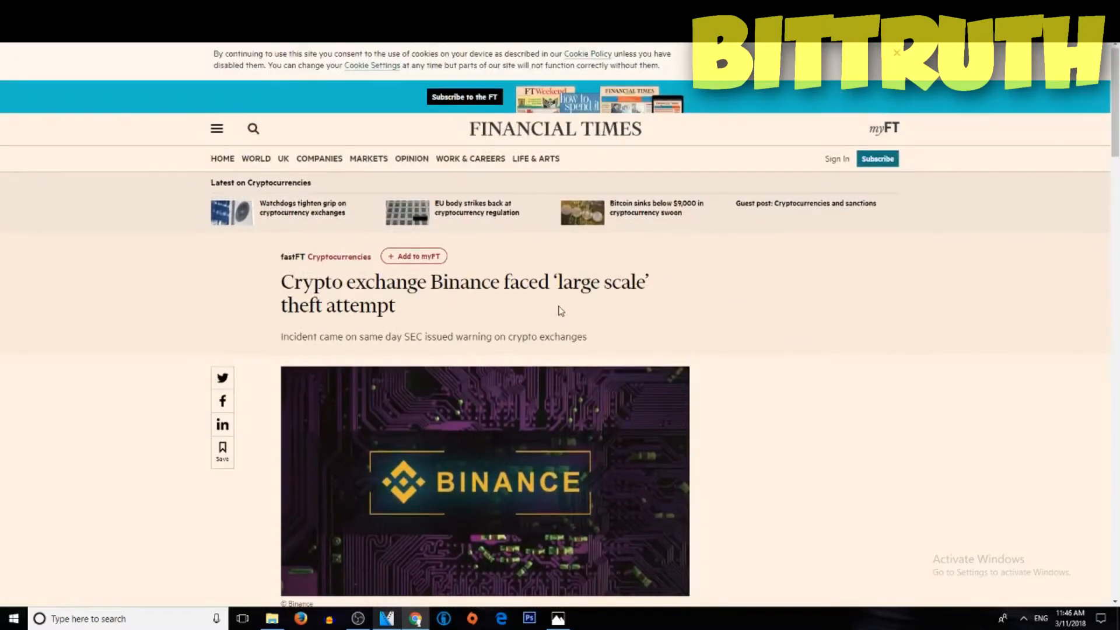
- Select the Binance article headline with its subheading and skim around the top of the story
left_click_drag(282, 281, 586, 336)
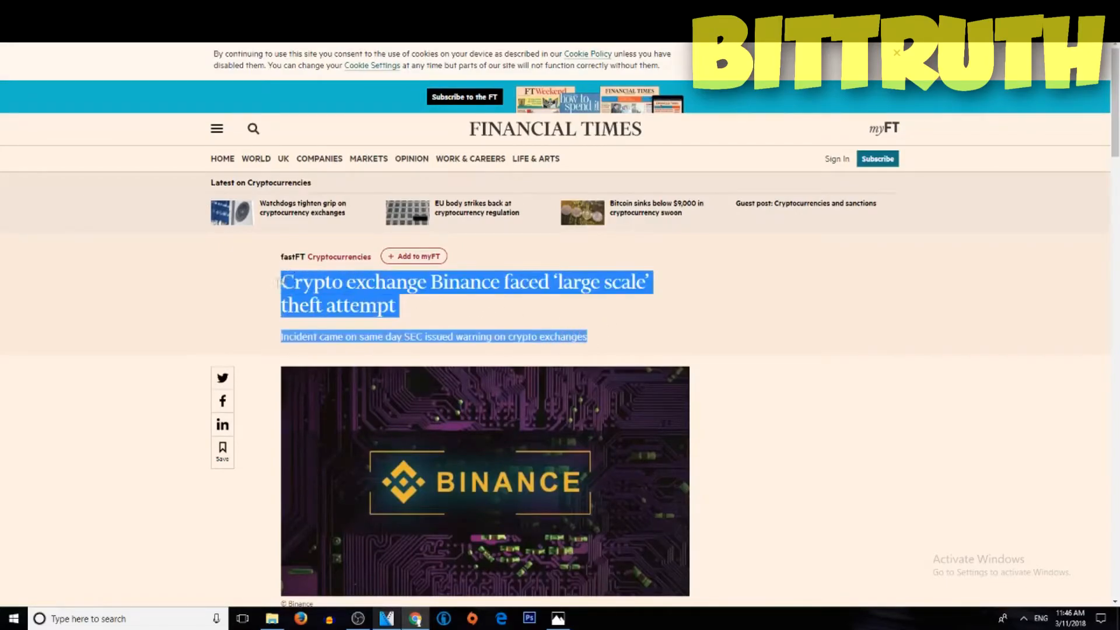
scroll("down", 3)
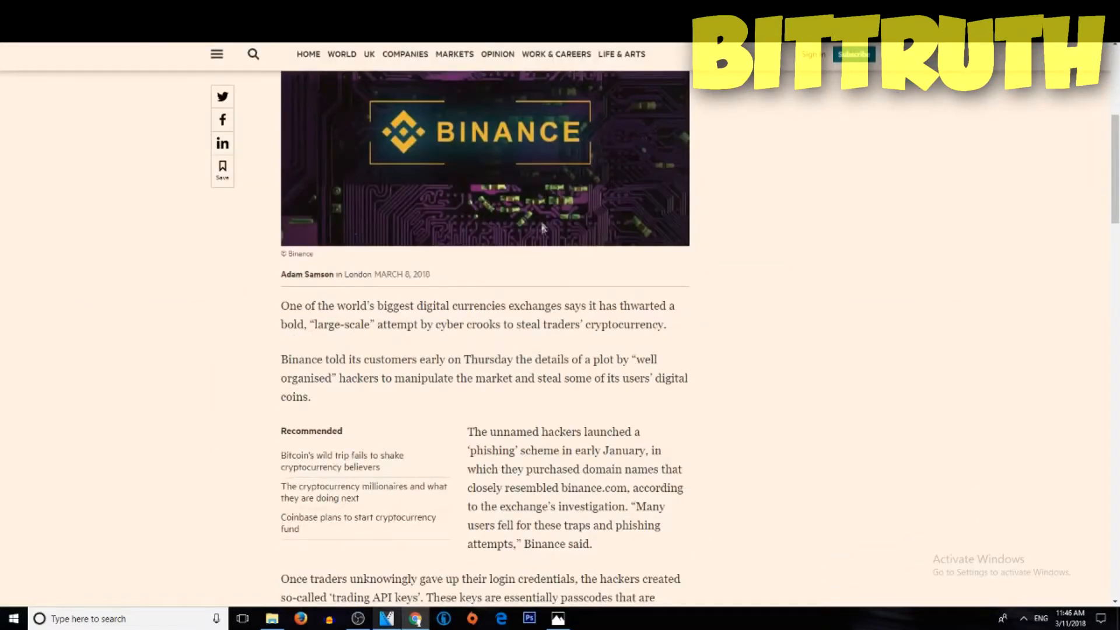
scroll("up", 3)
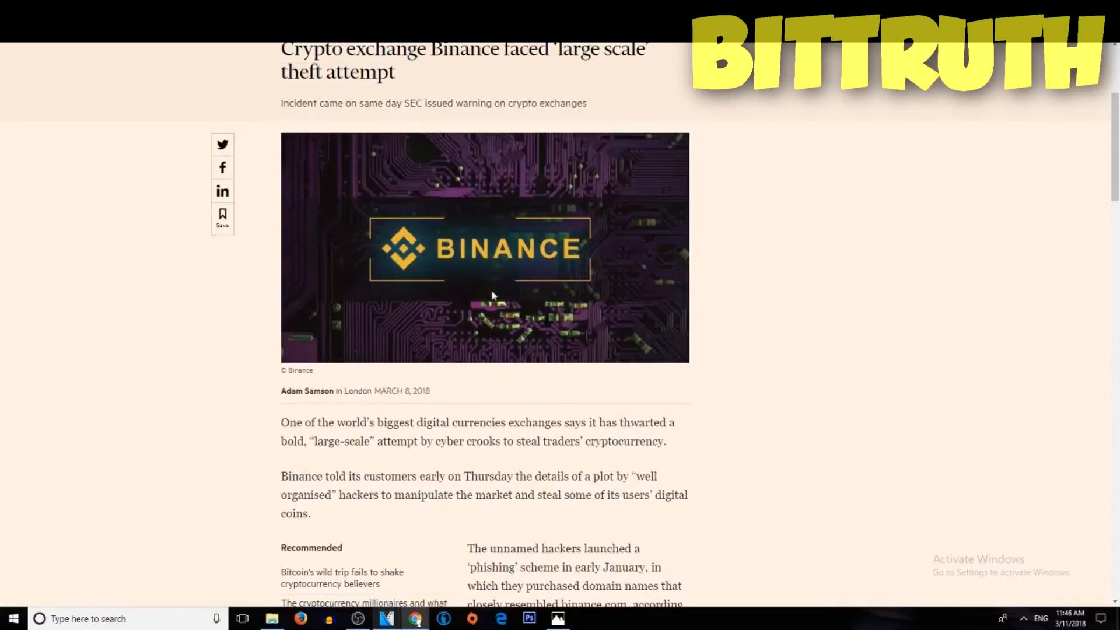
mouse_move(549, 288)
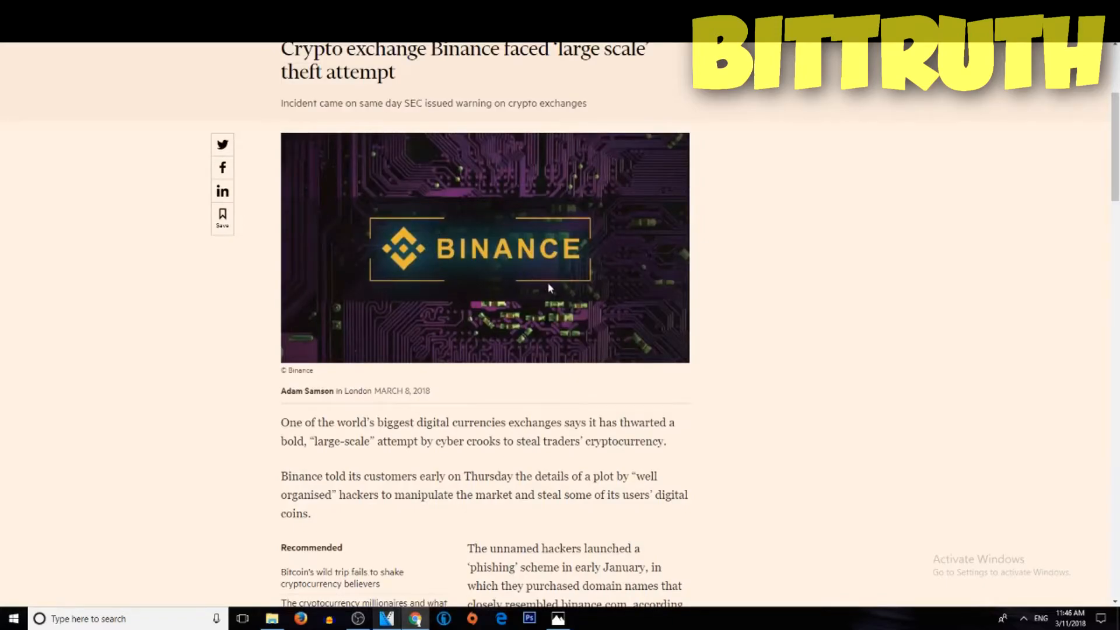
mouse_move(441, 330)
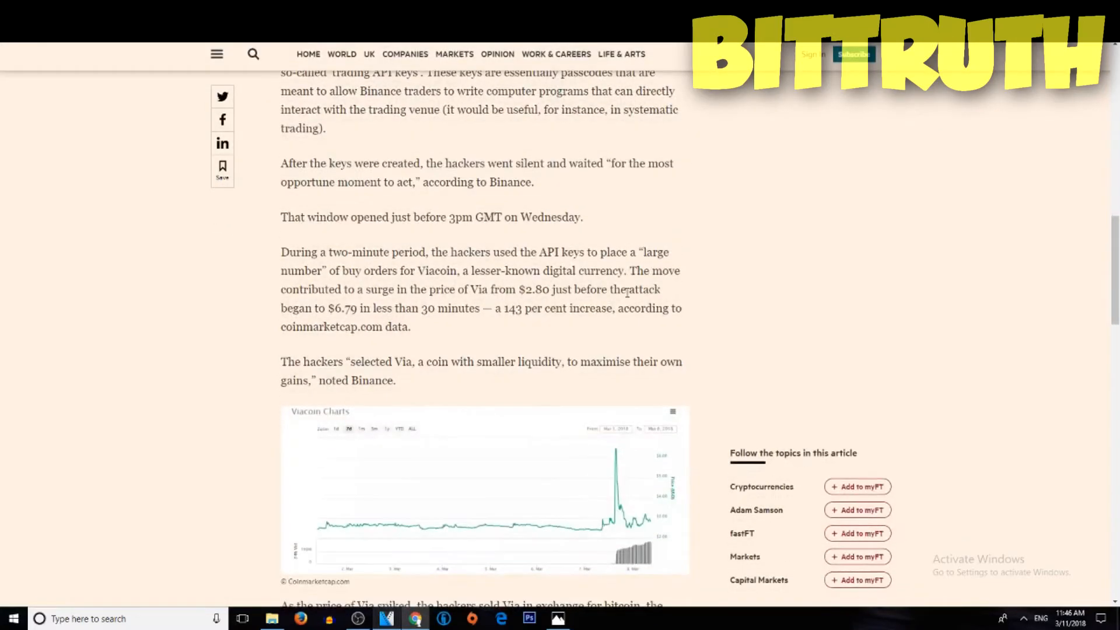
scroll("down", 3)
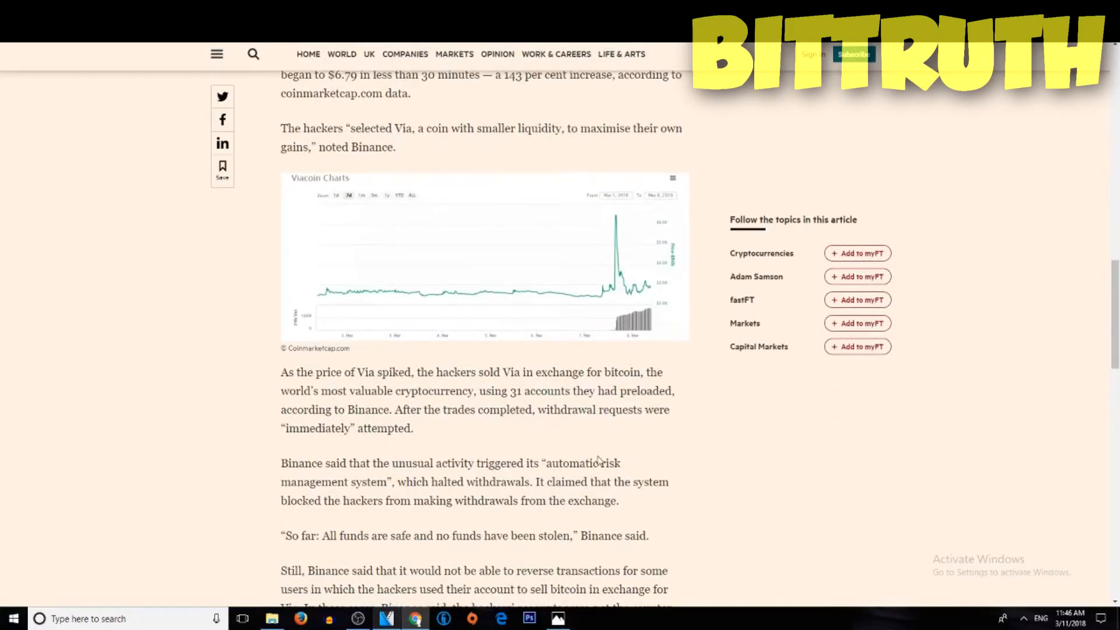
scroll("up", 3)
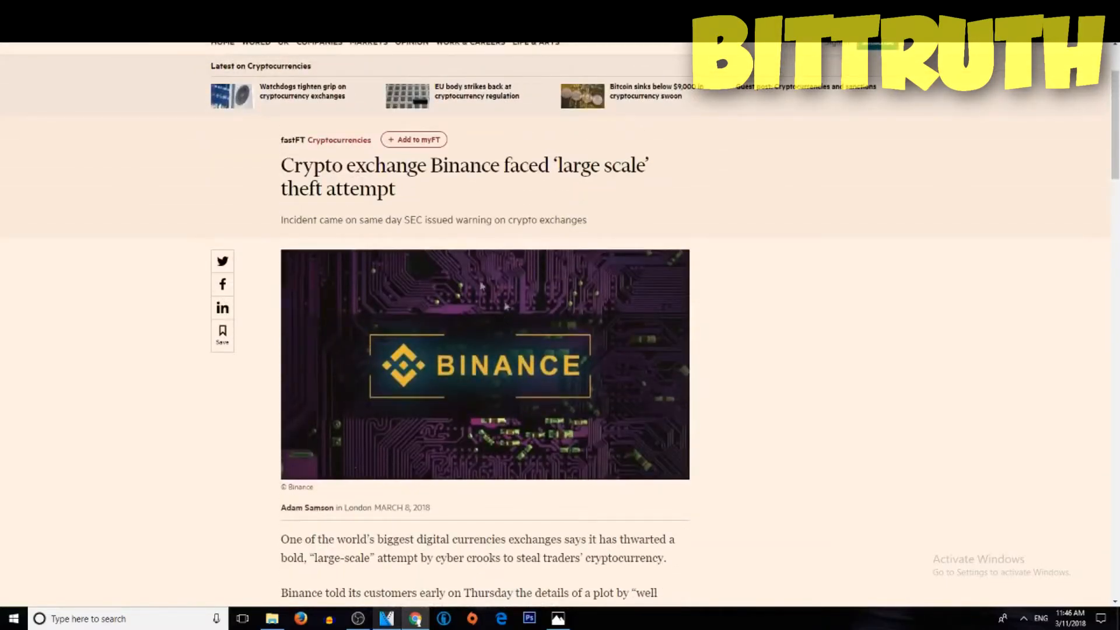
scroll("down", 3)
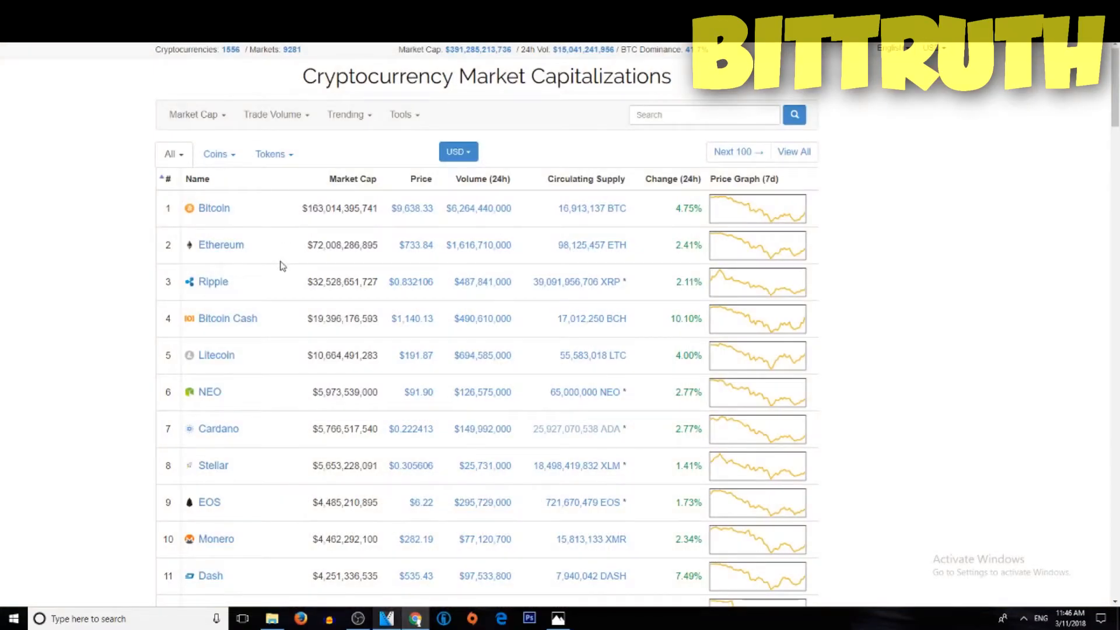
left_click(213, 208)
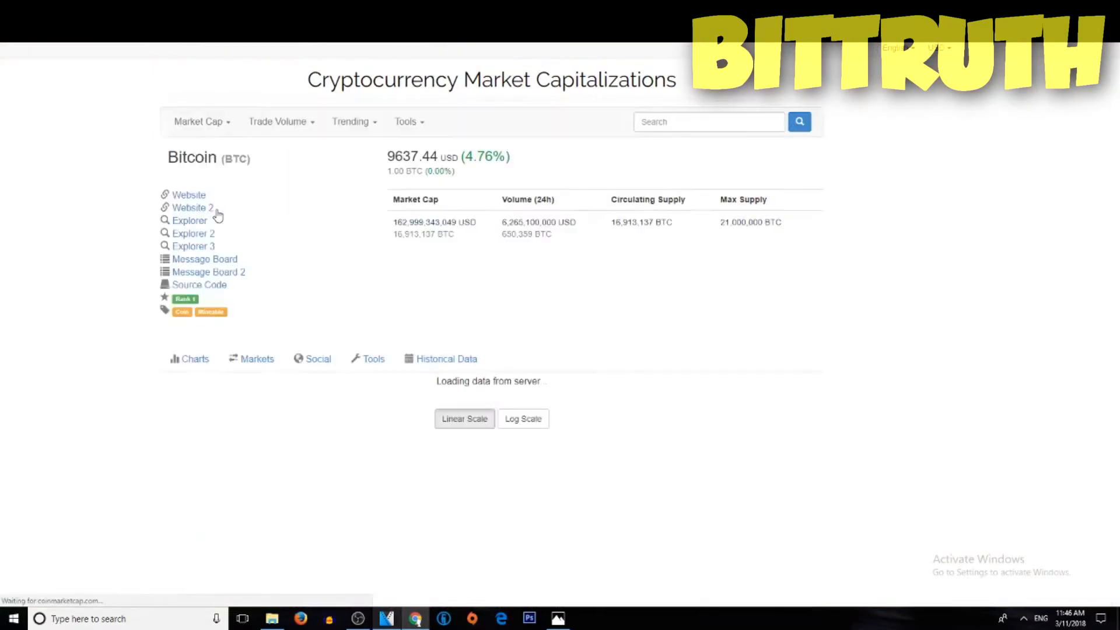
left_click(257, 358)
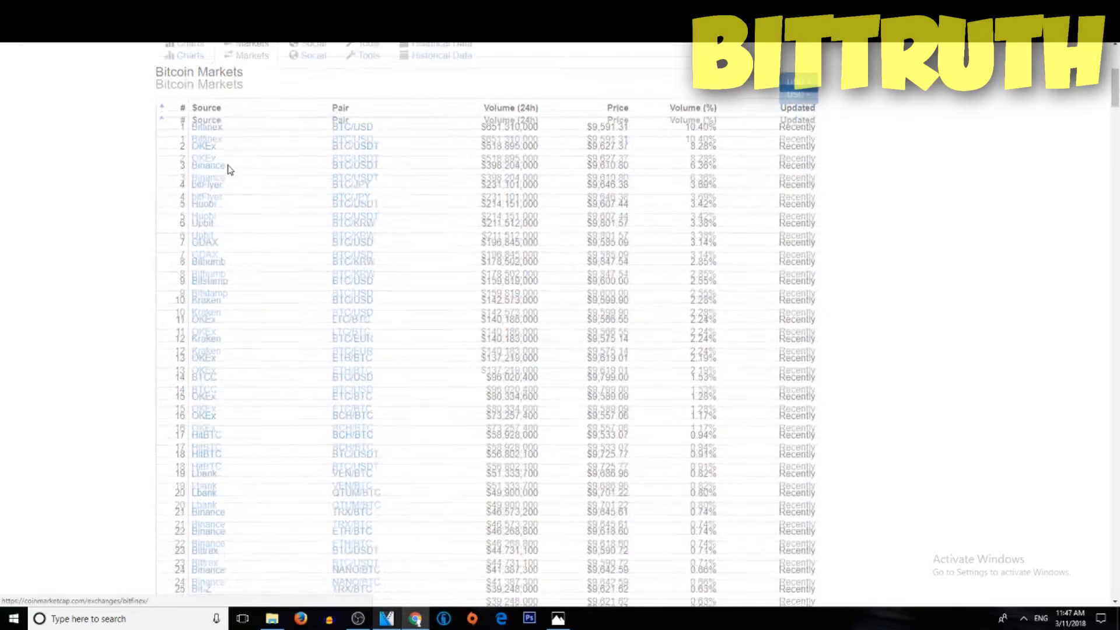
scroll("down", 3)
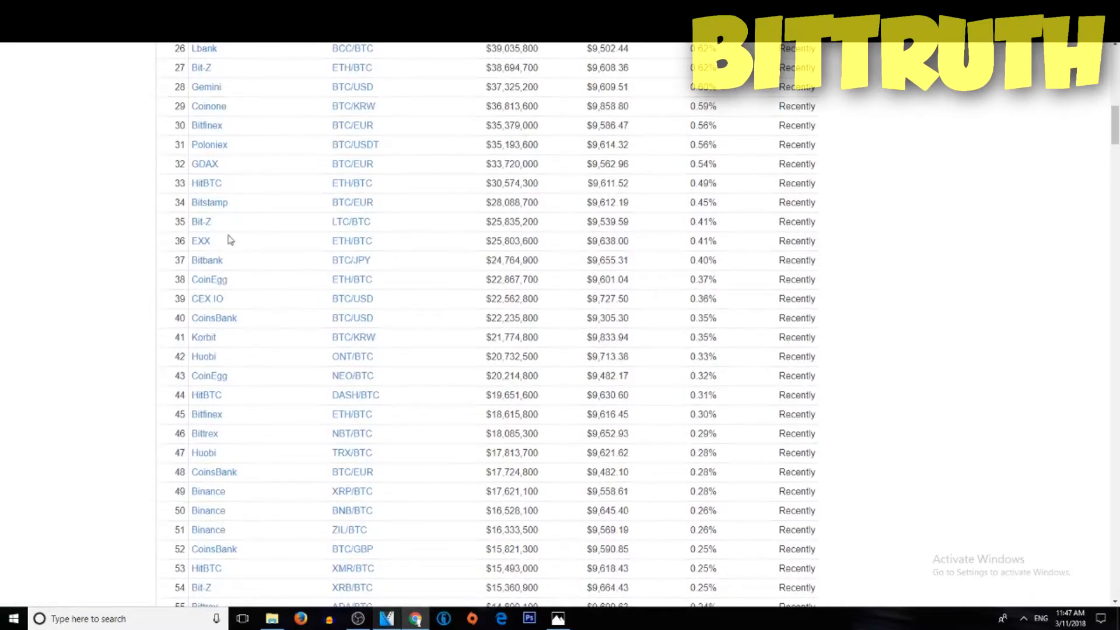
mouse_move(255, 181)
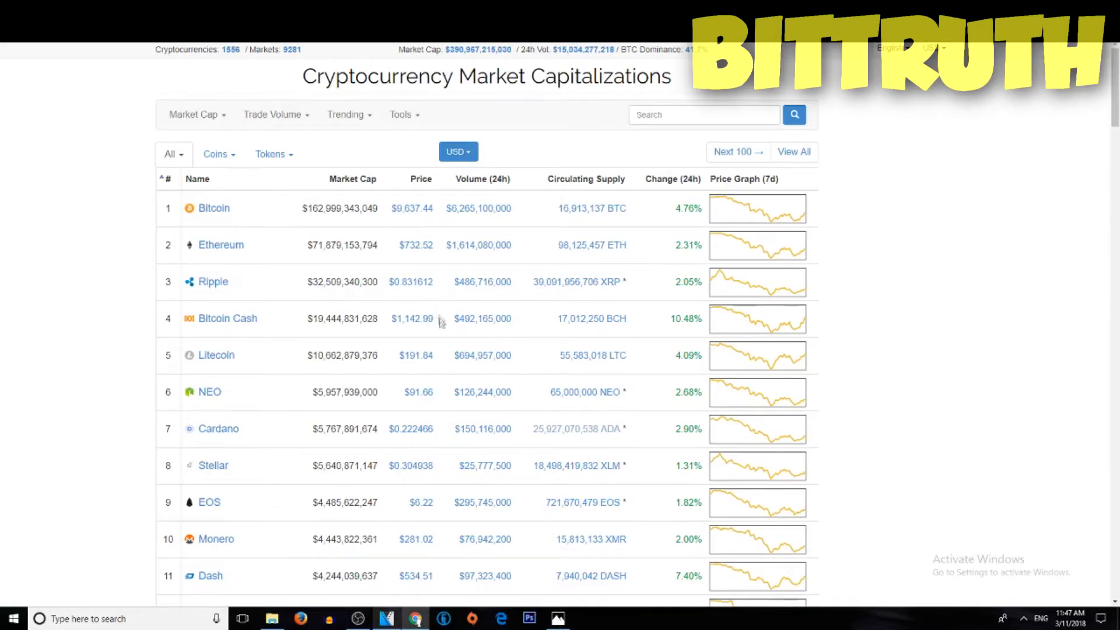
scroll("down", 3)
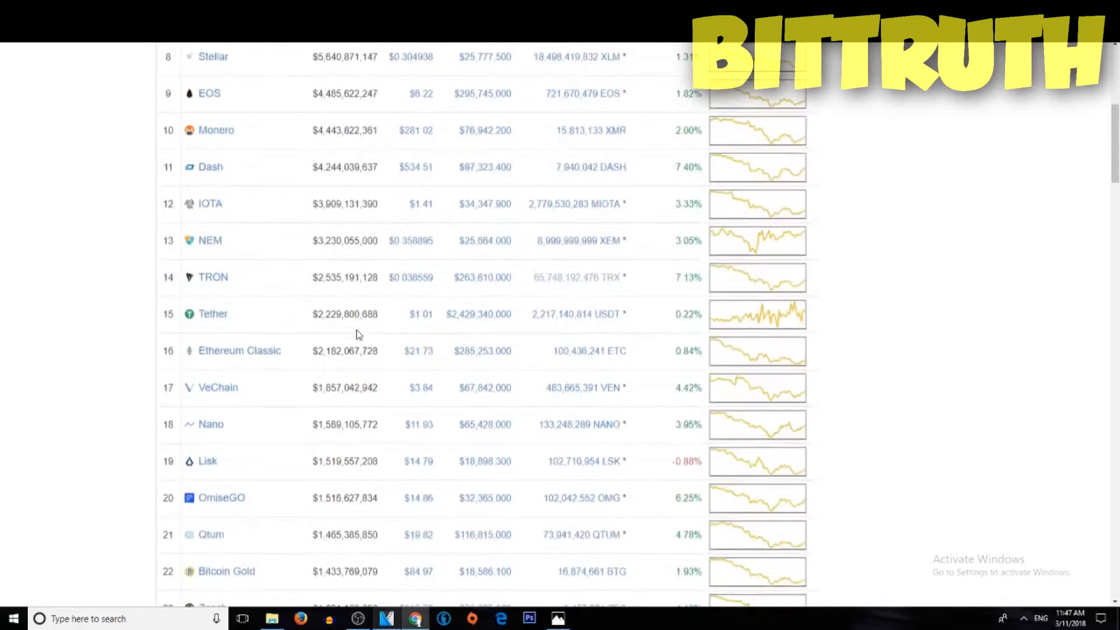
scroll("down", 3)
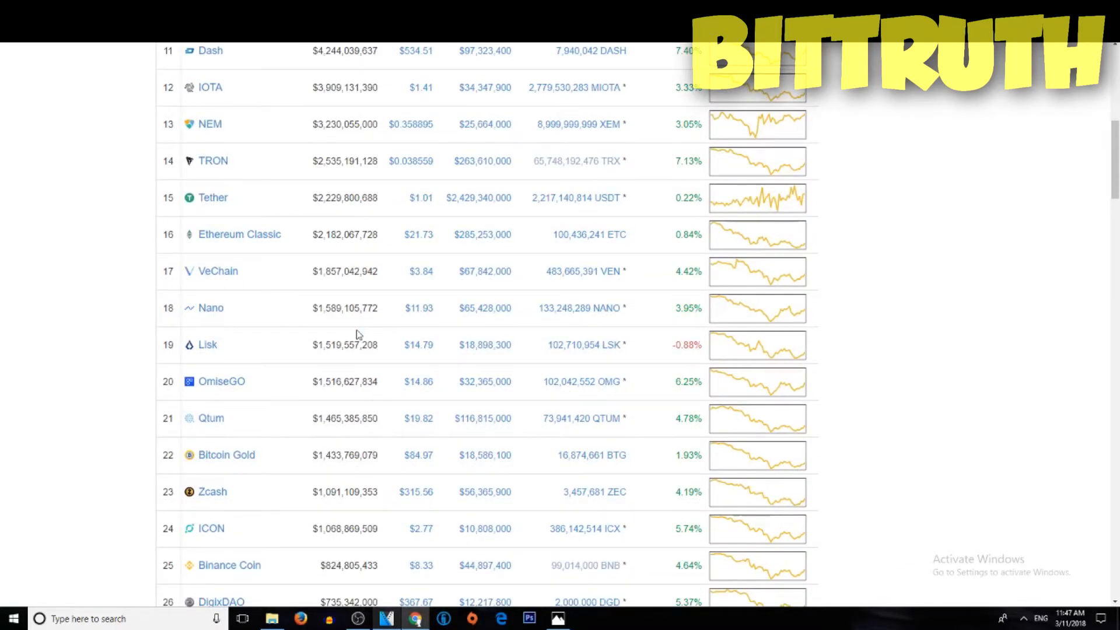
scroll("up", 3)
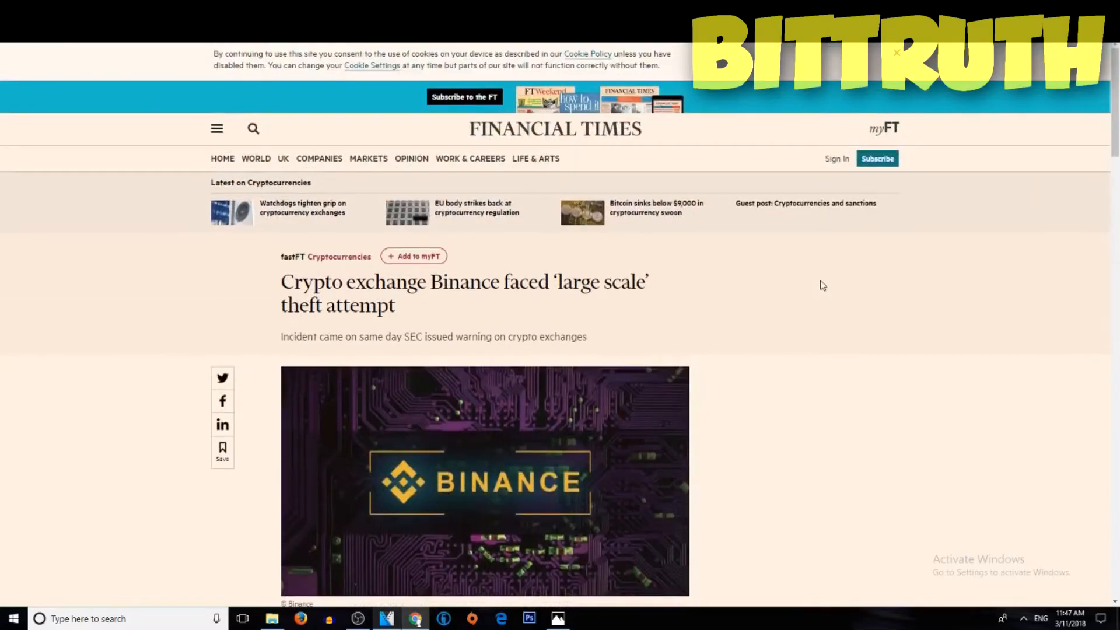
mouse_move(585, 359)
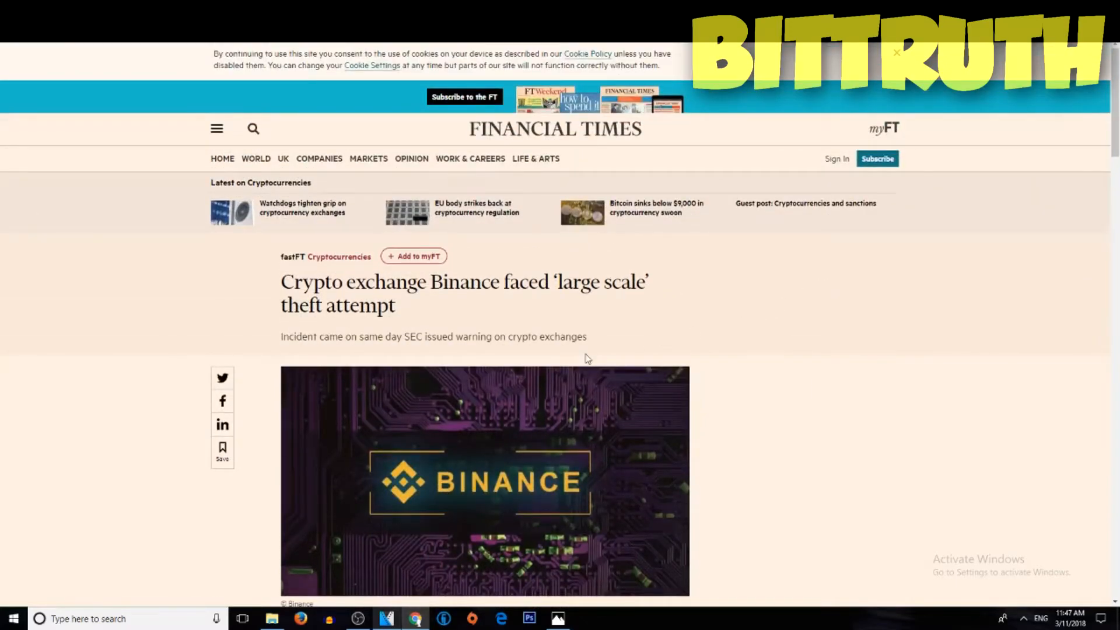
- Read down the FT Binance theft article into its text and Viacoin chart
scroll("down", 3)
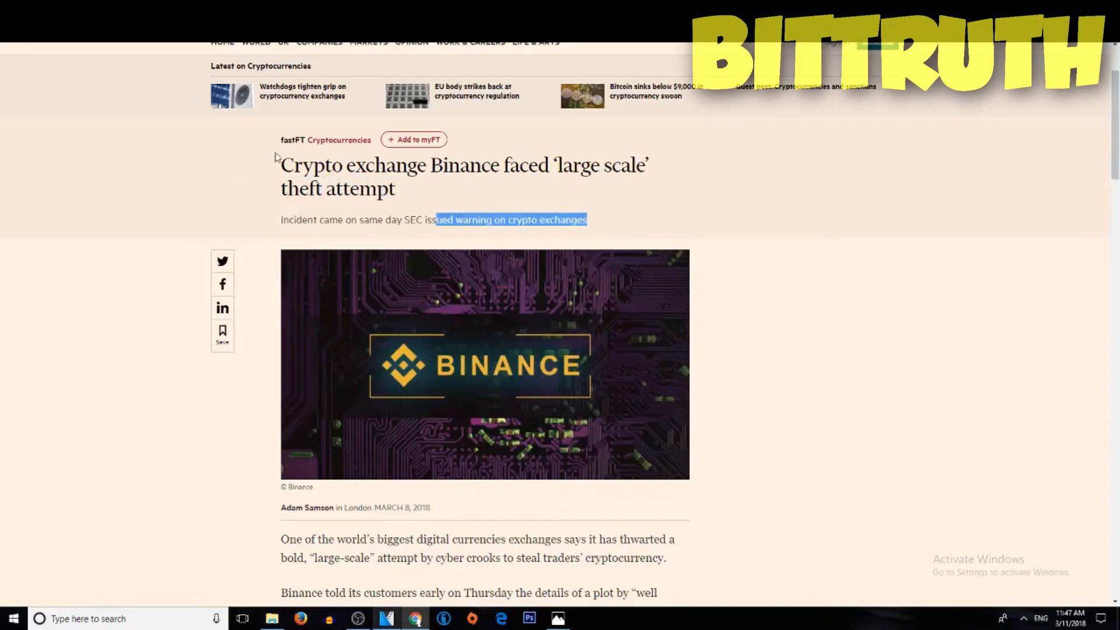
left_click(273, 163)
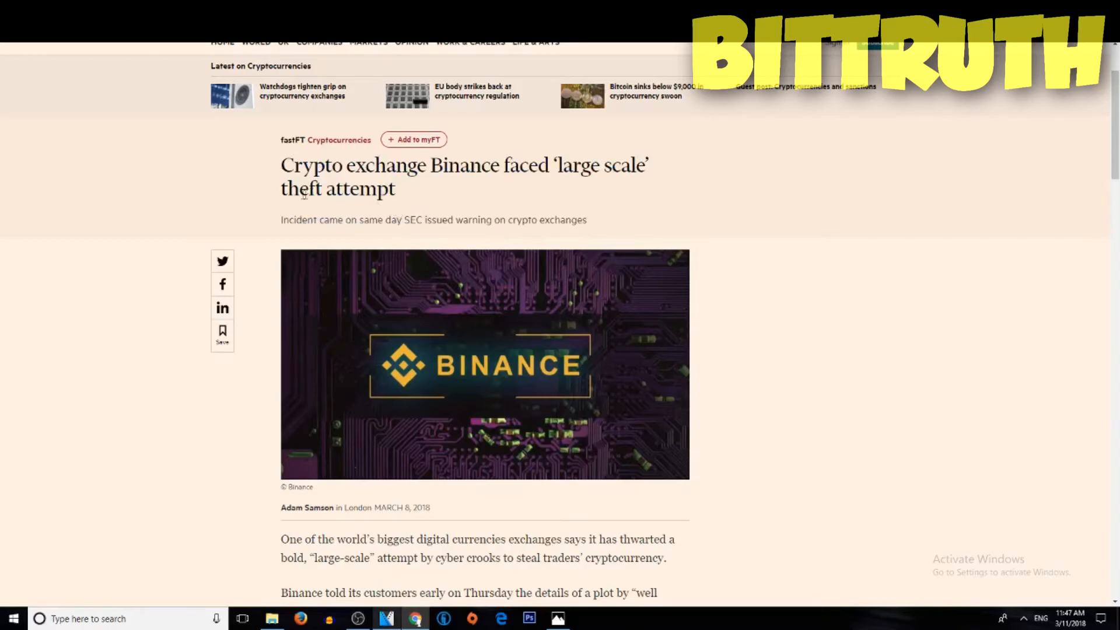
scroll("down", 3)
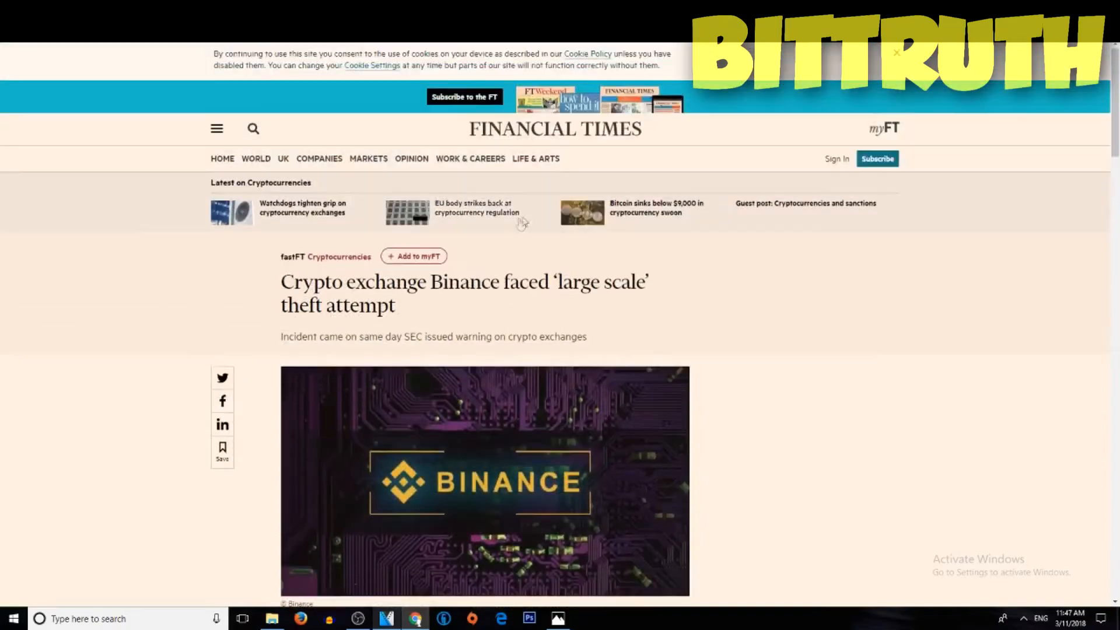
mouse_move(710, 255)
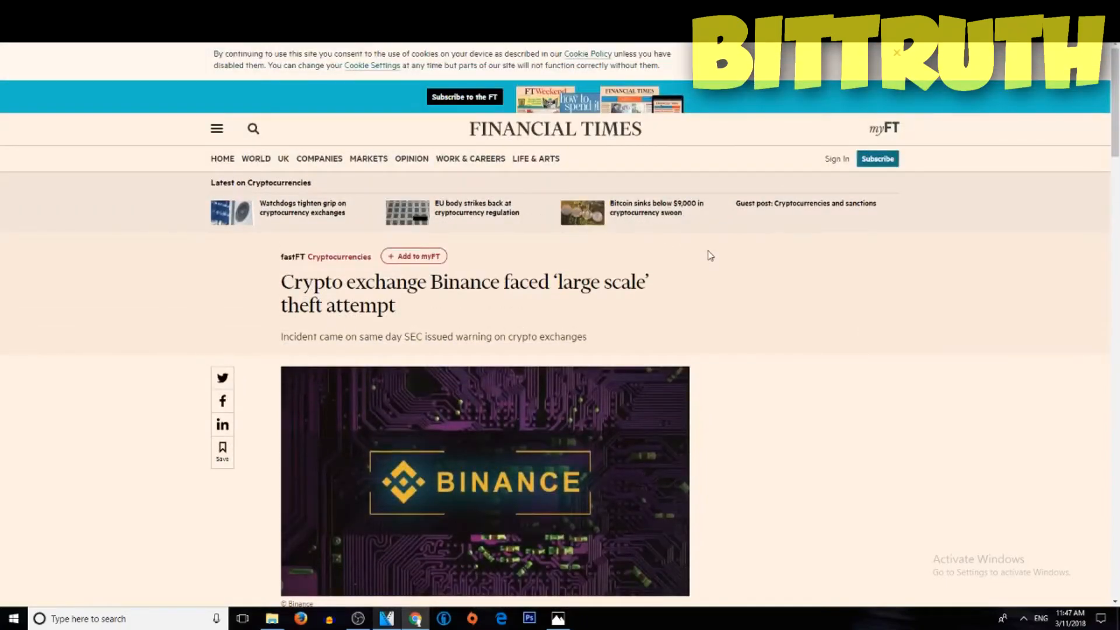
scroll("down", 3)
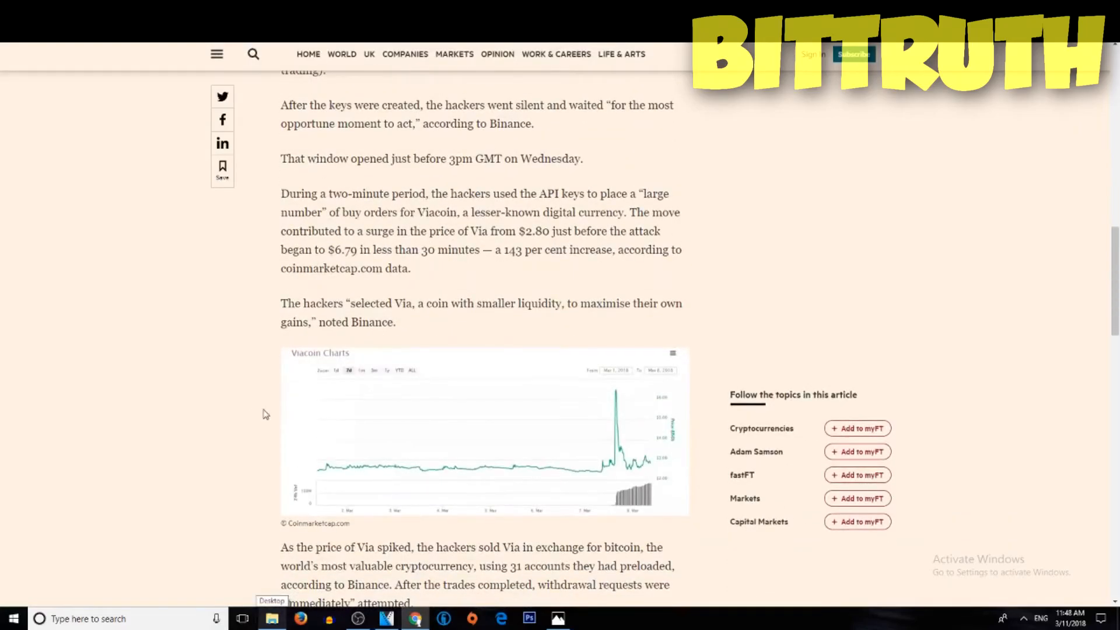
mouse_move(273, 411)
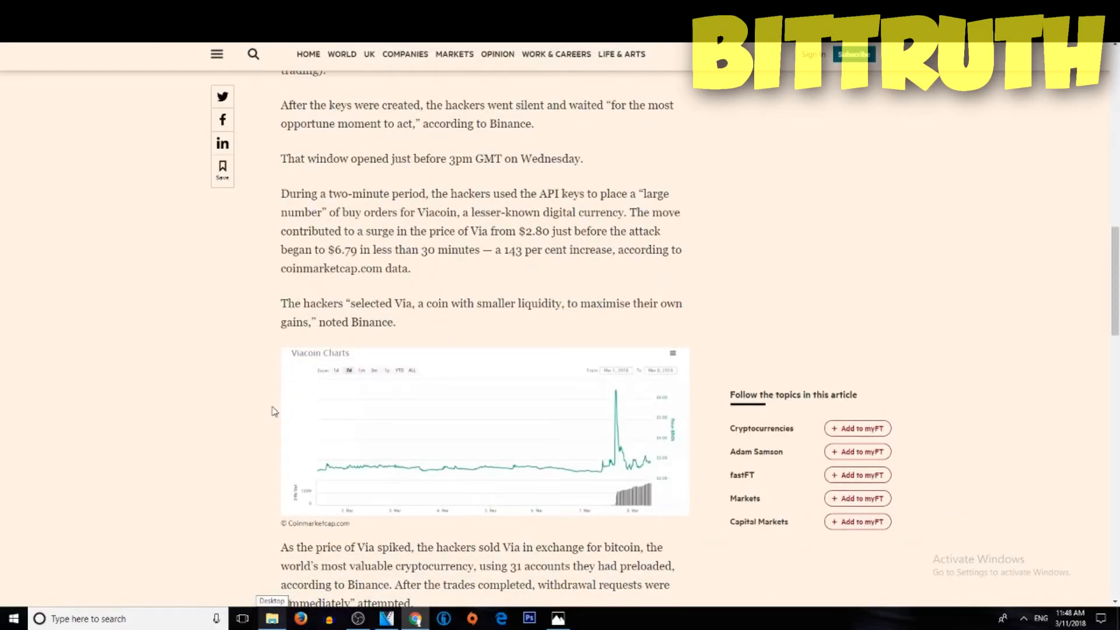
- Reach the end of the Binance article and scroll back up partway
scroll("down", 3)
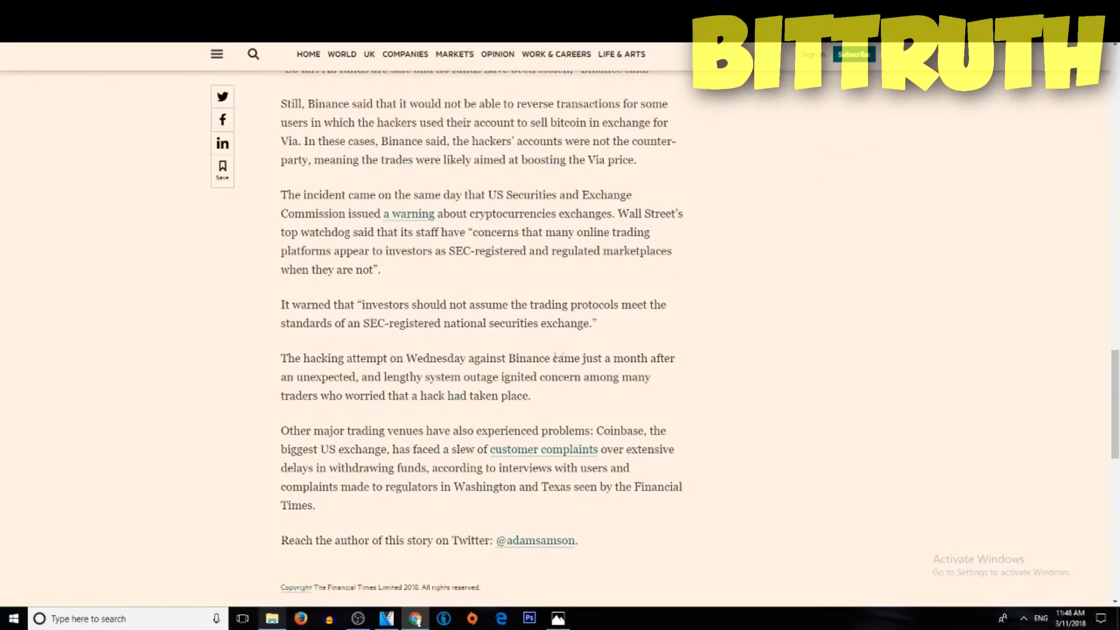
scroll("up", 3)
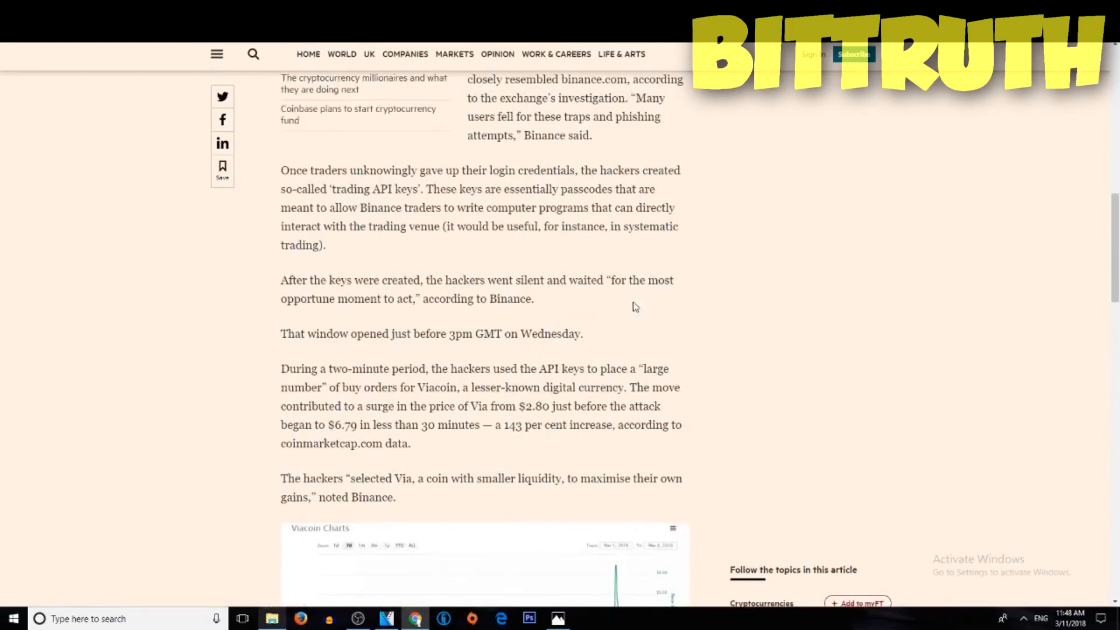
scroll("up", 3)
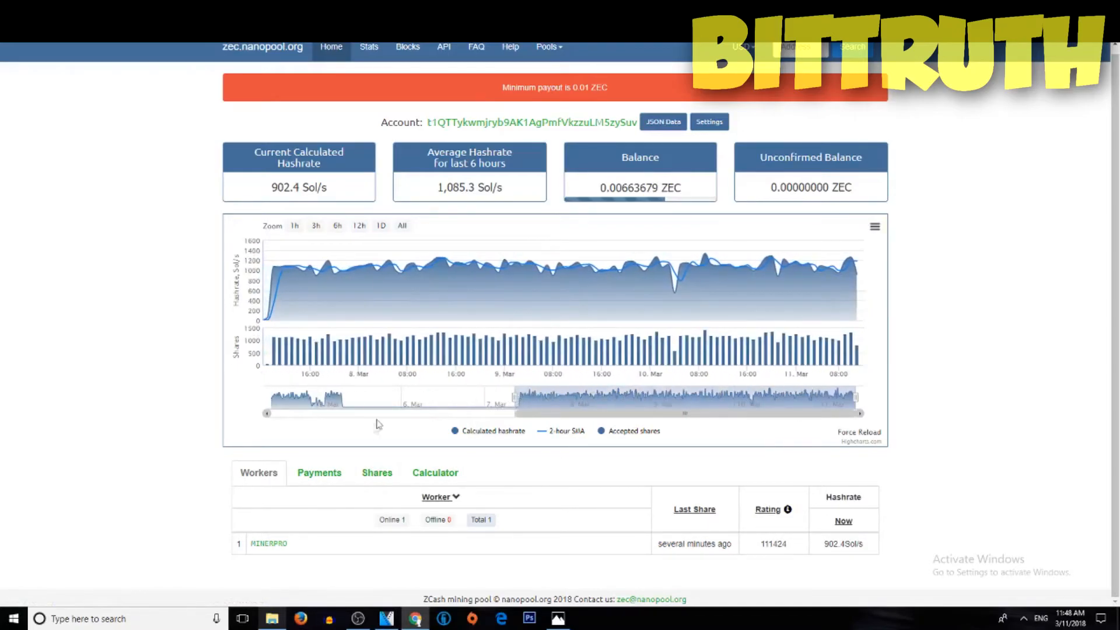
mouse_move(675, 286)
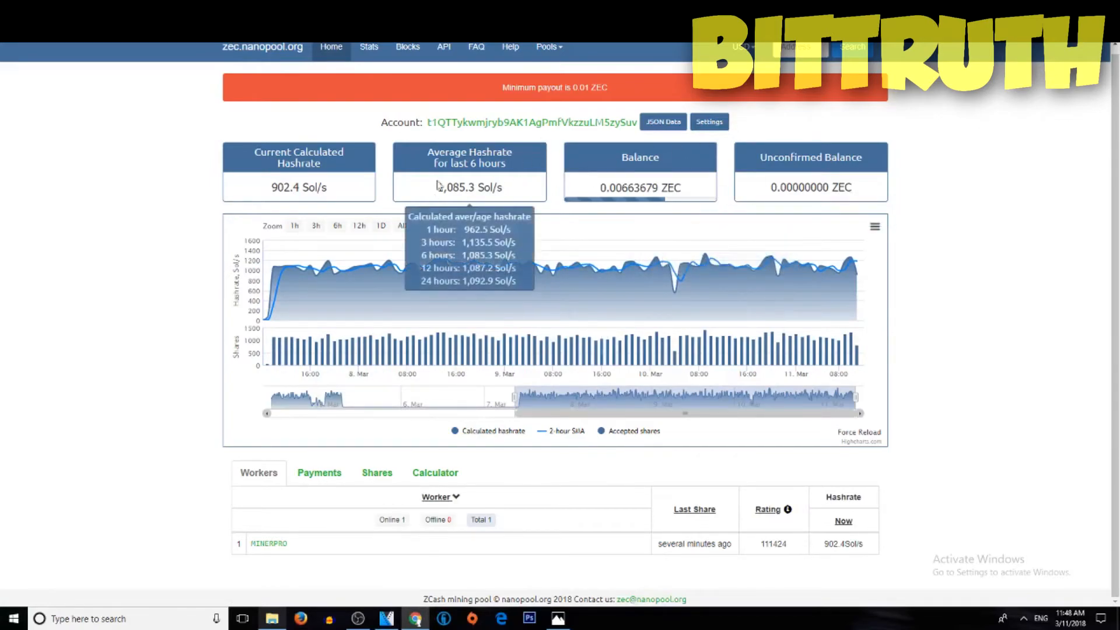
mouse_move(209, 241)
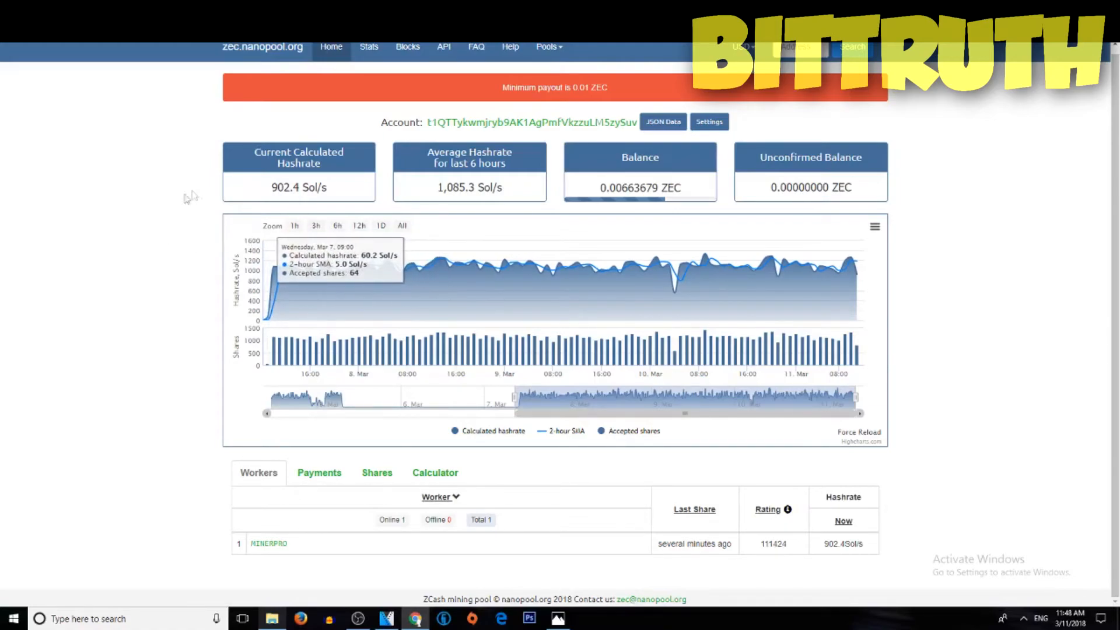
mouse_move(205, 212)
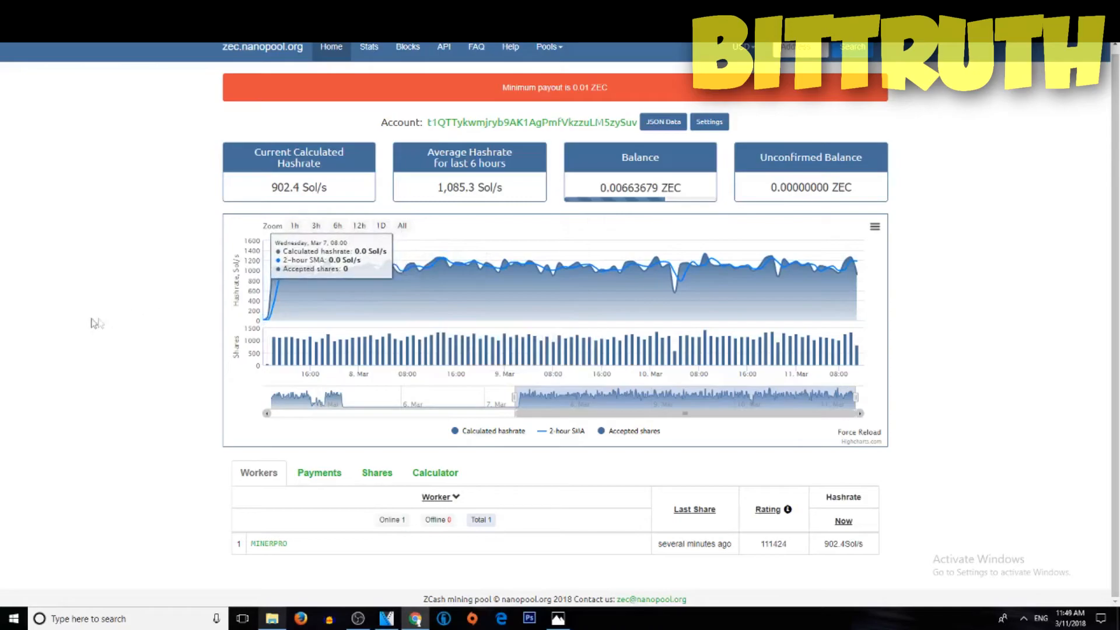
mouse_move(170, 212)
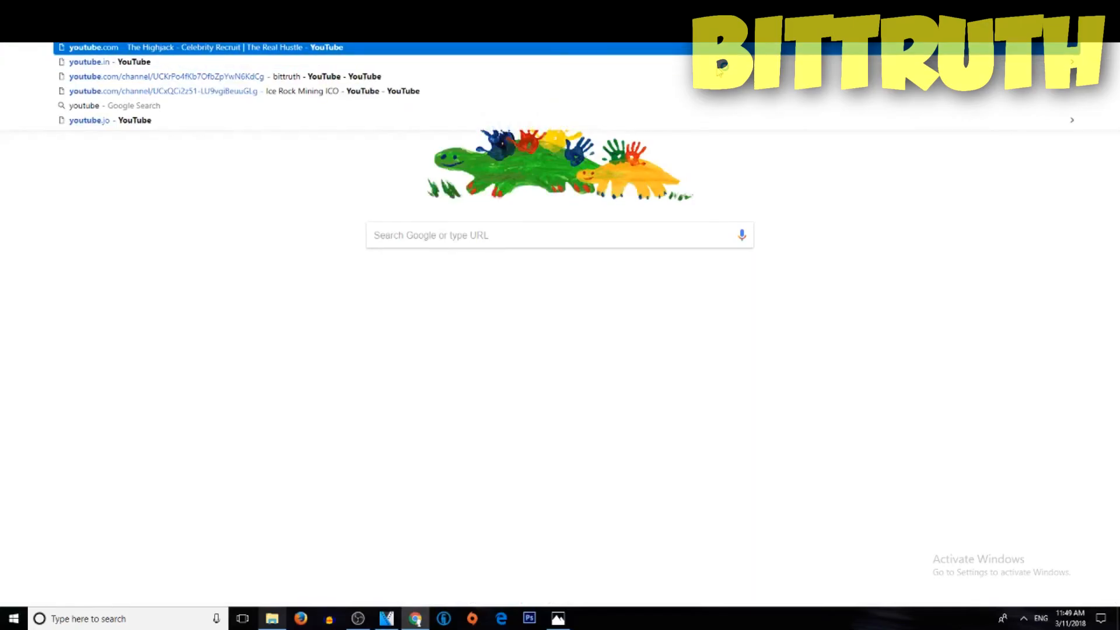
- Go to the bittruth YouTube channel and show its Videos uploads grid
left_click(93, 47)
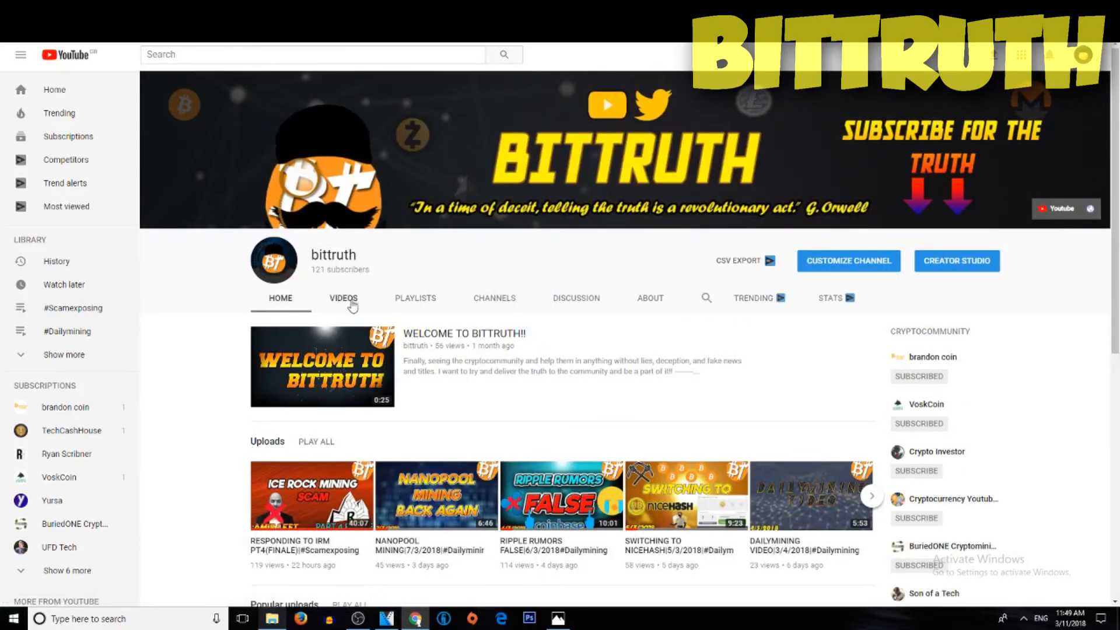
left_click(343, 297)
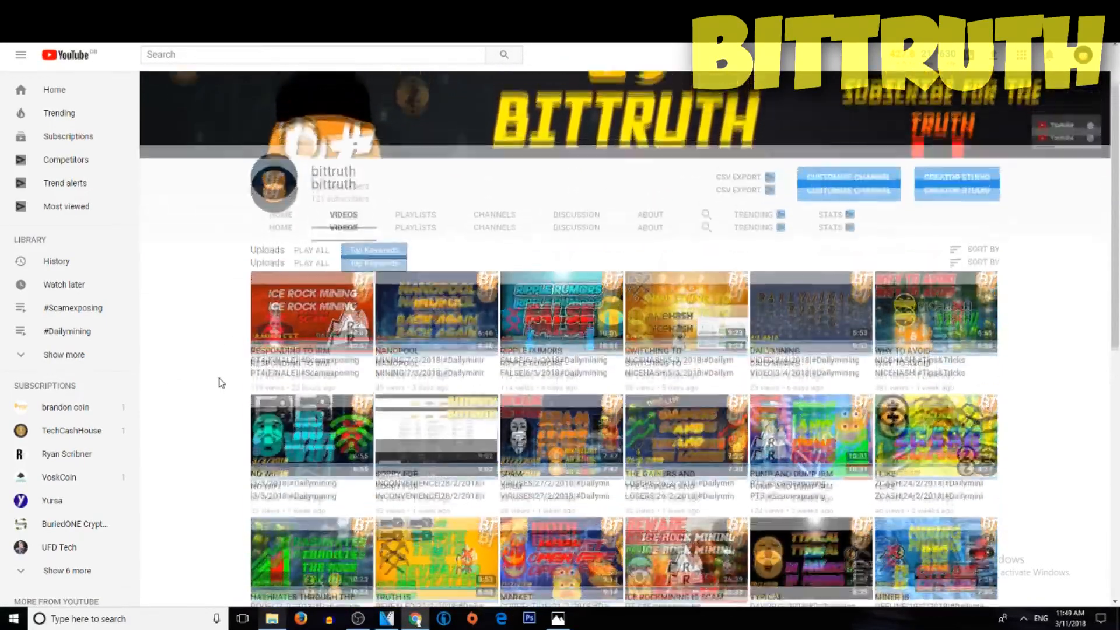
- Browse down the bittruth uploads grid to the earliest video
scroll("down", 3)
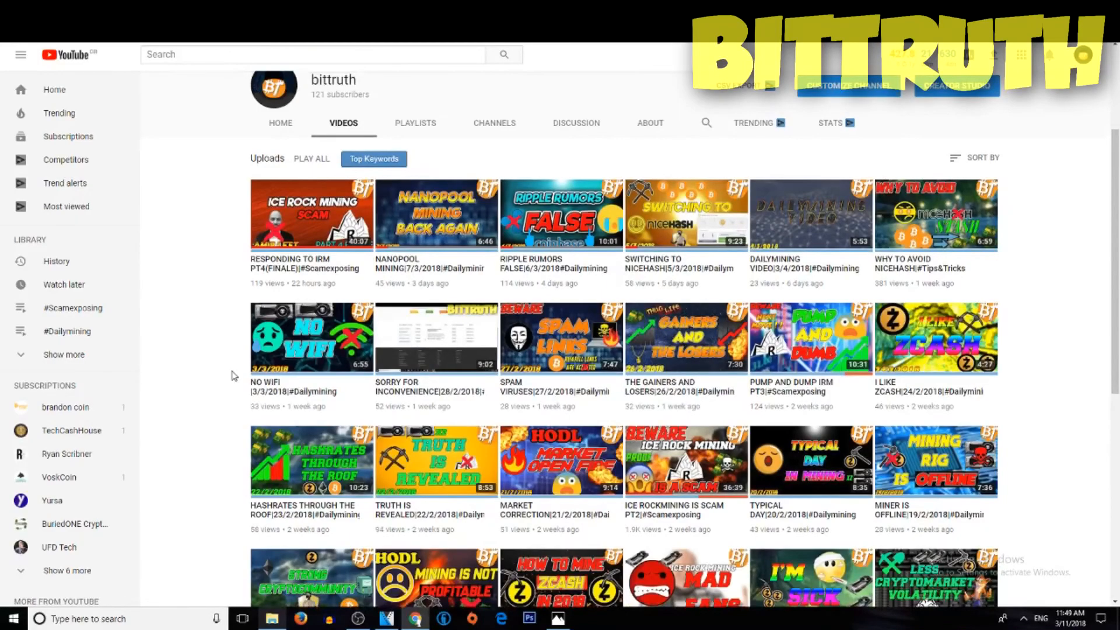
scroll("down", 3)
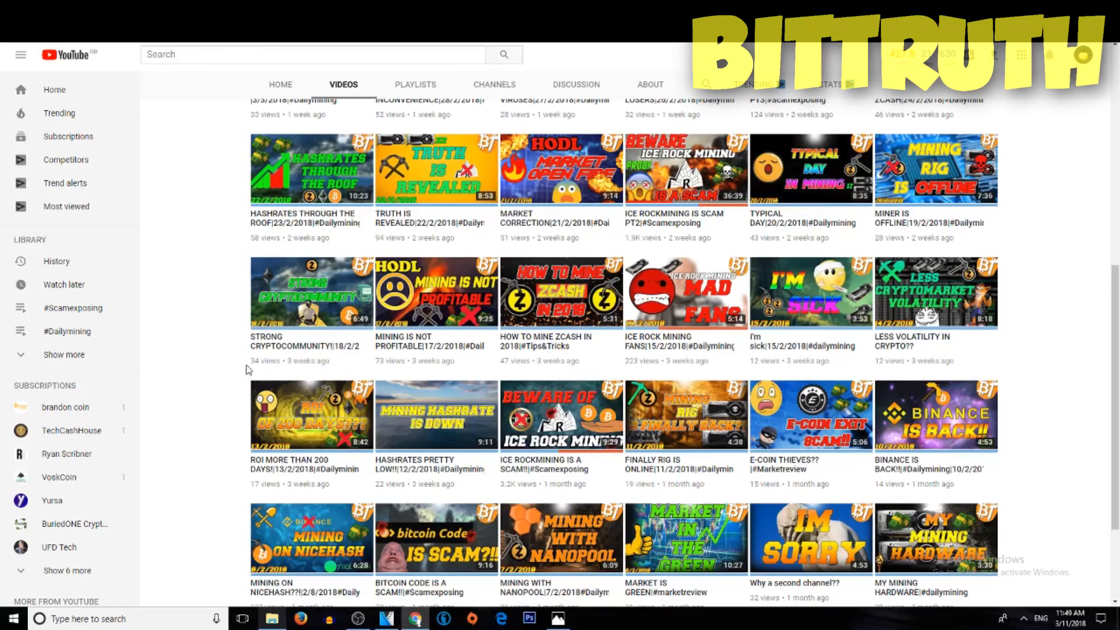
scroll("down", 3)
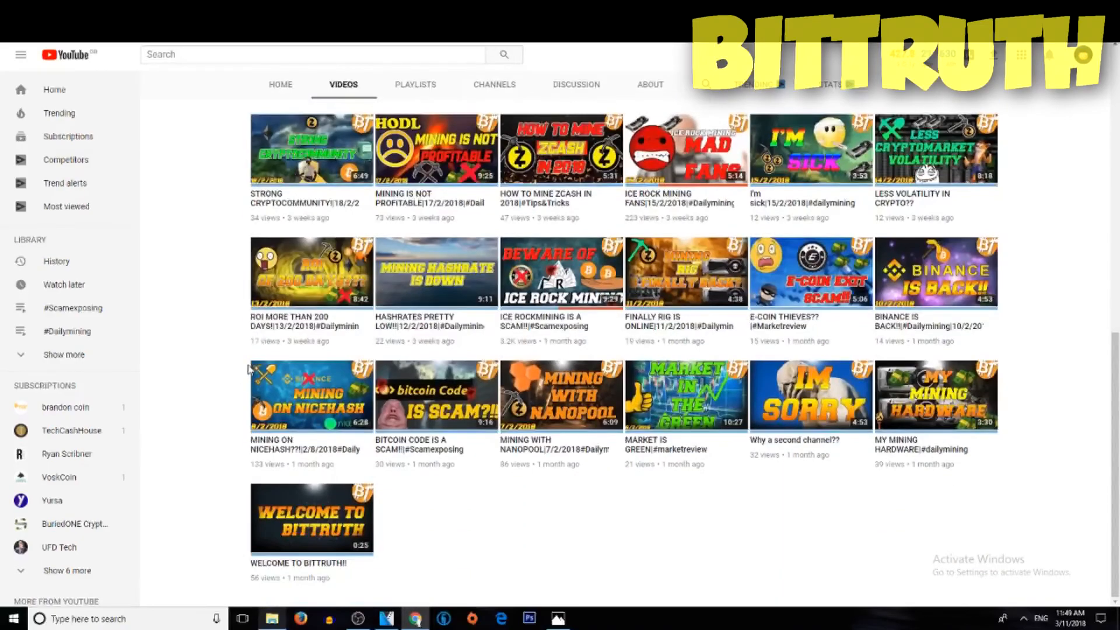